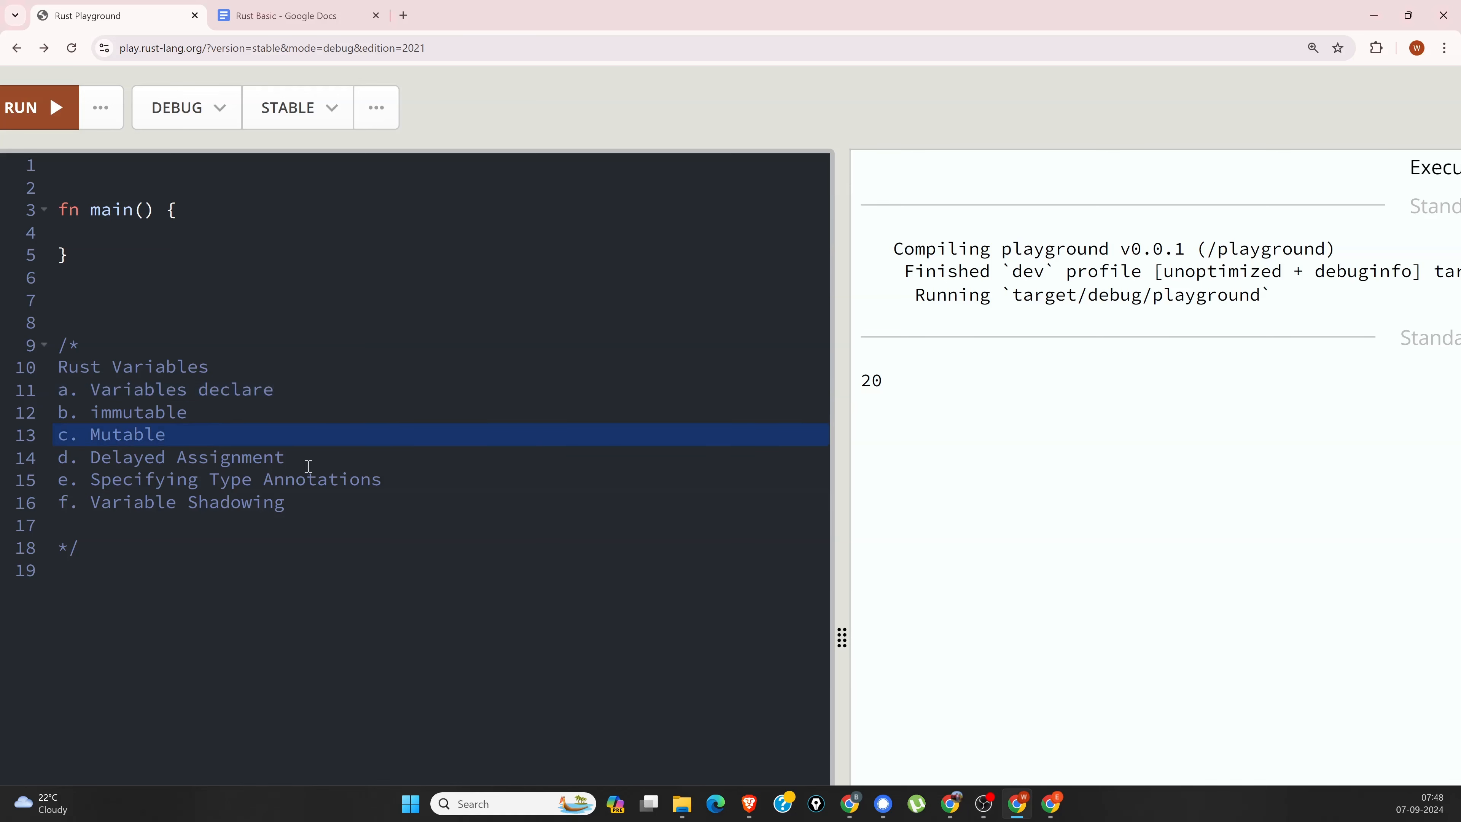
Step: Inside main, declare the variable with let a = 10; on a new line
click(410, 480)
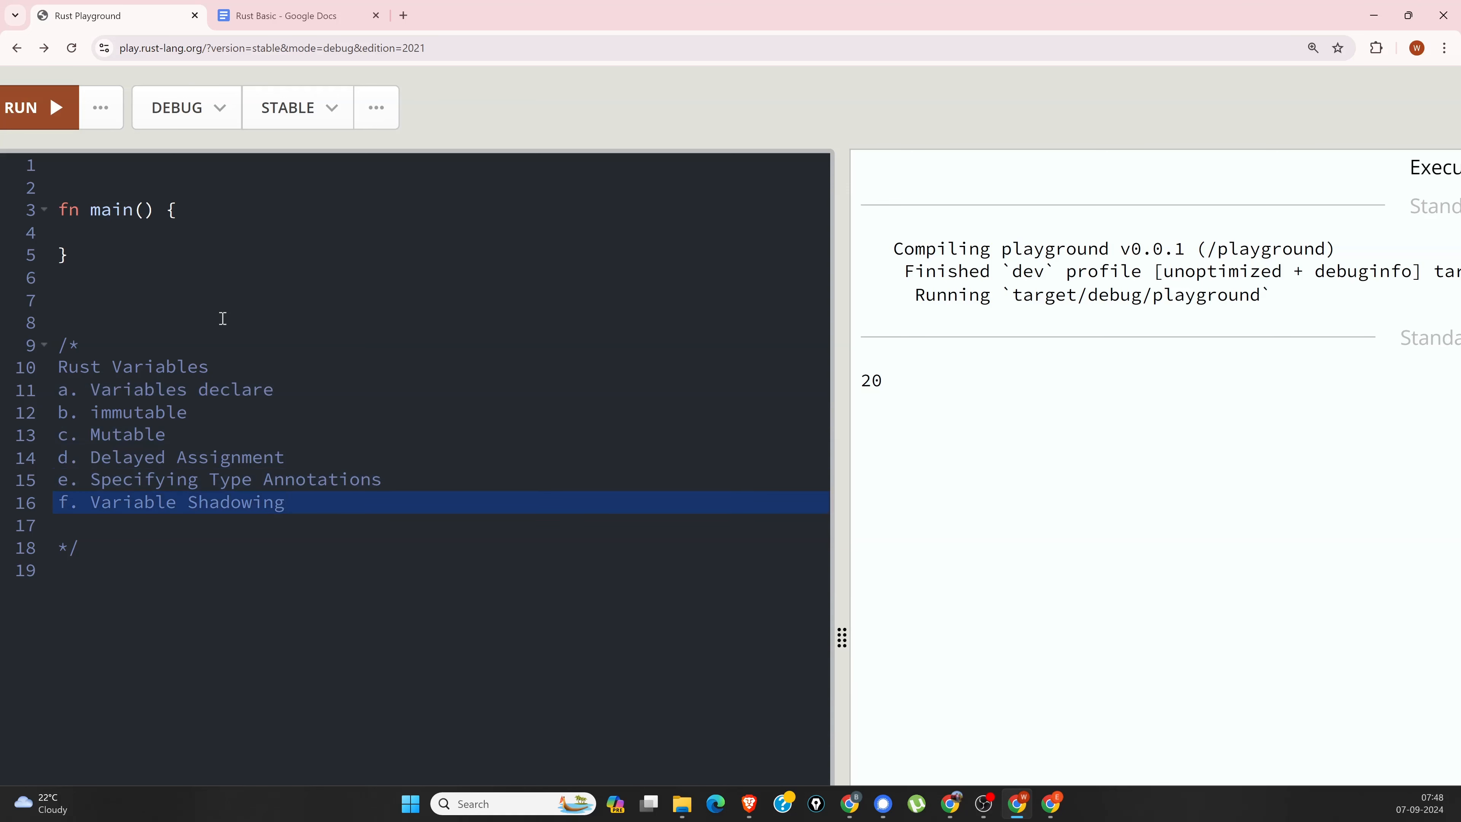
click(172, 210)
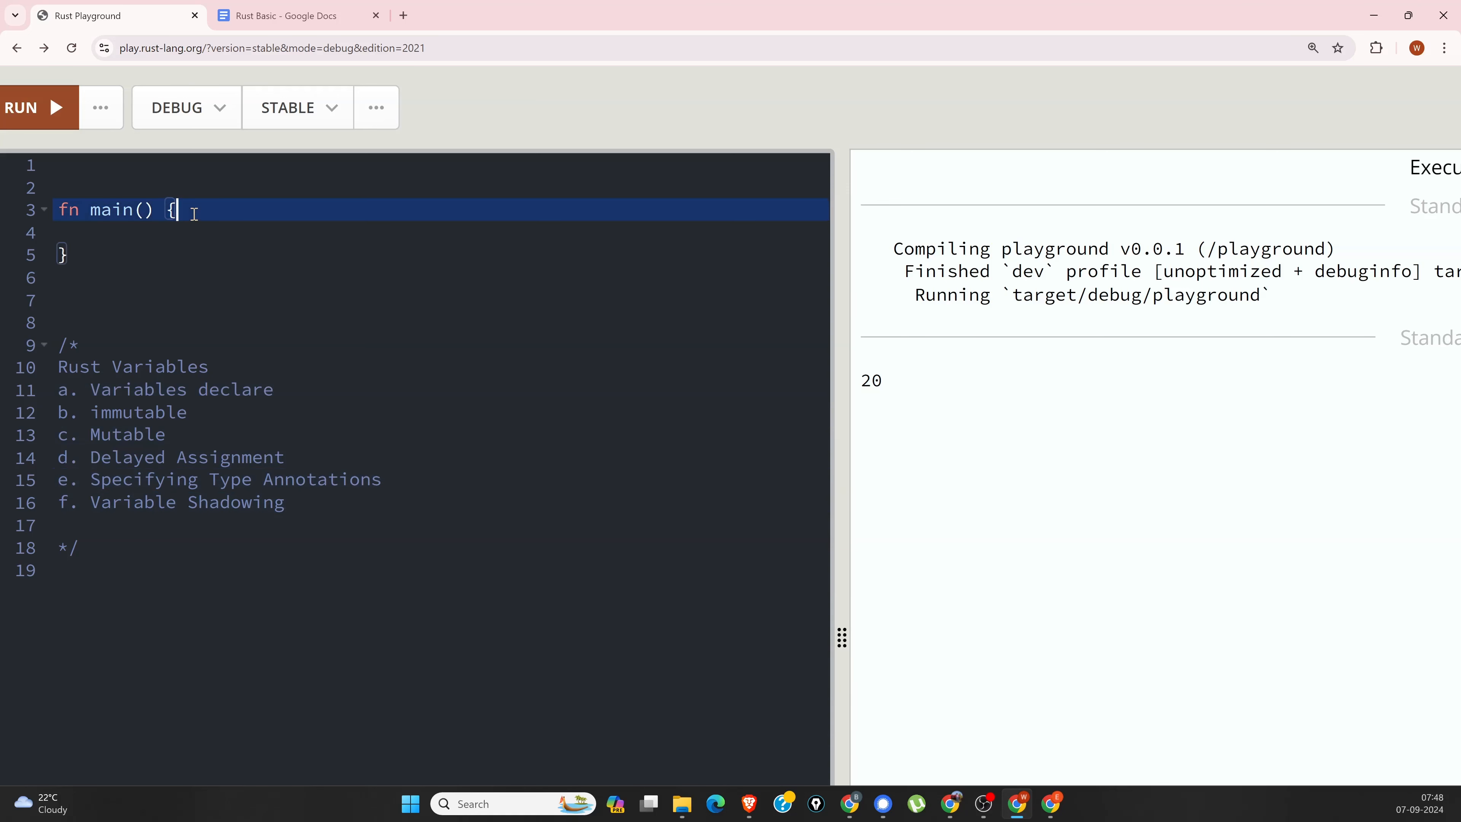
key(enter)
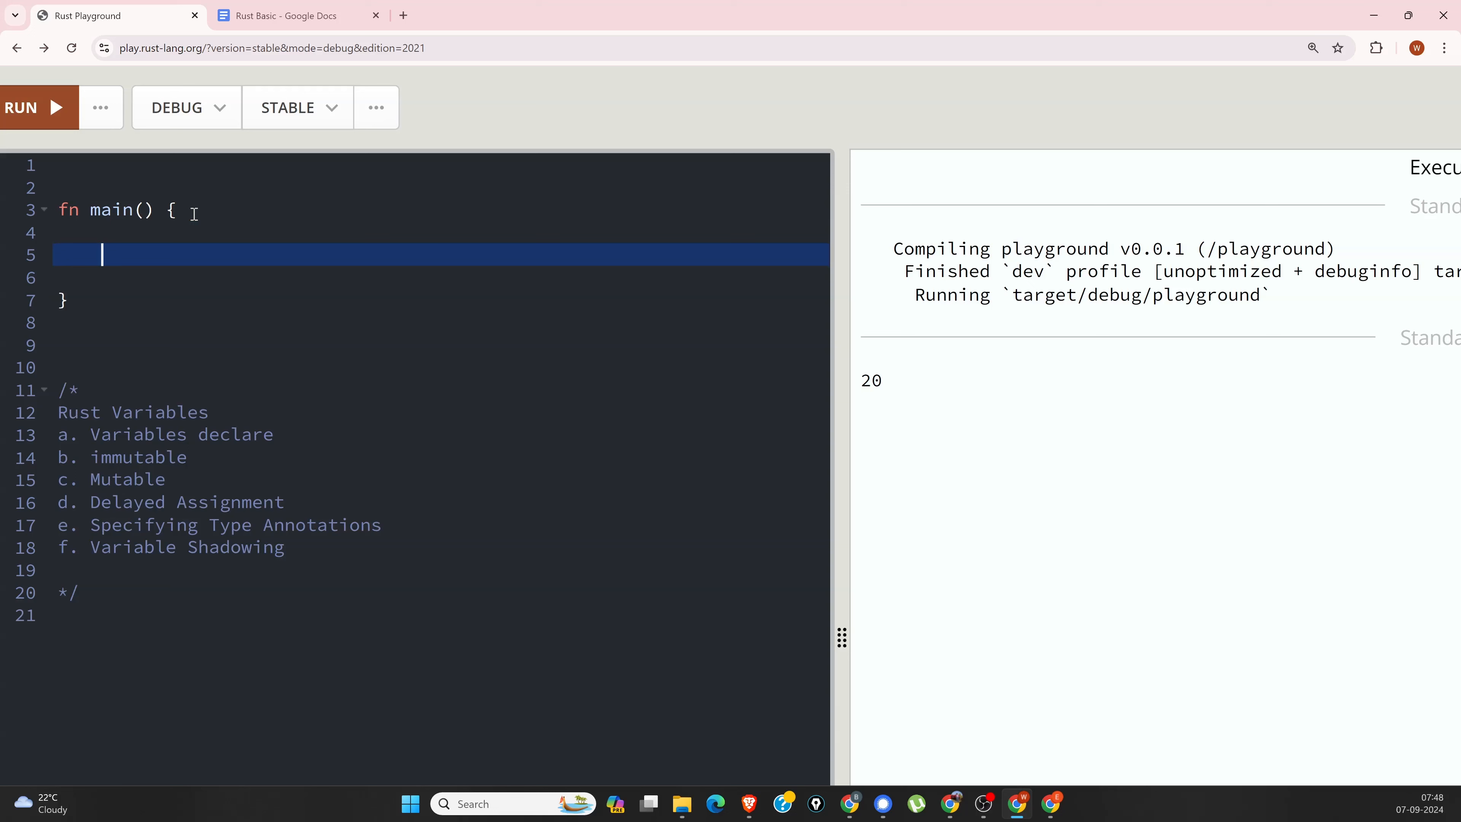
text(le)
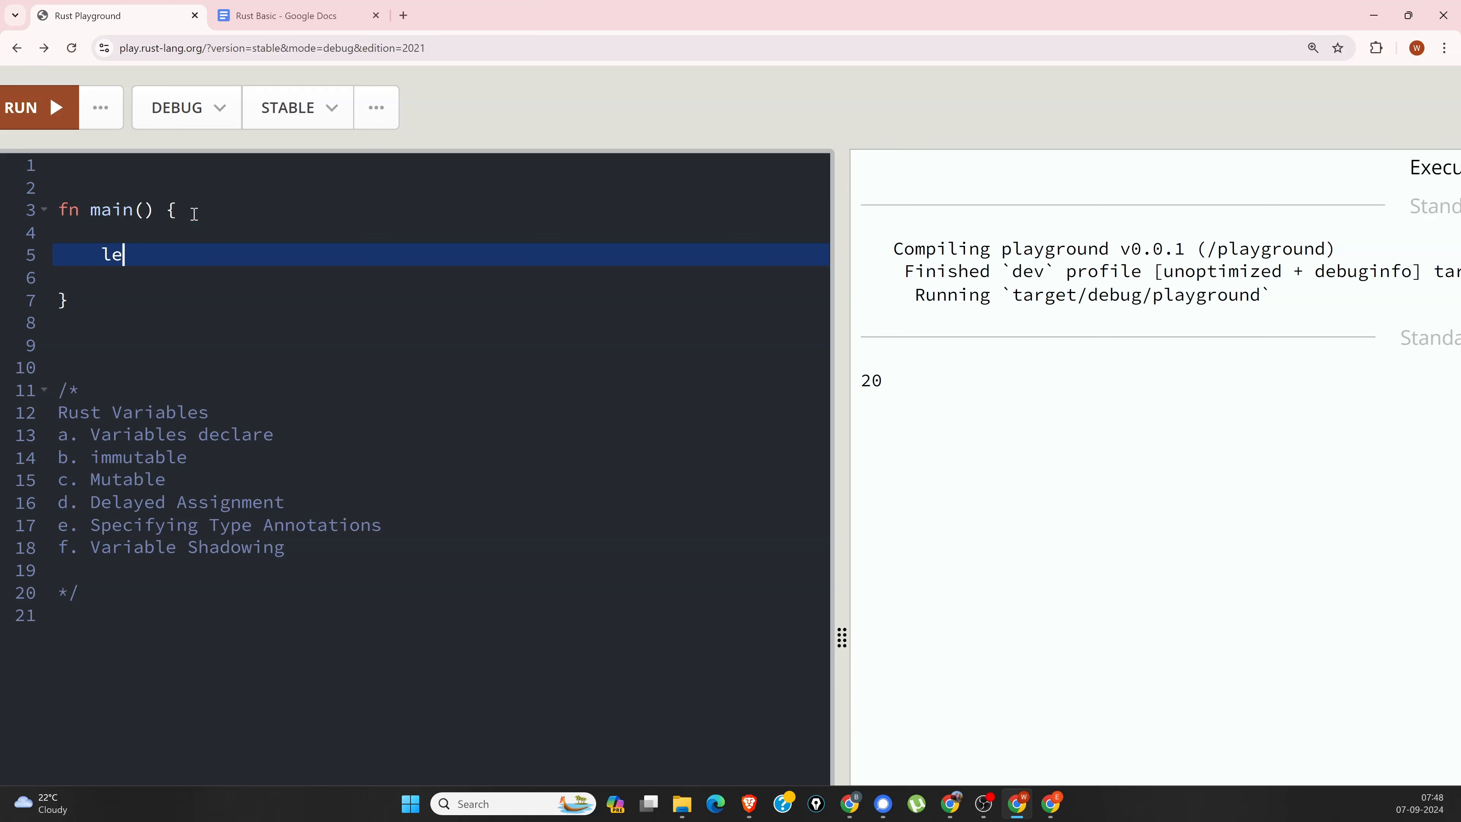
text(t)
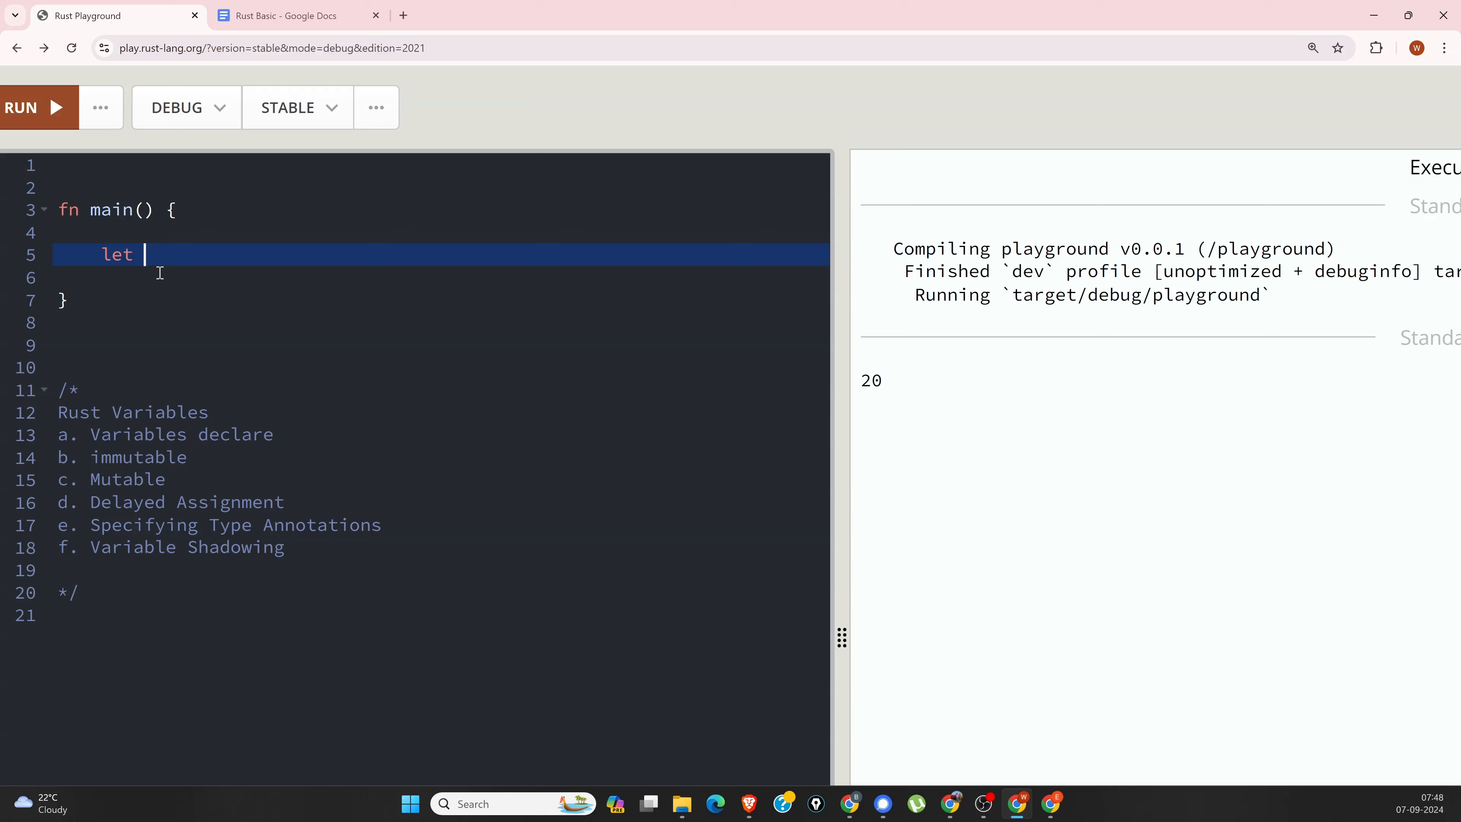
text(a)
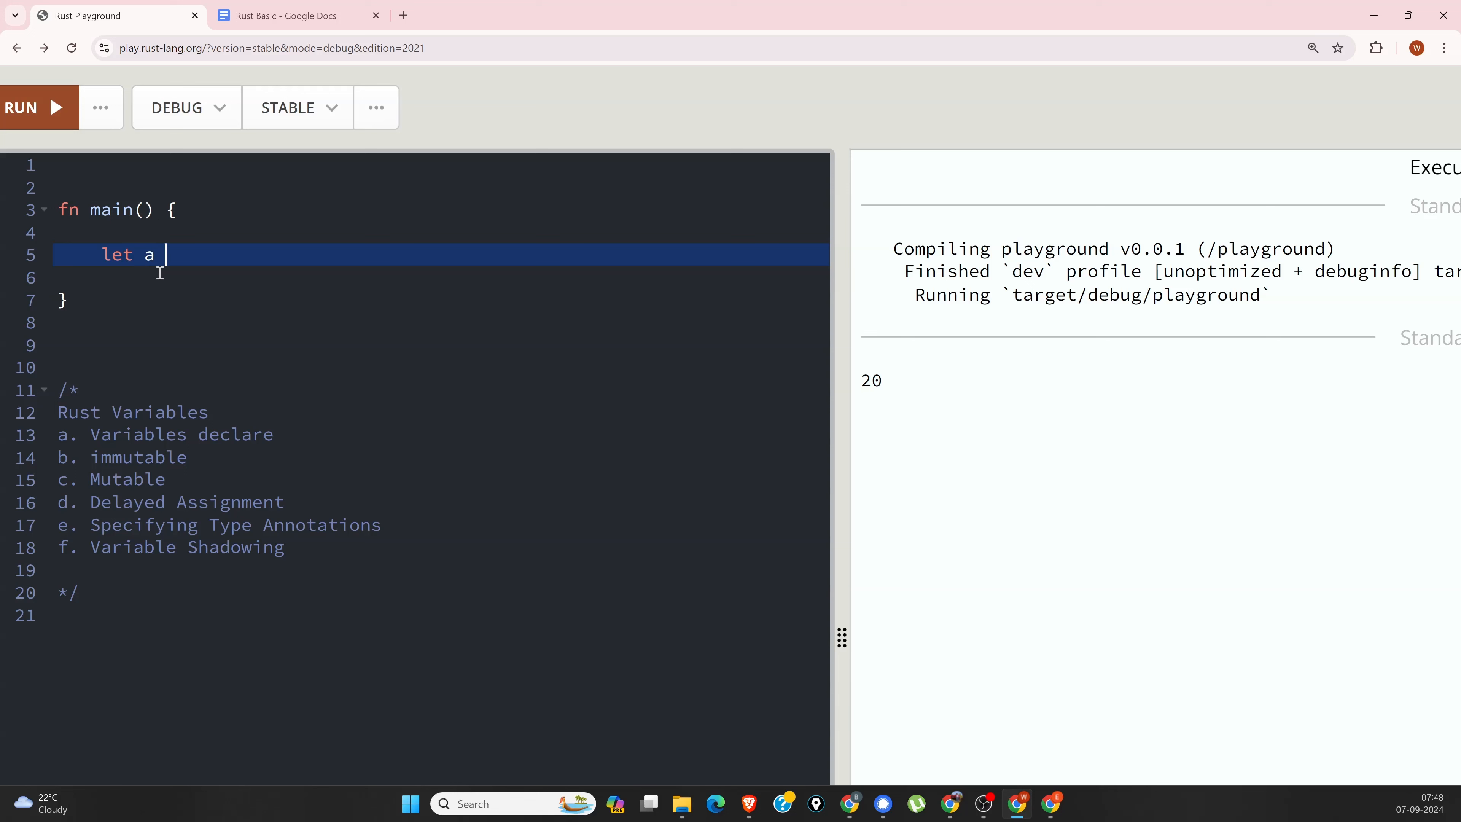
text(=)
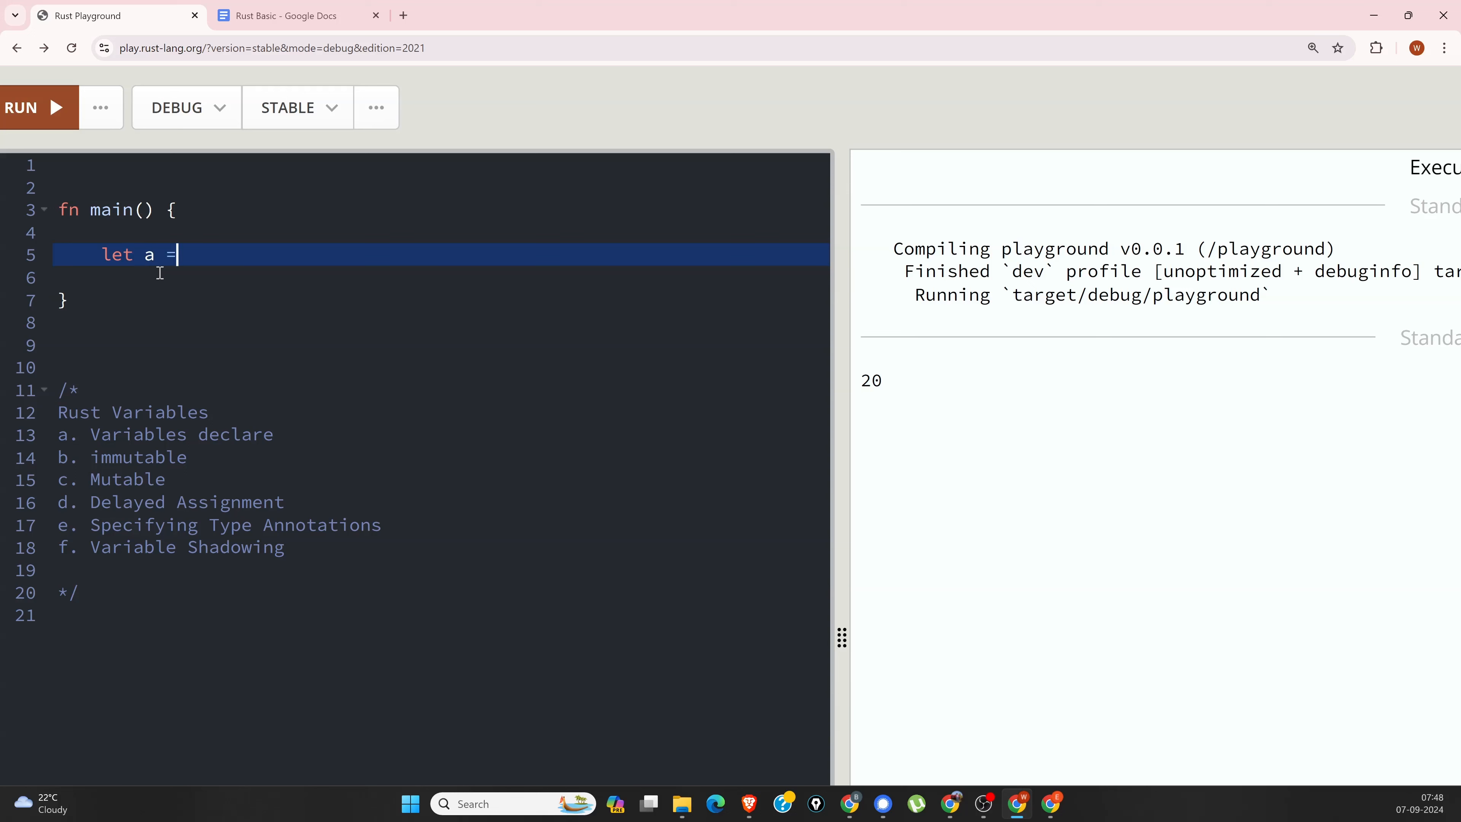
text(1)
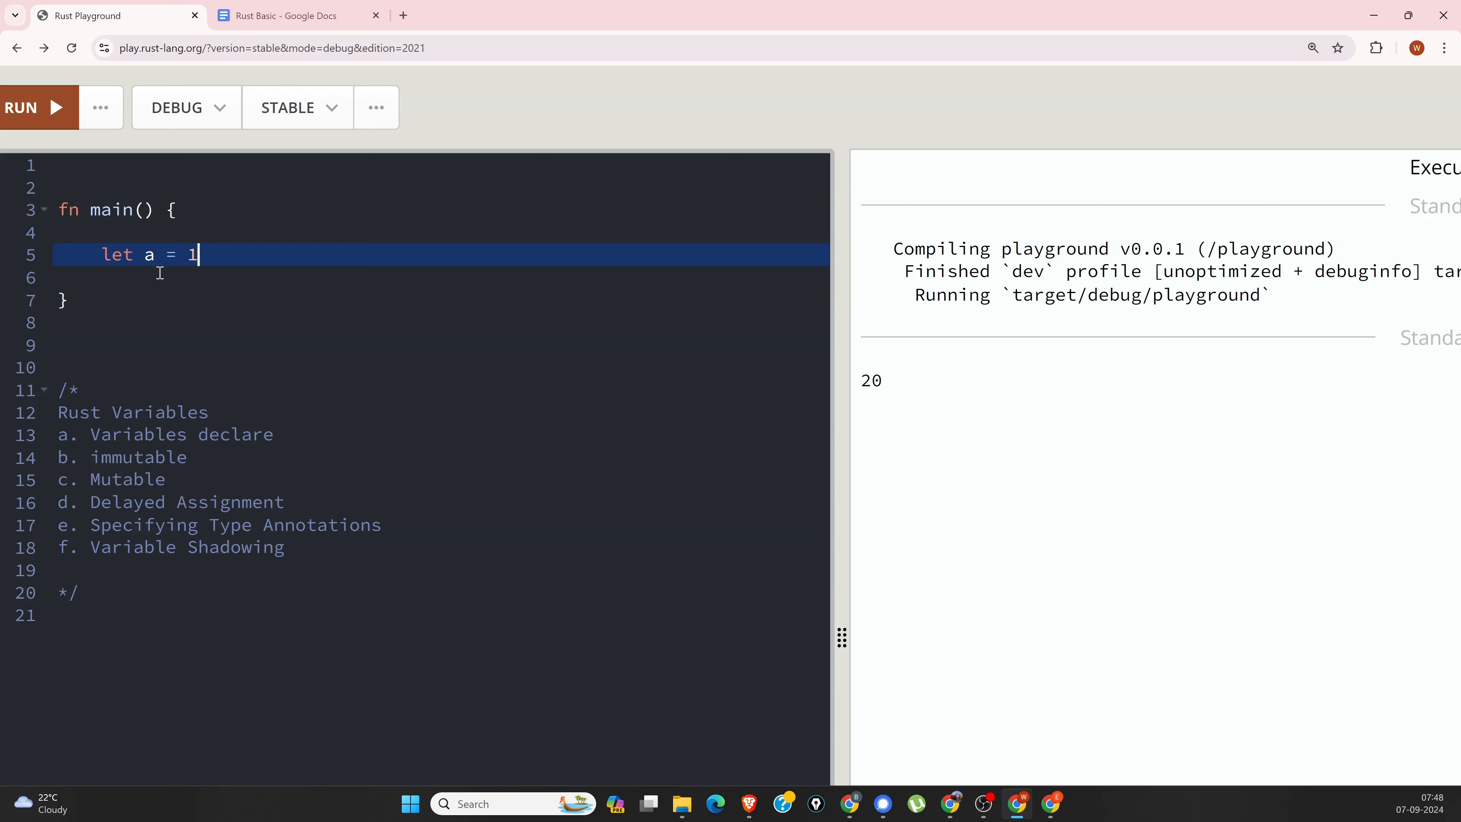
text(0)
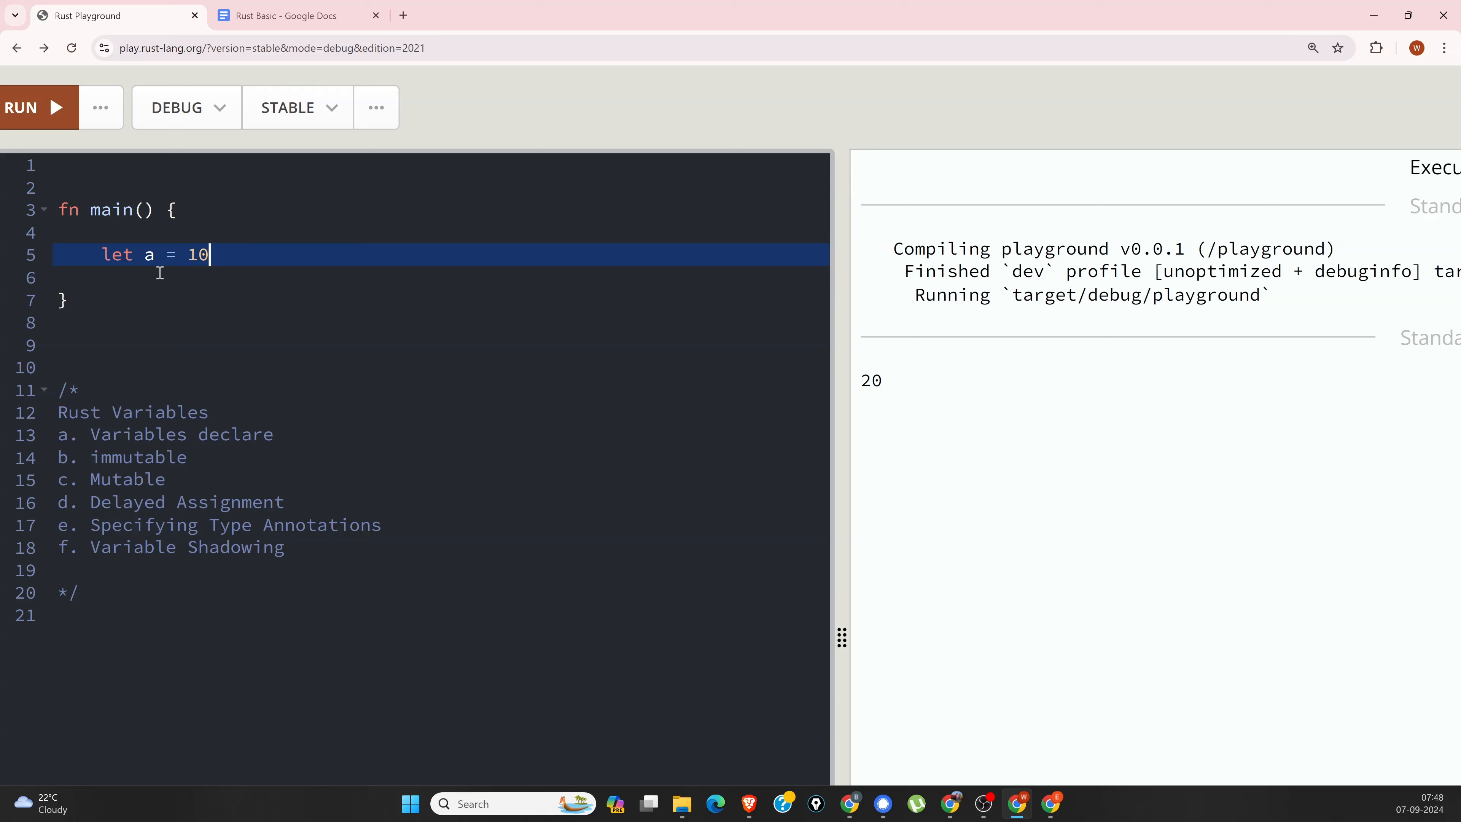
text(;)
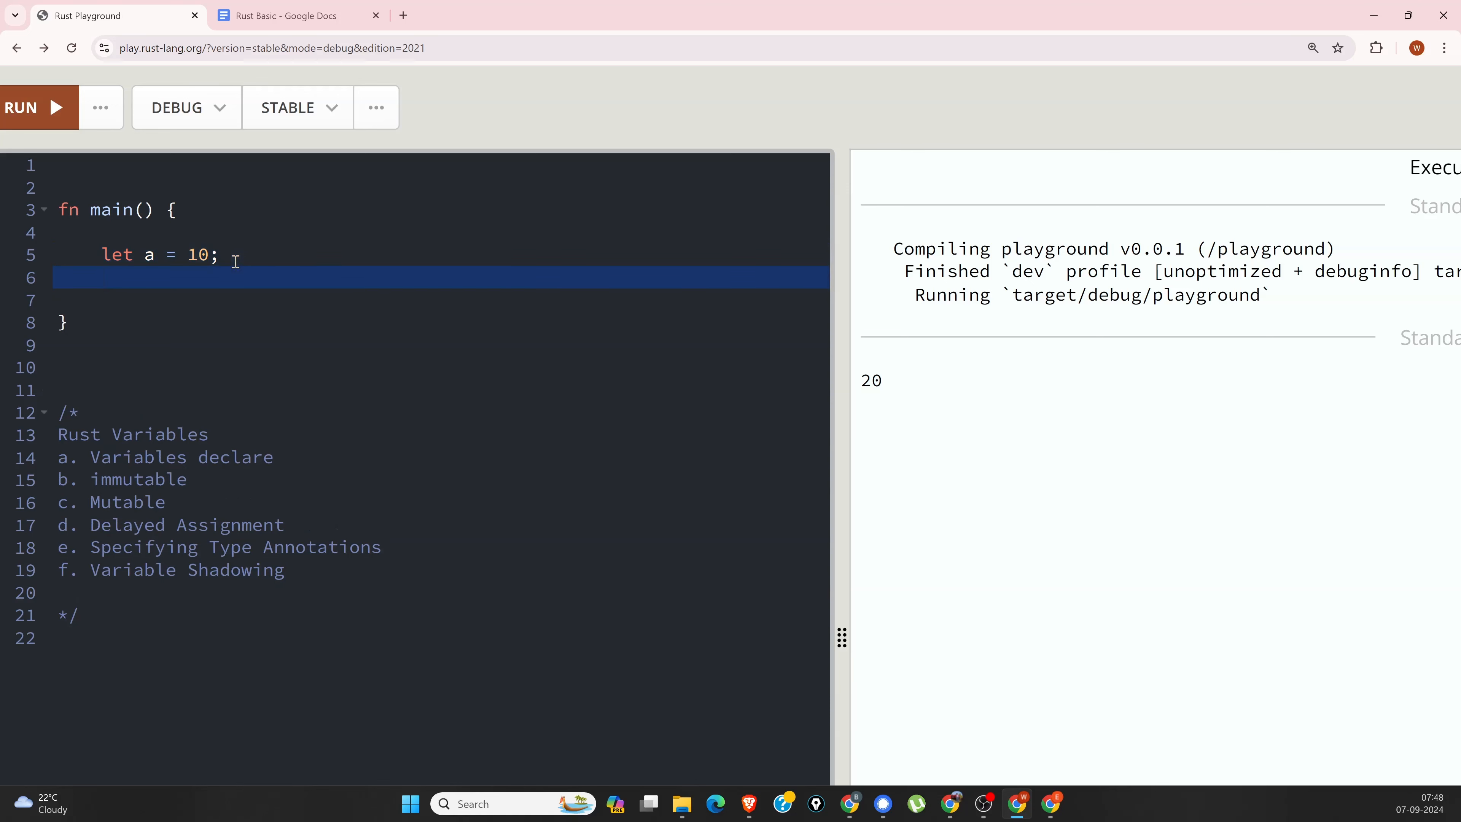
Step: Add println!("{}", a); to print the value of a
text(println!("{}")
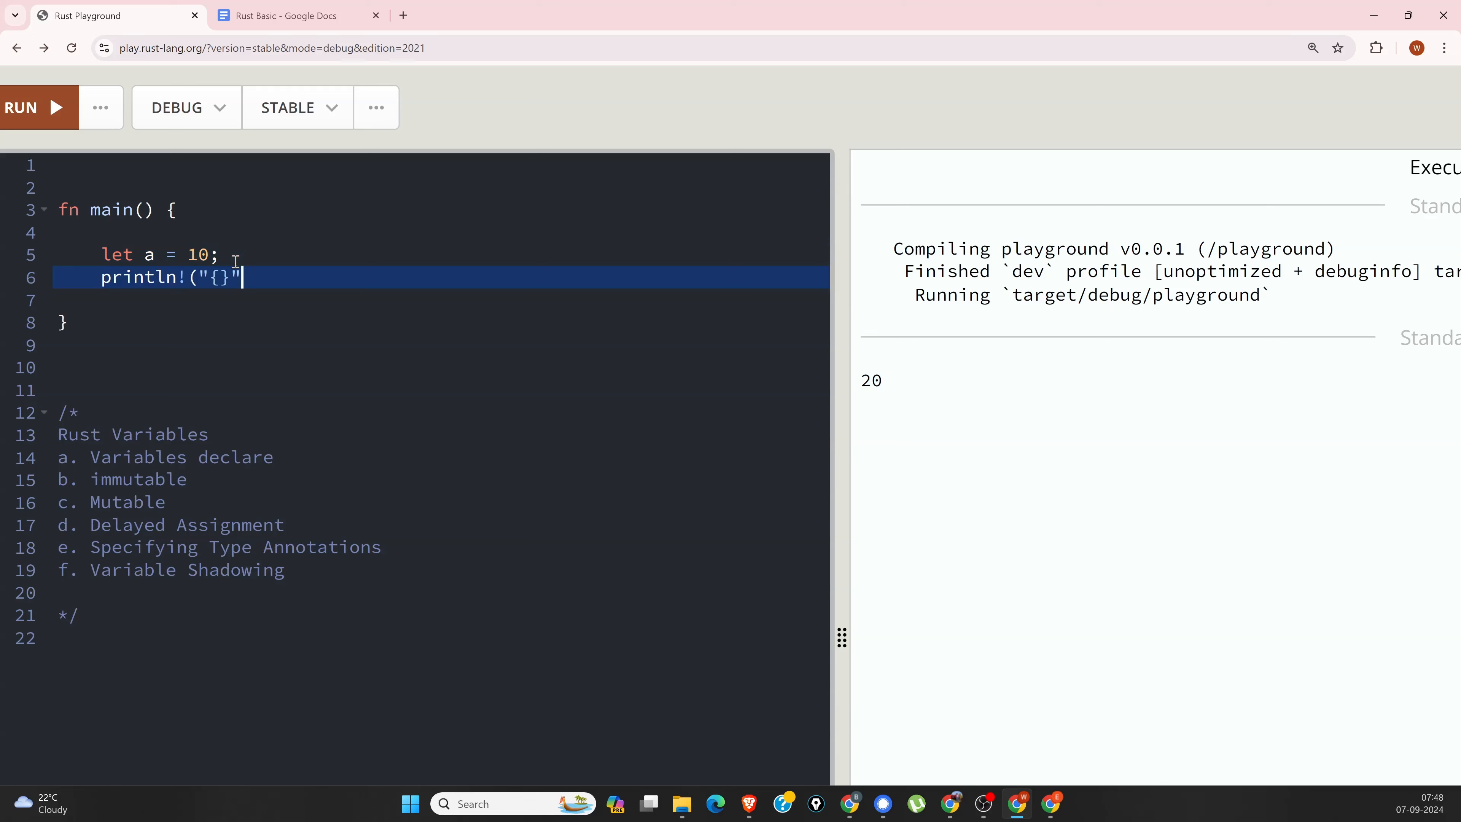
text(,)
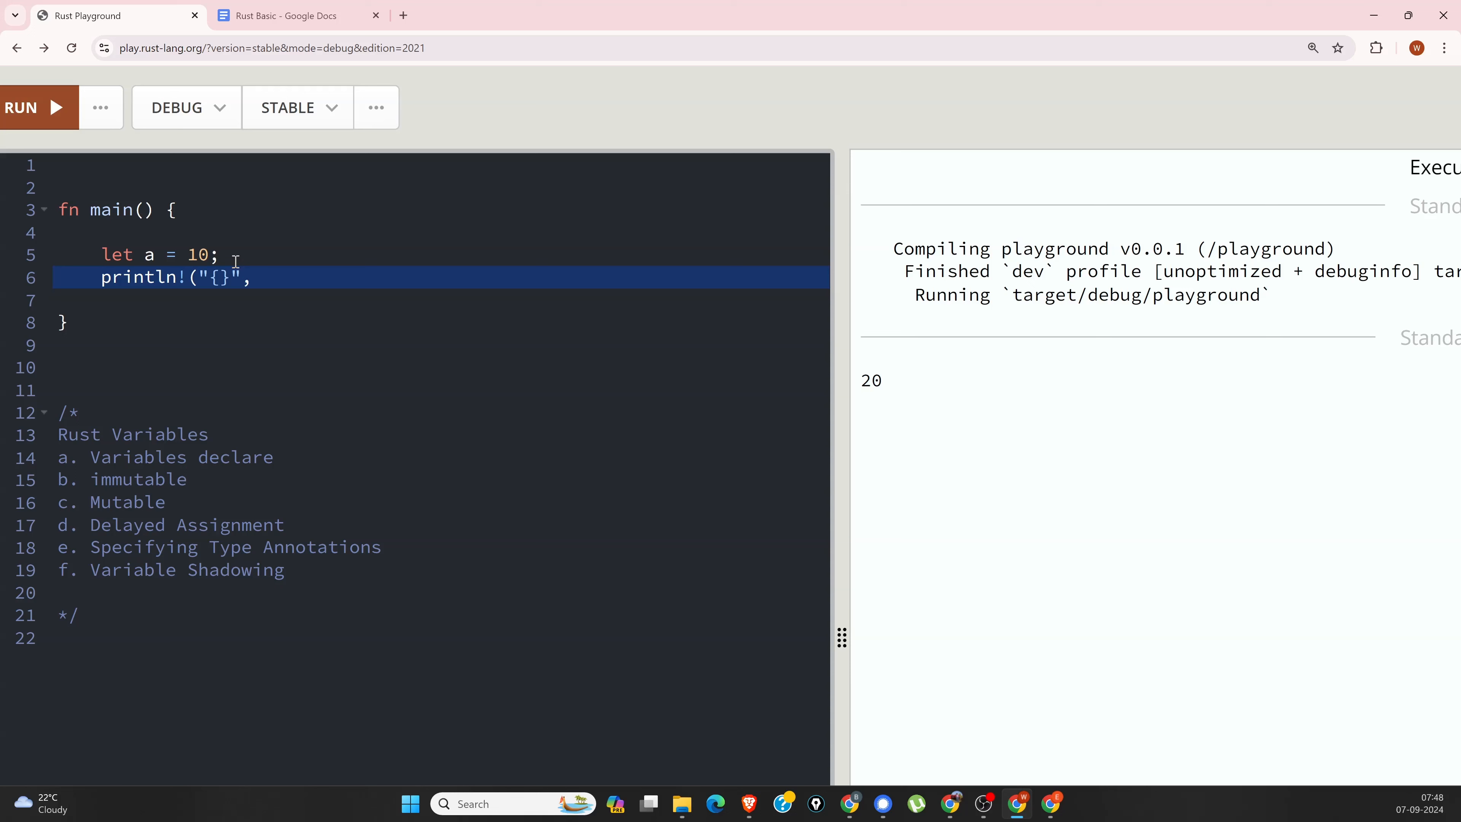
text(a)
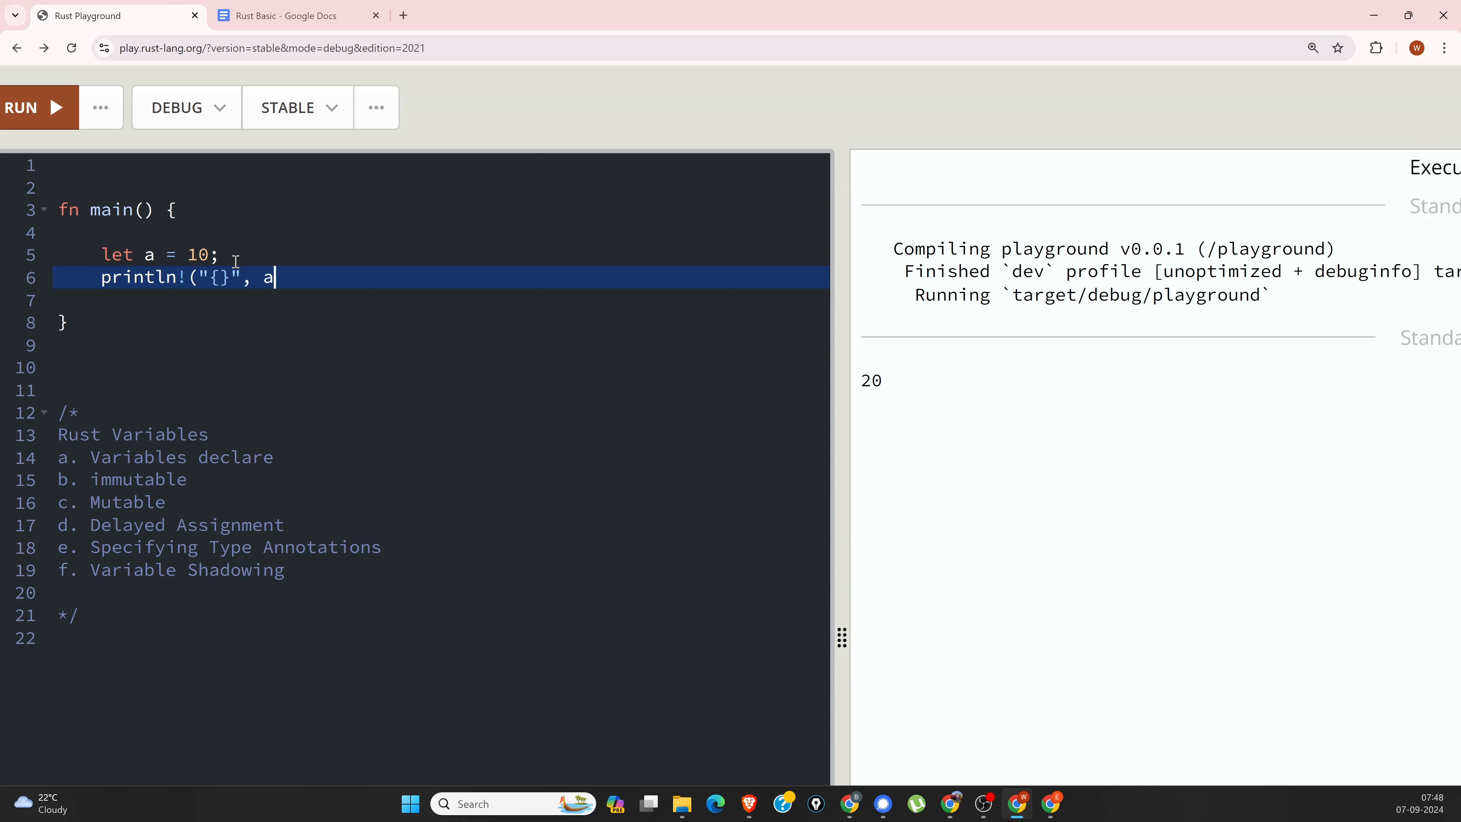
text();)
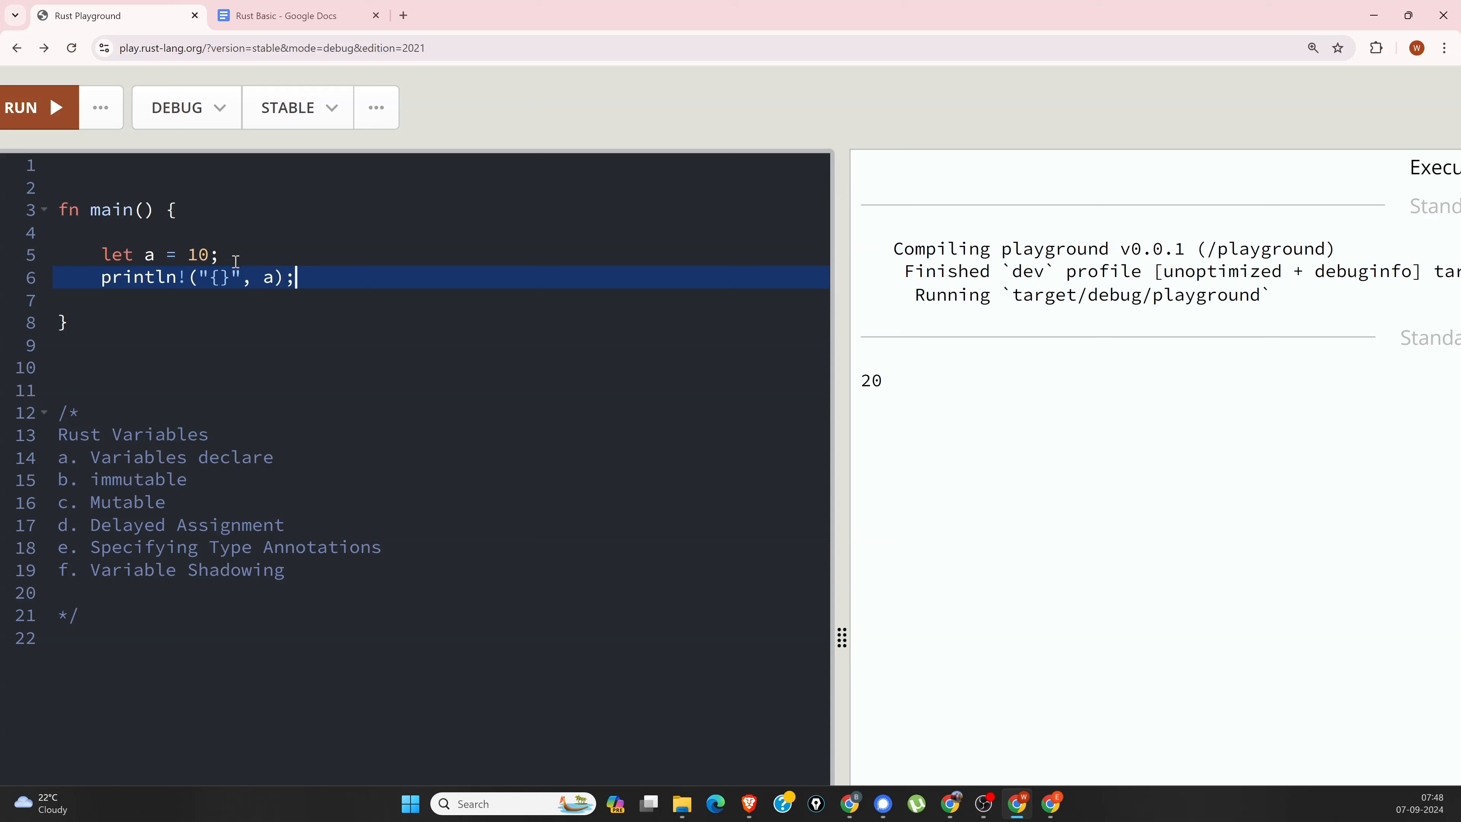
mouse_move(41, 113)
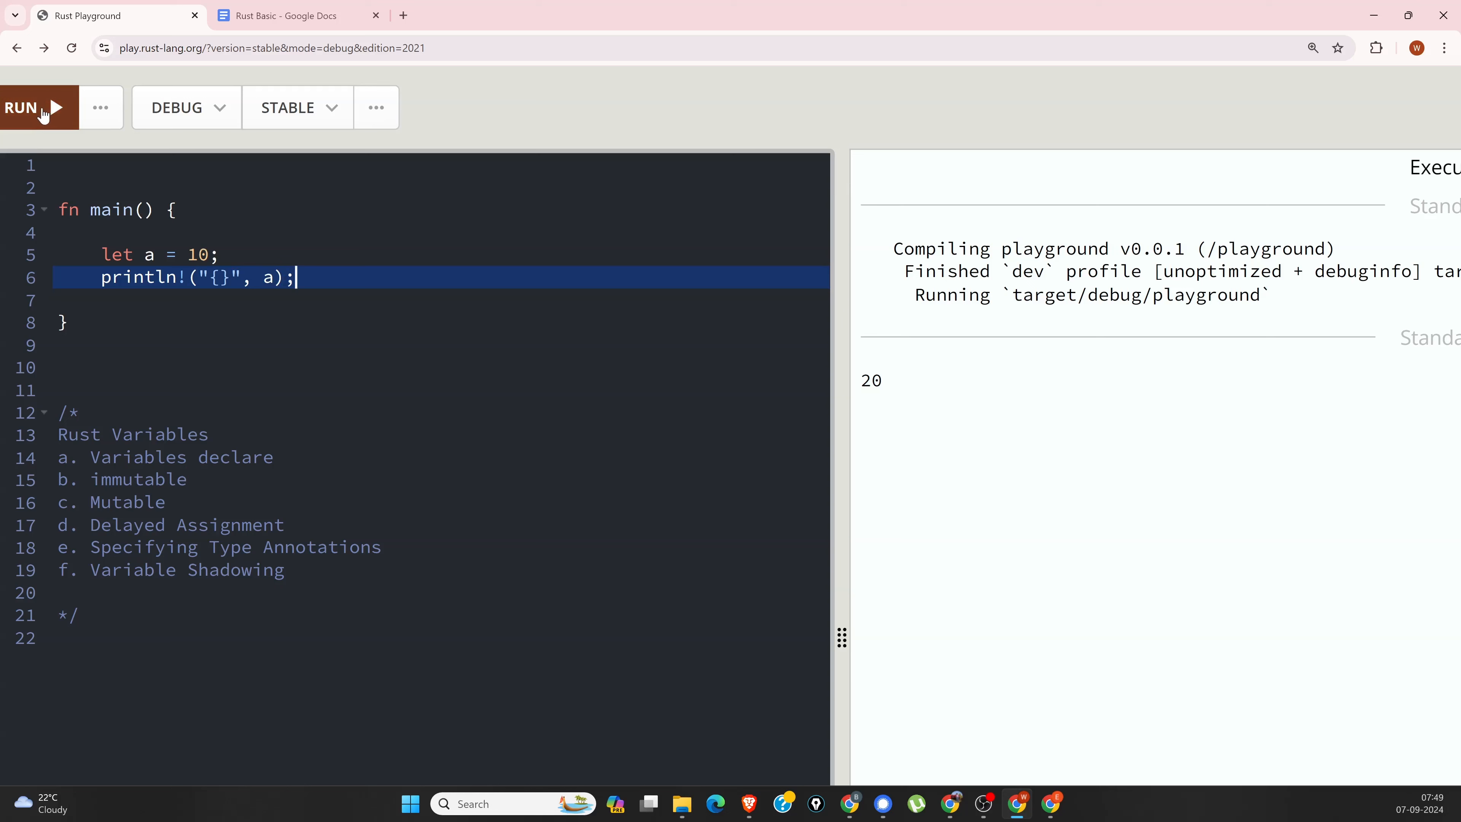
Step: Run the program and confirm the output panel prints 10
click(28, 108)
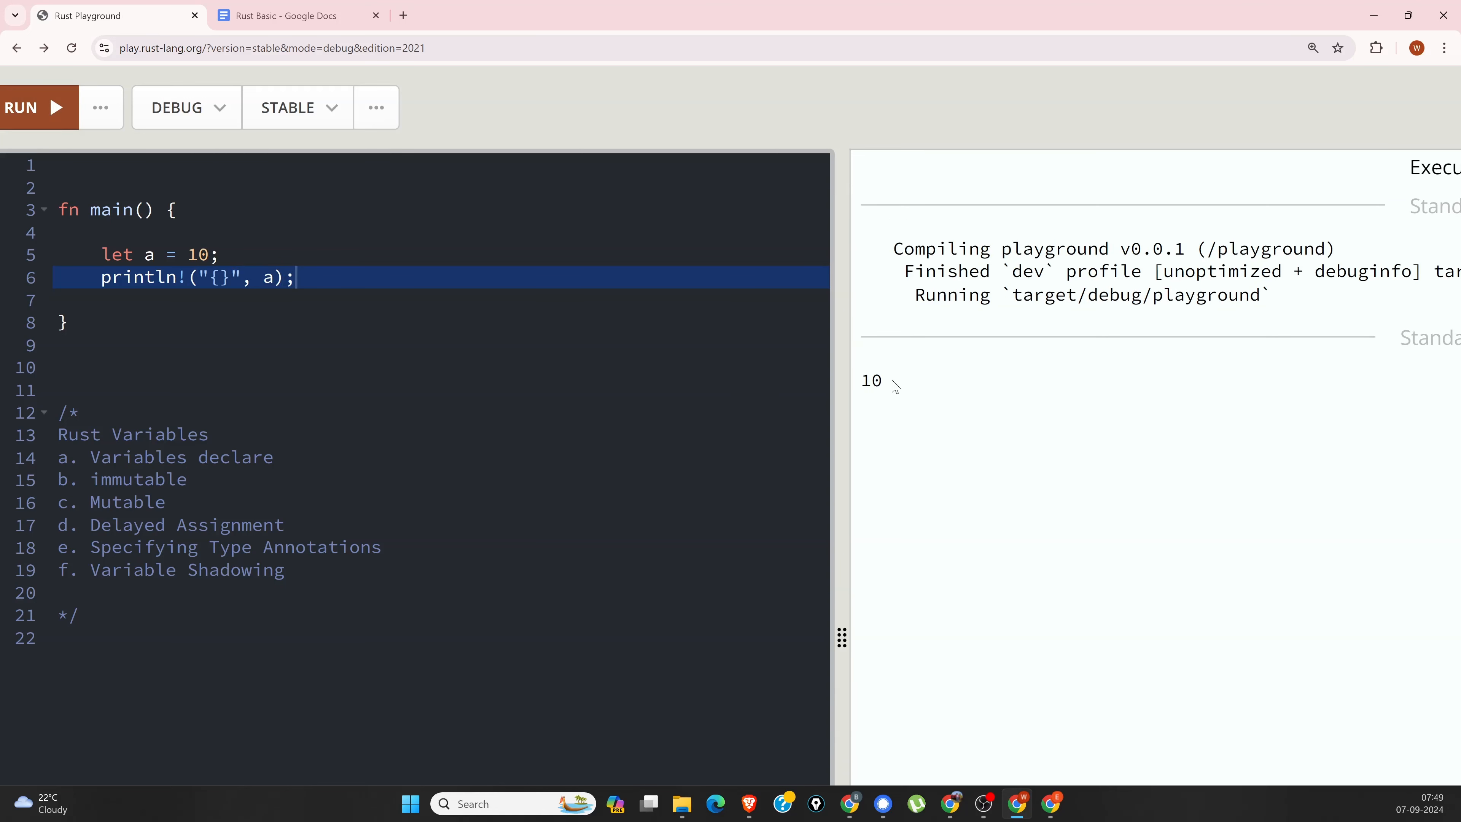
double_click(869, 381)
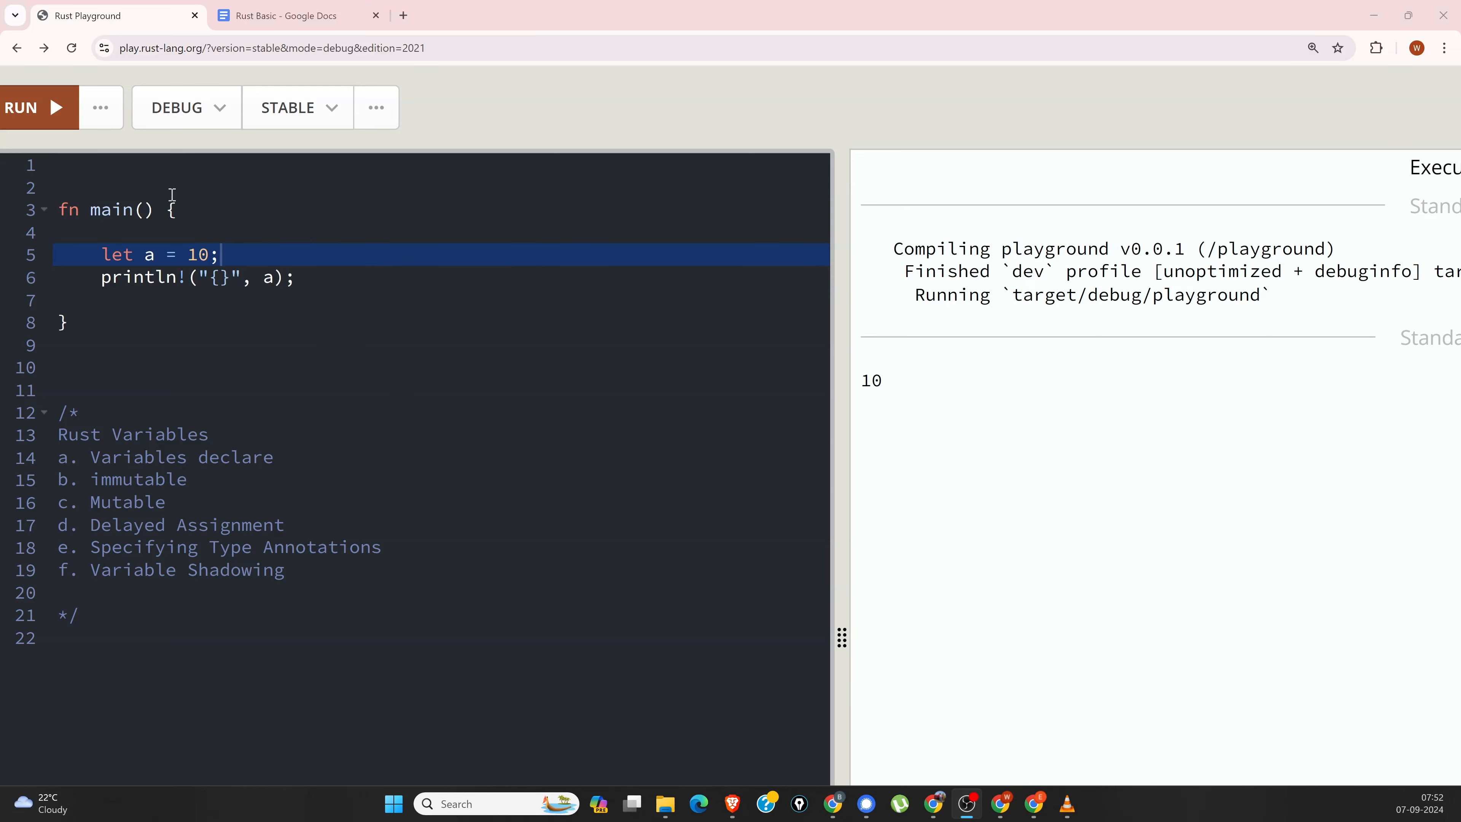
mouse_move(88, 291)
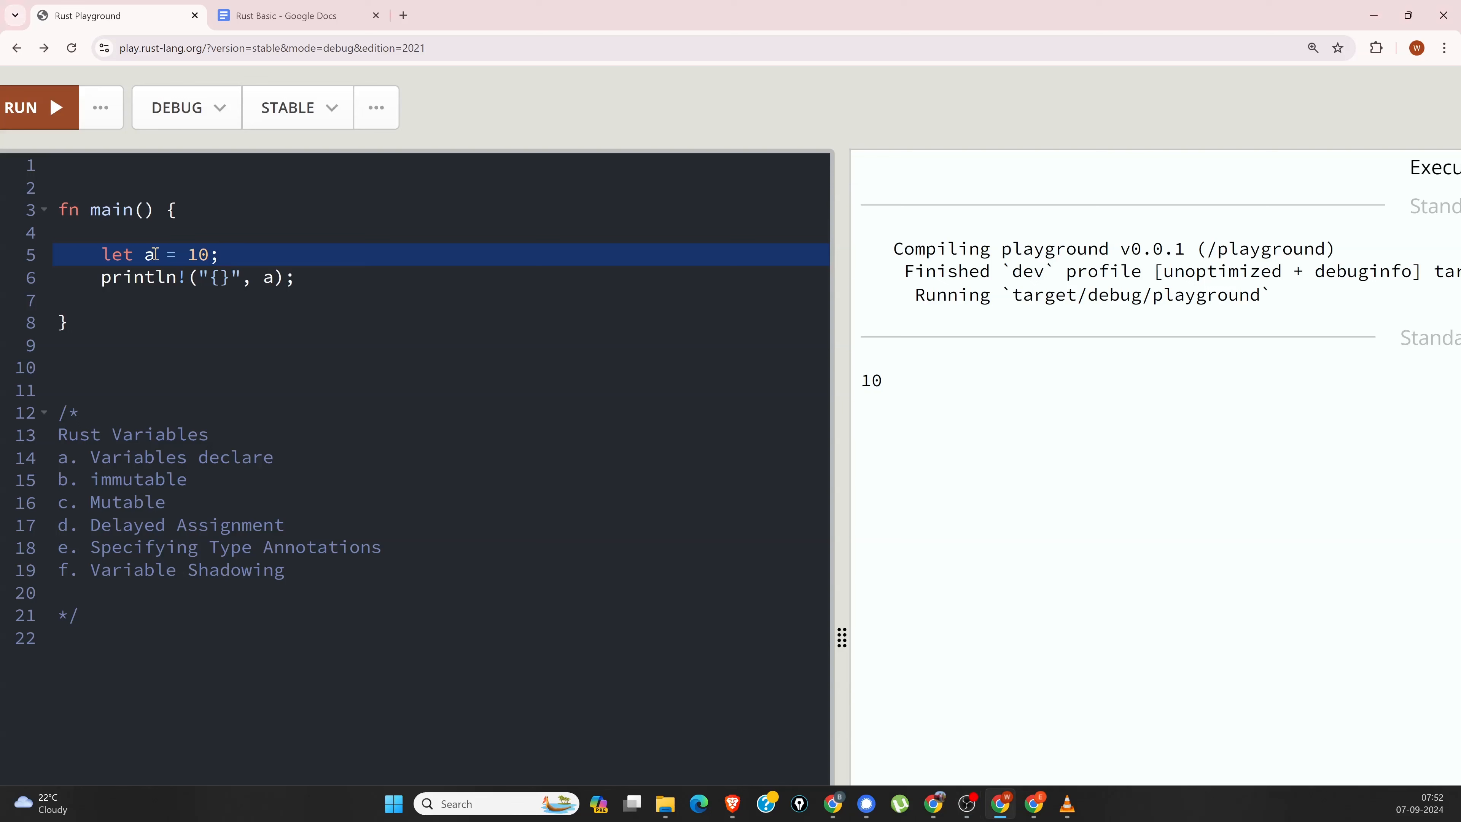
mouse_move(198, 254)
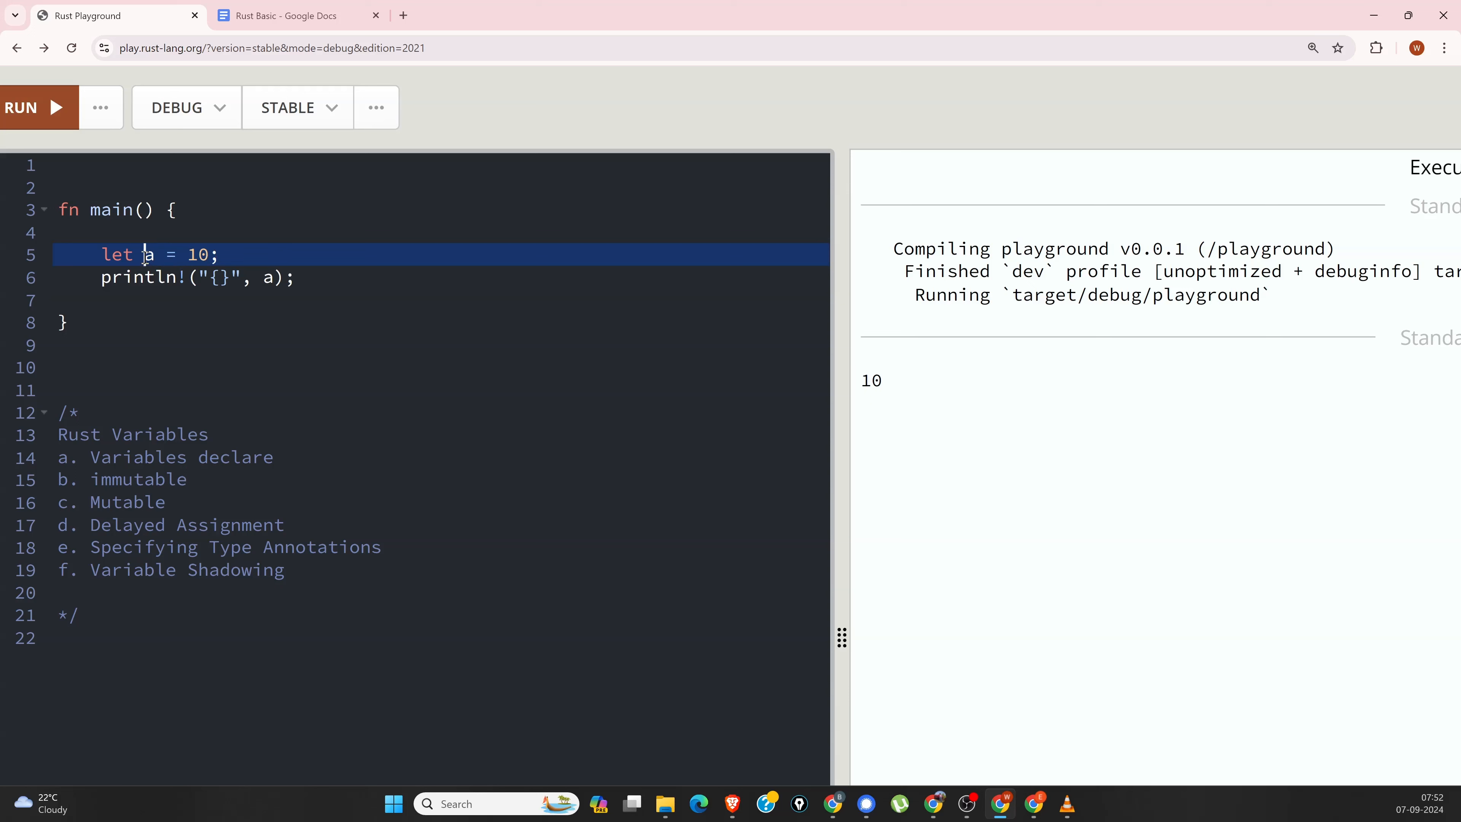
text(char)
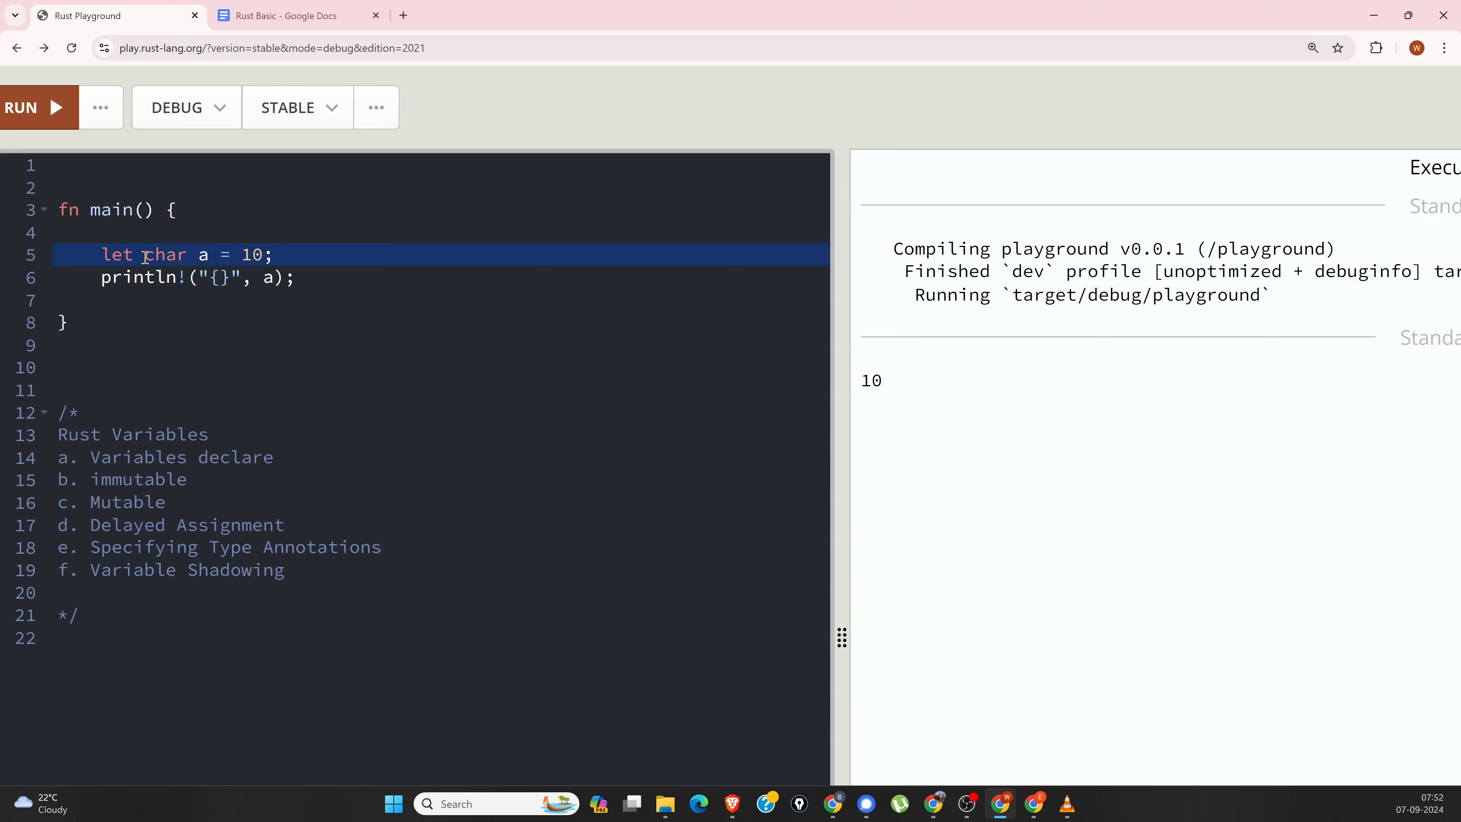
text(st)
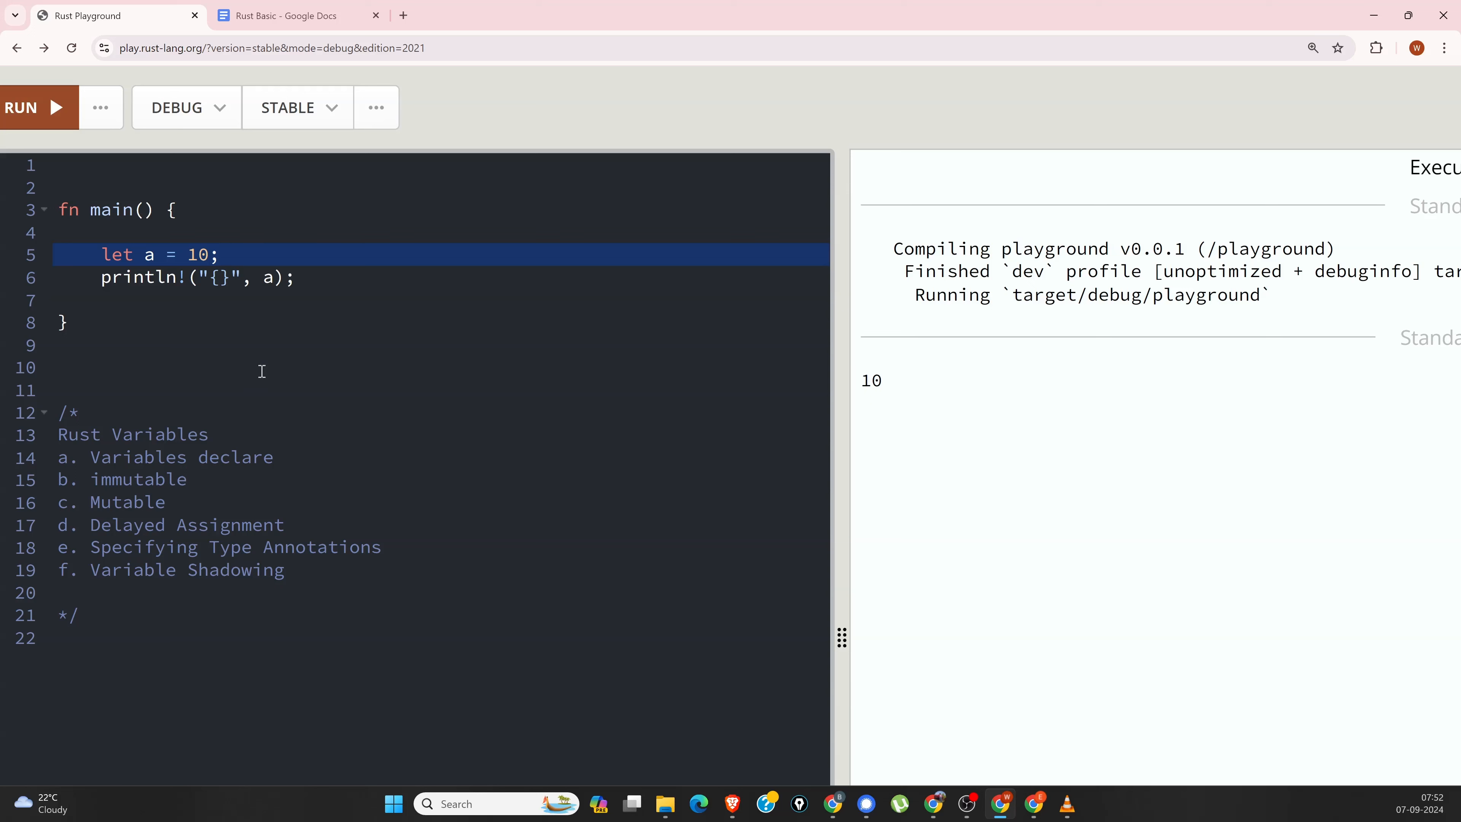
mouse_move(219, 320)
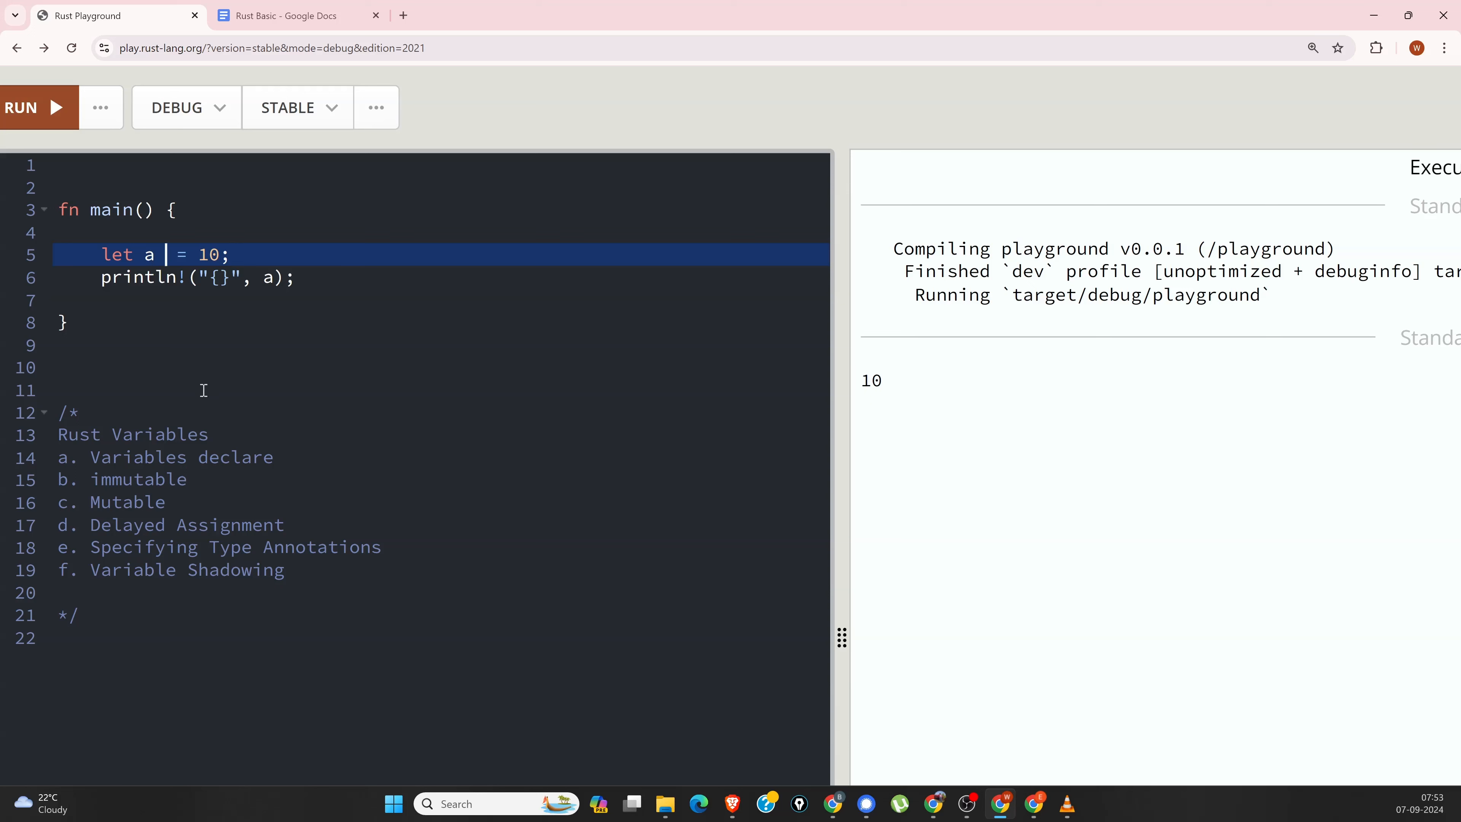
text(:)
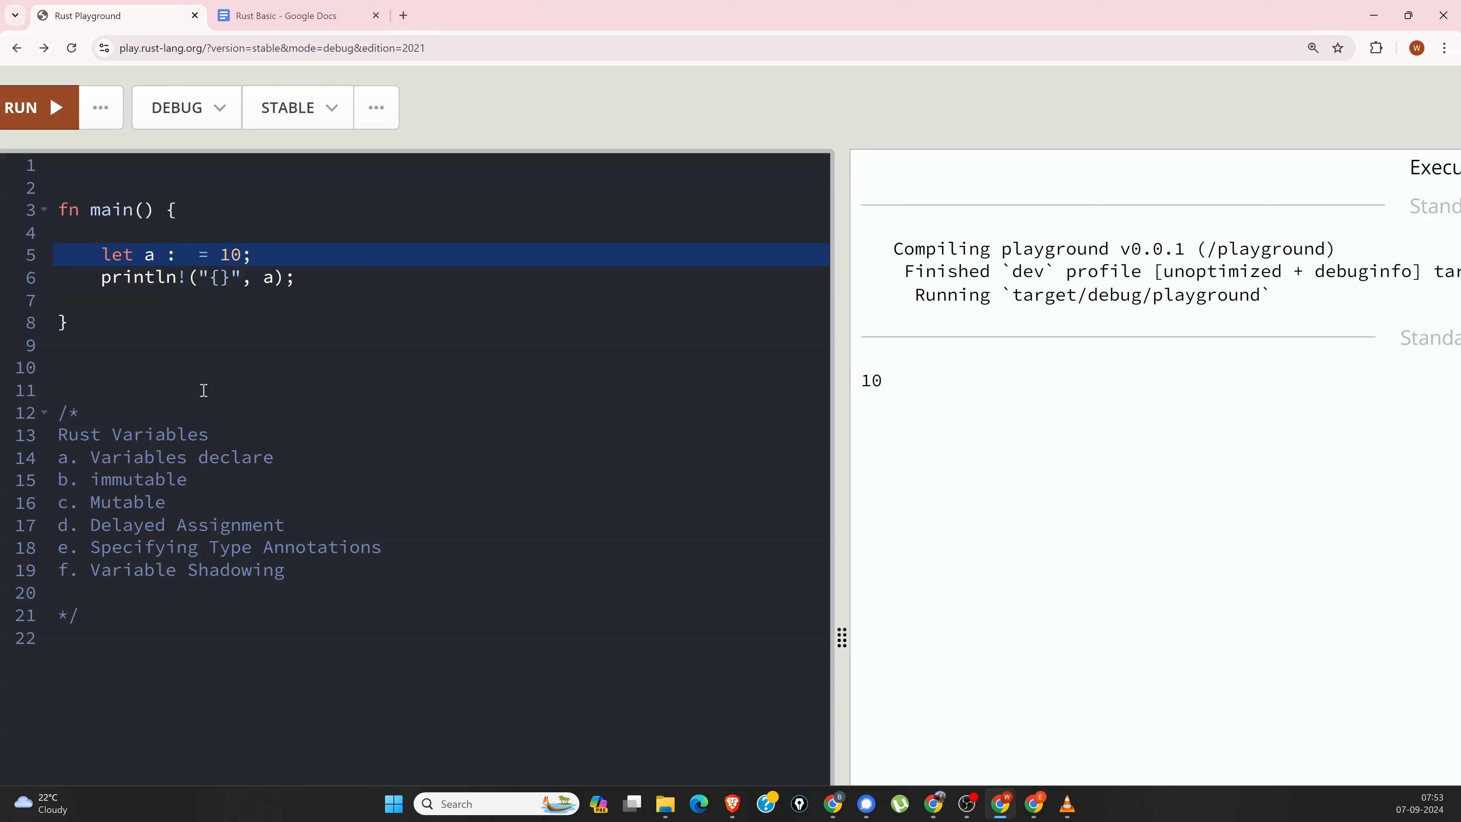
text(i)
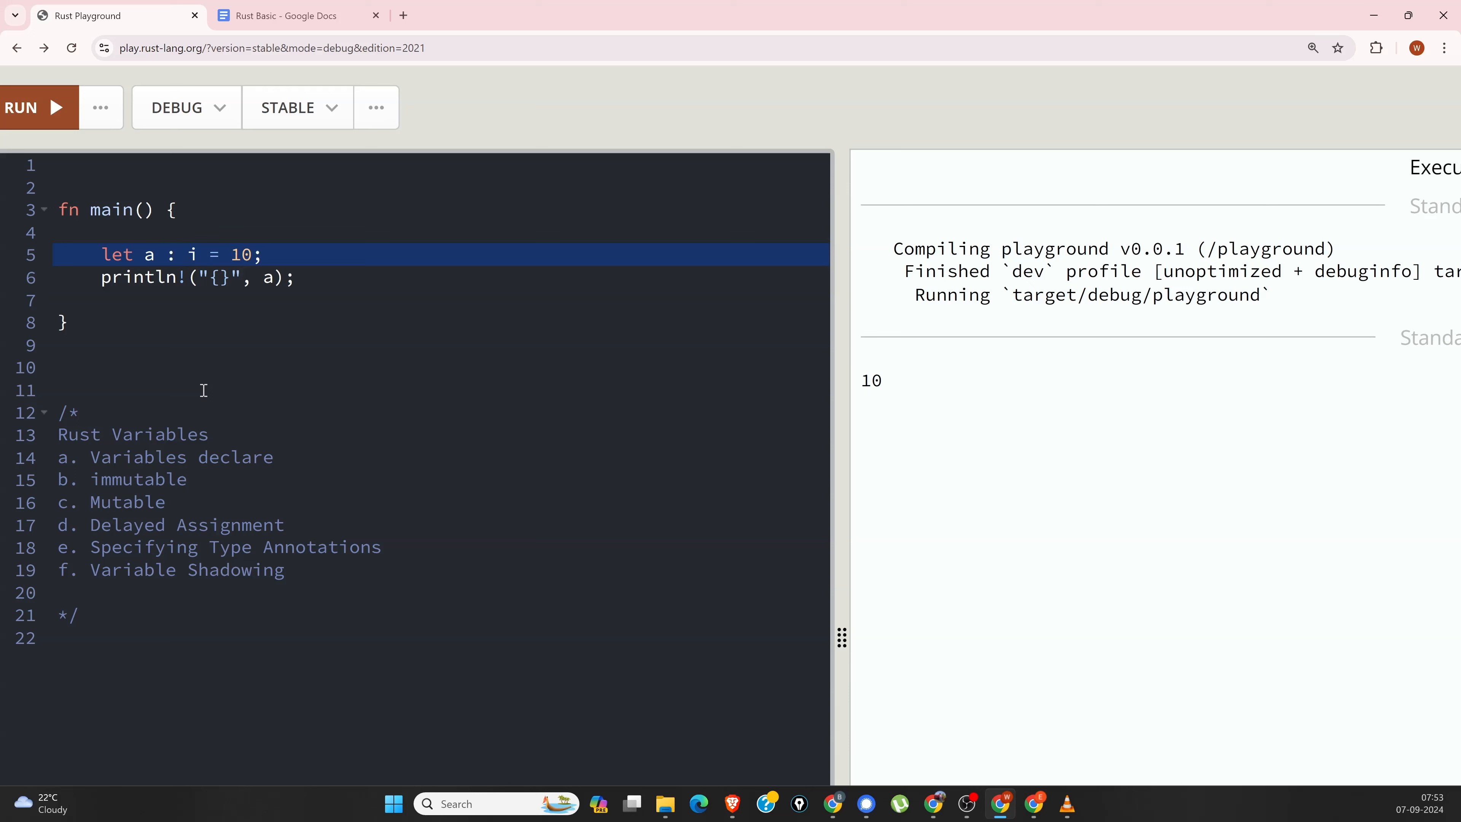
text(32)
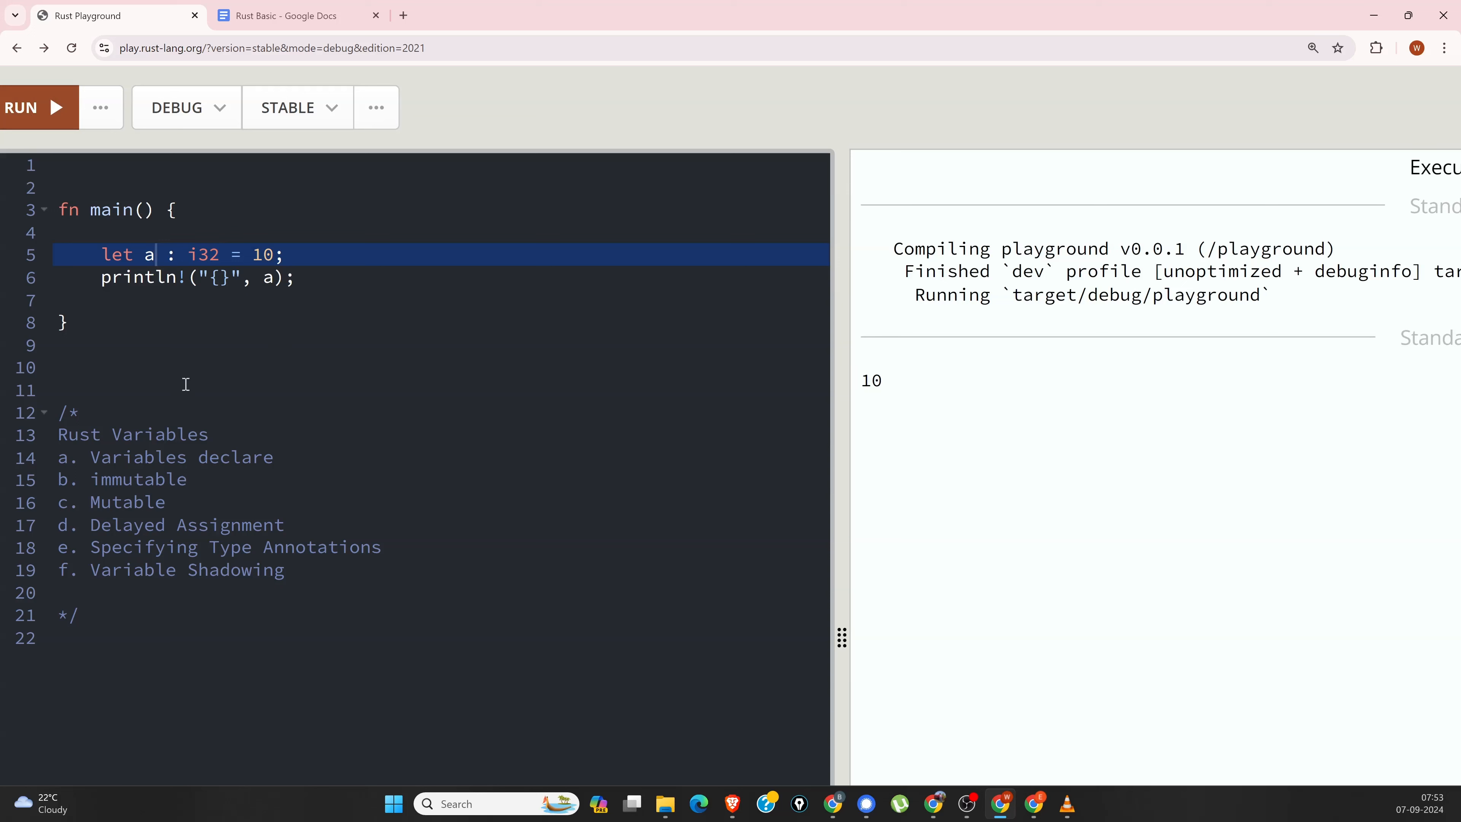
mouse_move(321, 552)
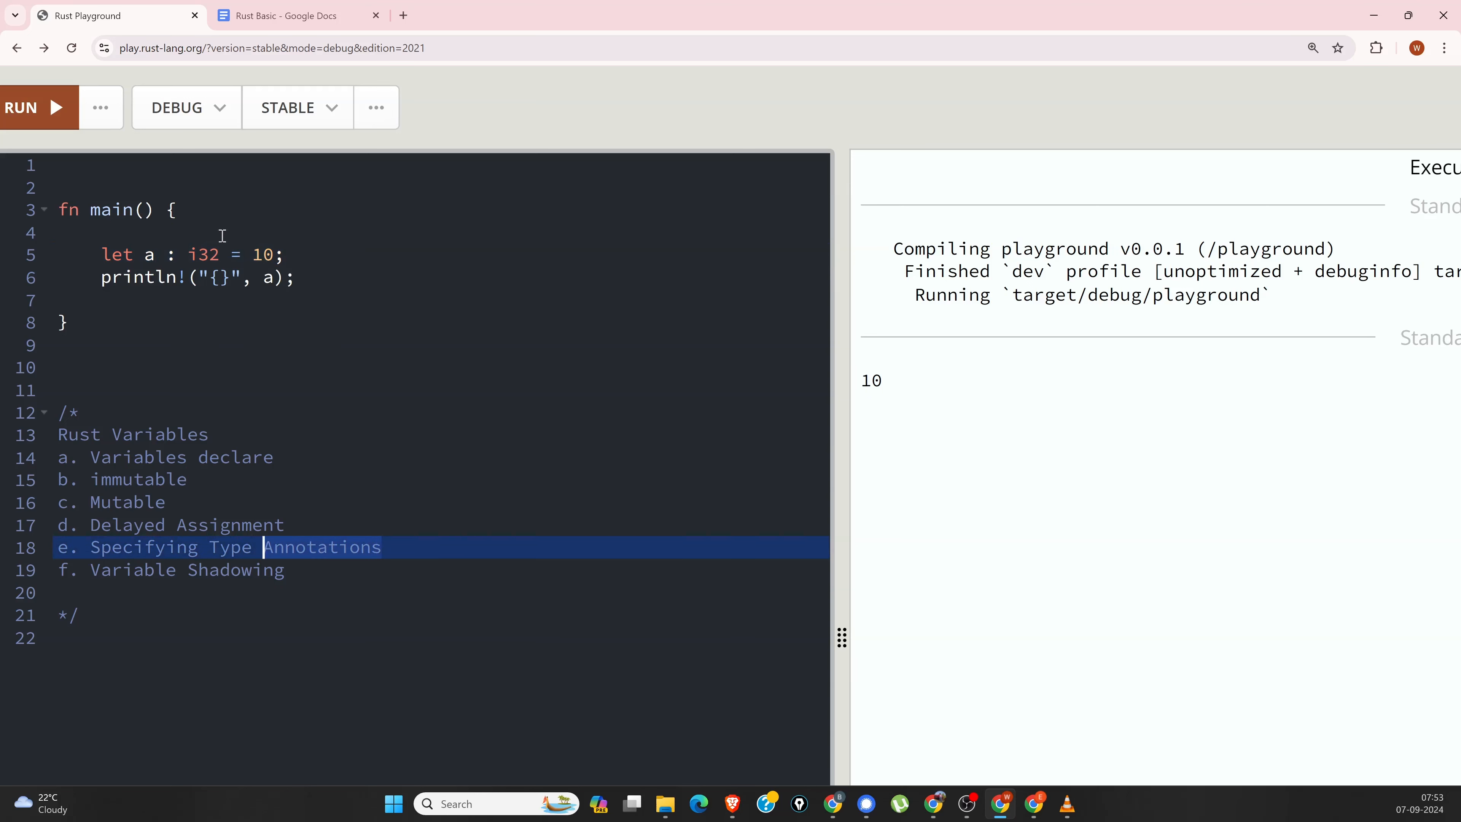
click(221, 255)
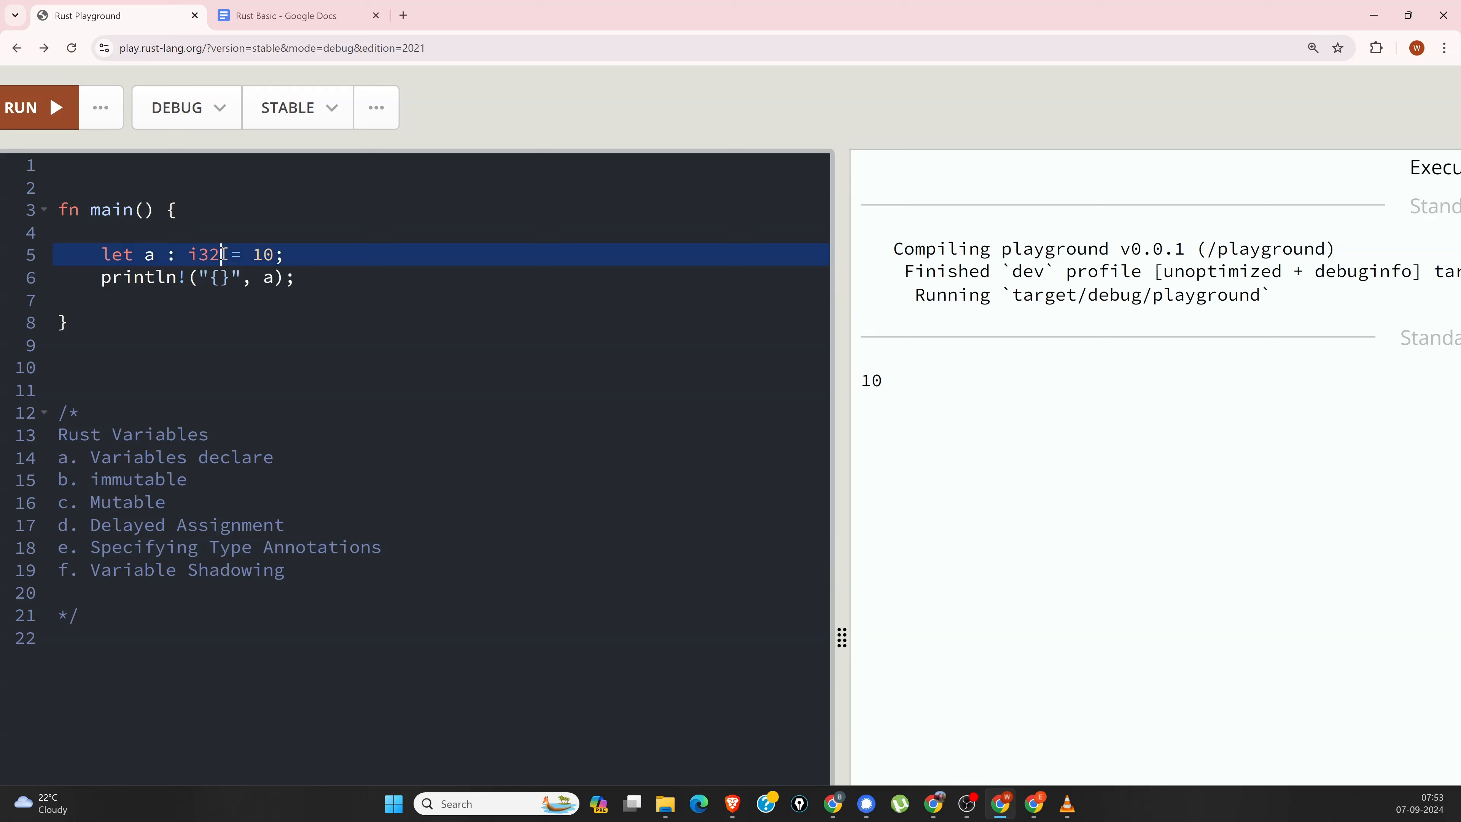
Step: Drop the i32 annotation and add the reassignment a = 20; below the declaration
key(Backspace)
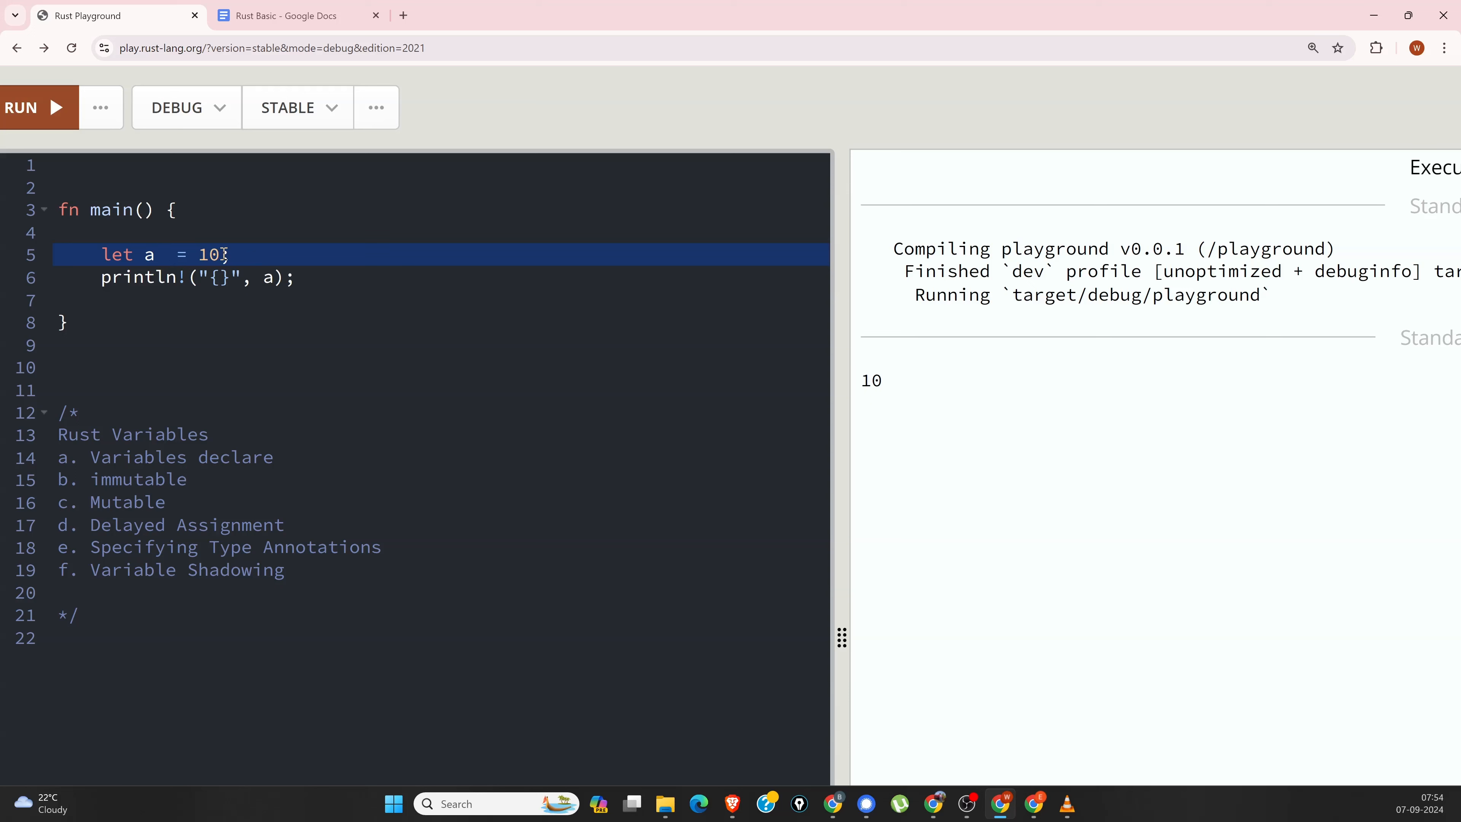
mouse_move(301, 298)
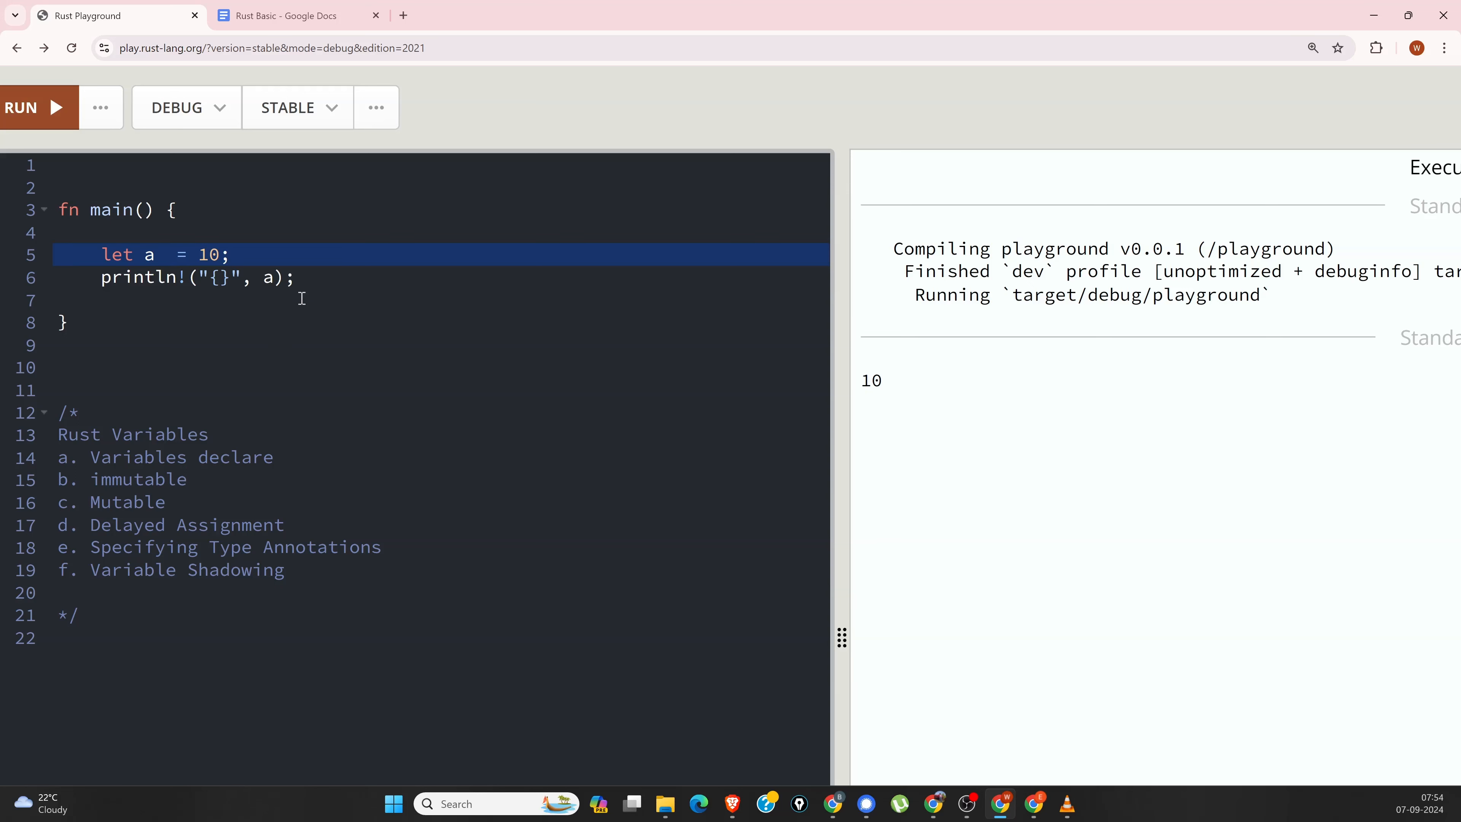
mouse_move(215, 363)
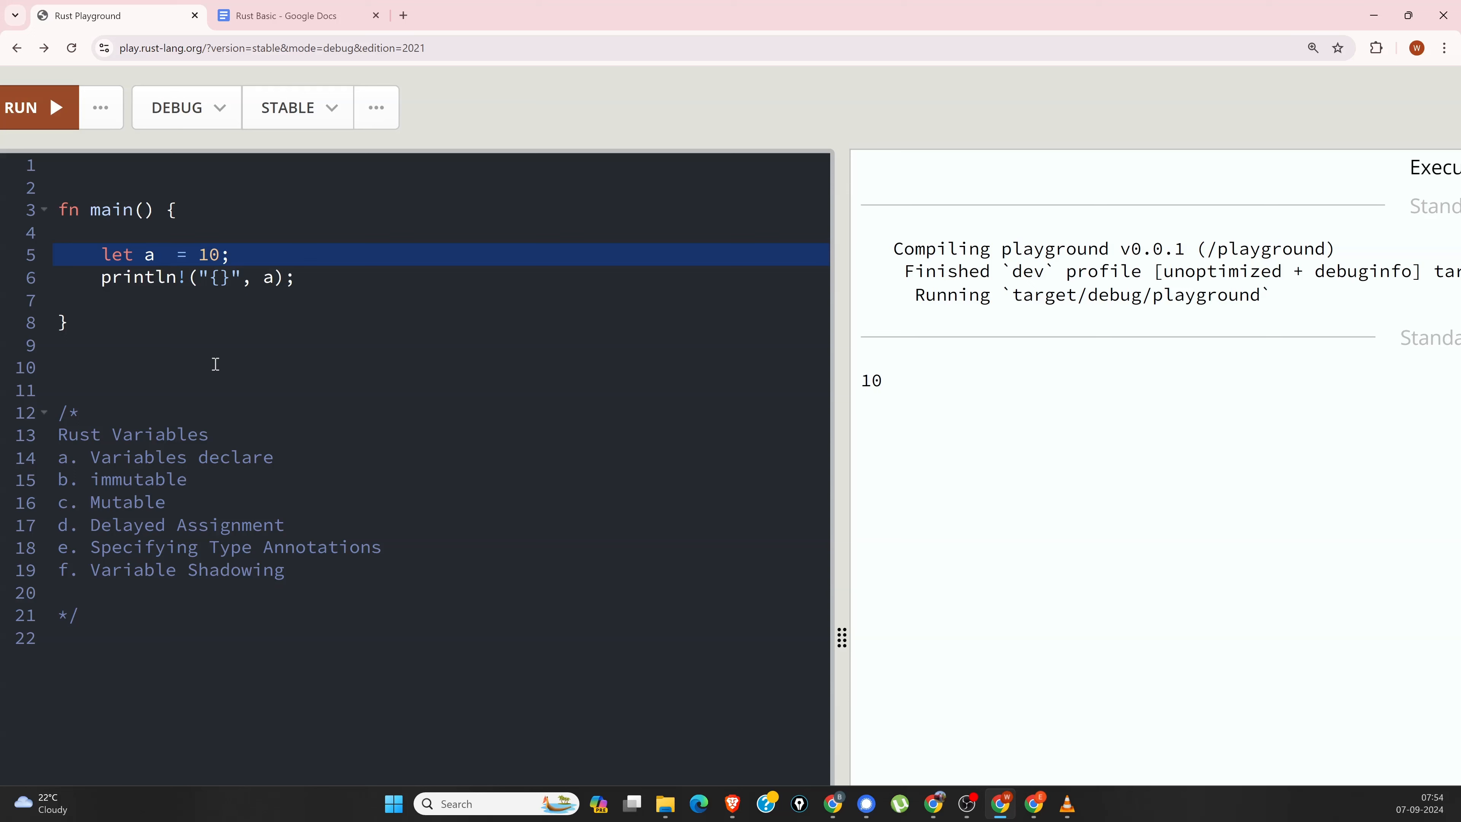
mouse_move(287, 320)
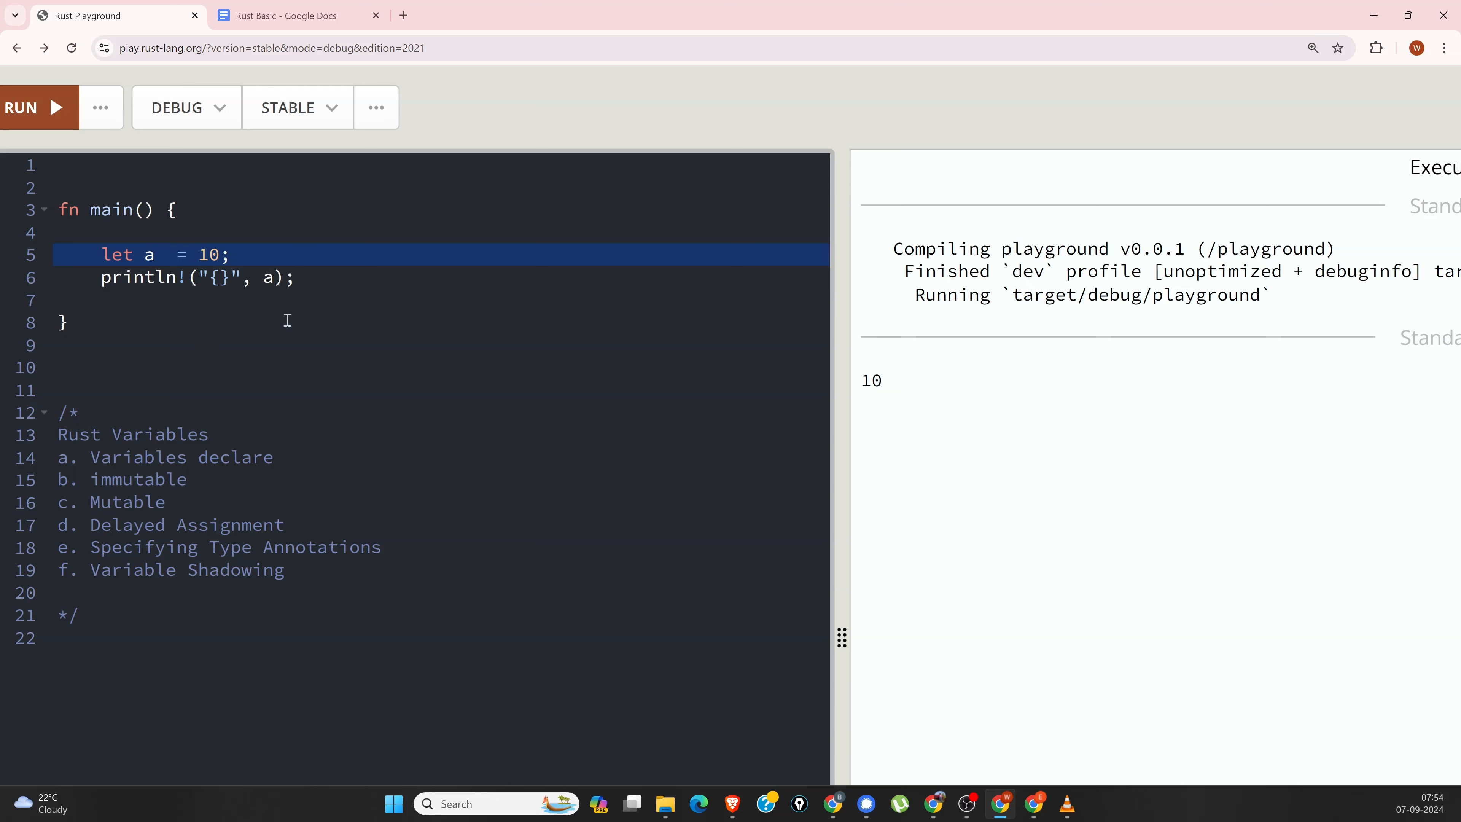
click(231, 254)
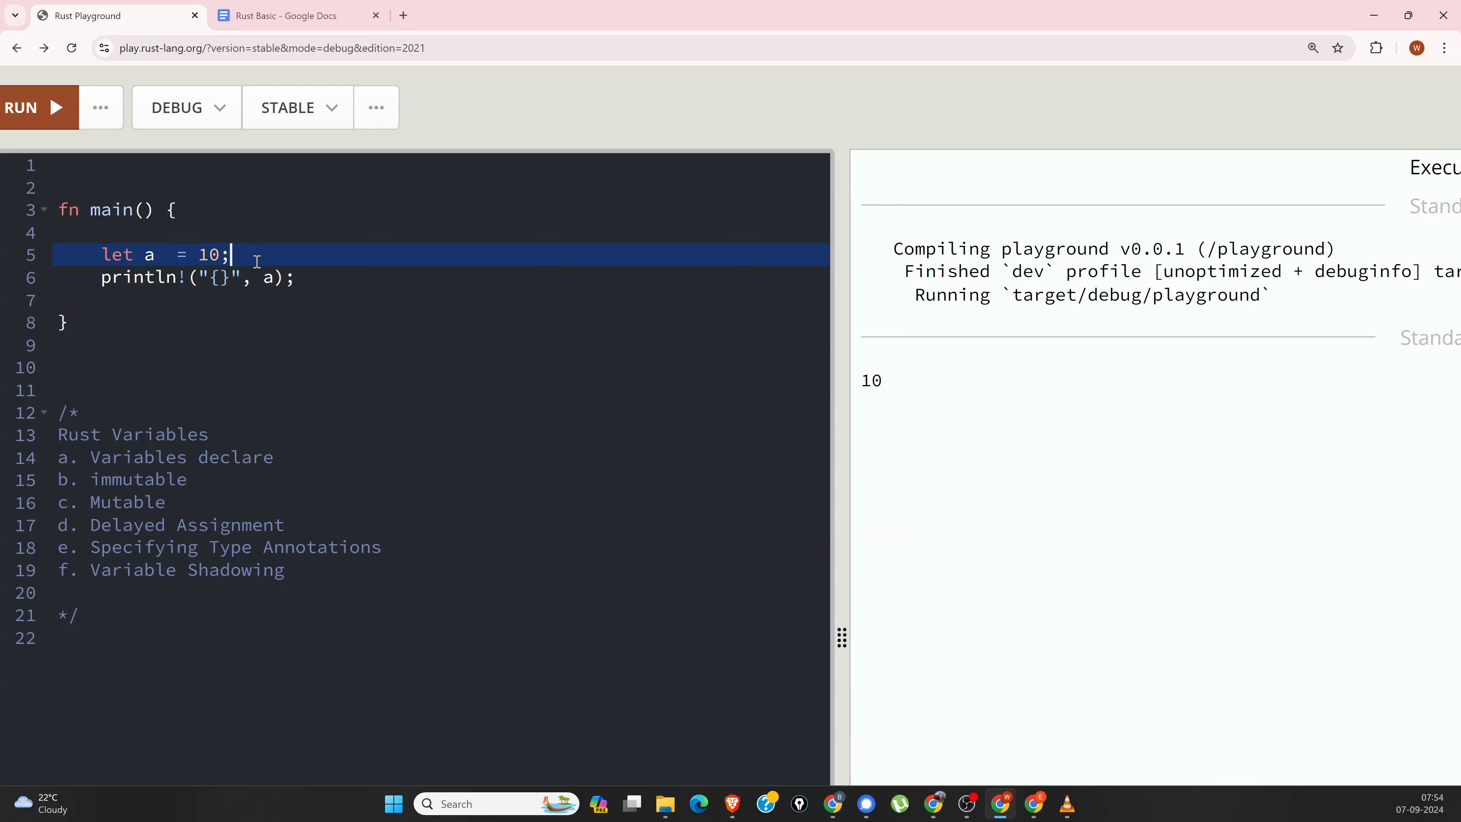
key(Enter)
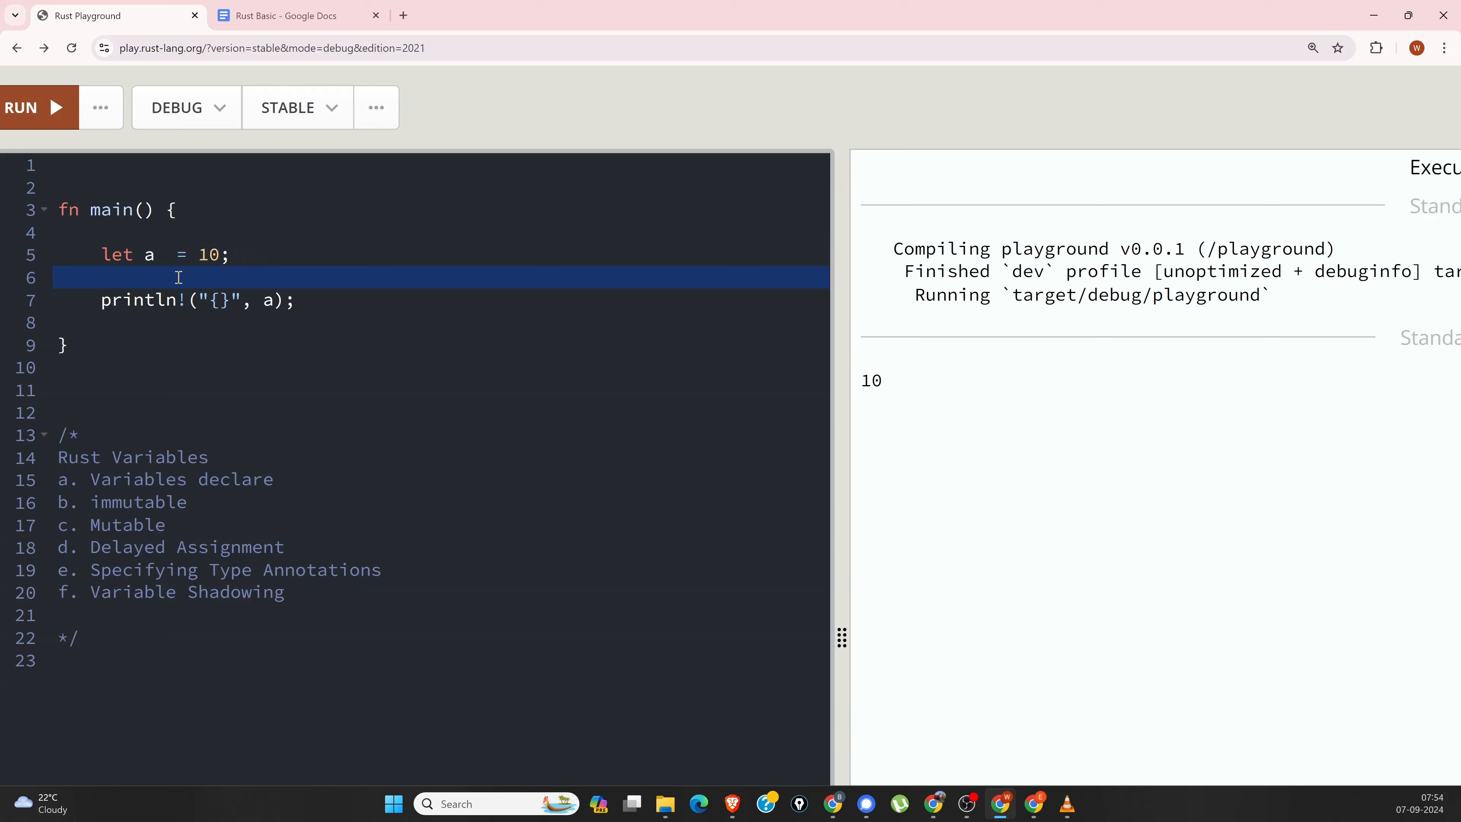
text(a =)
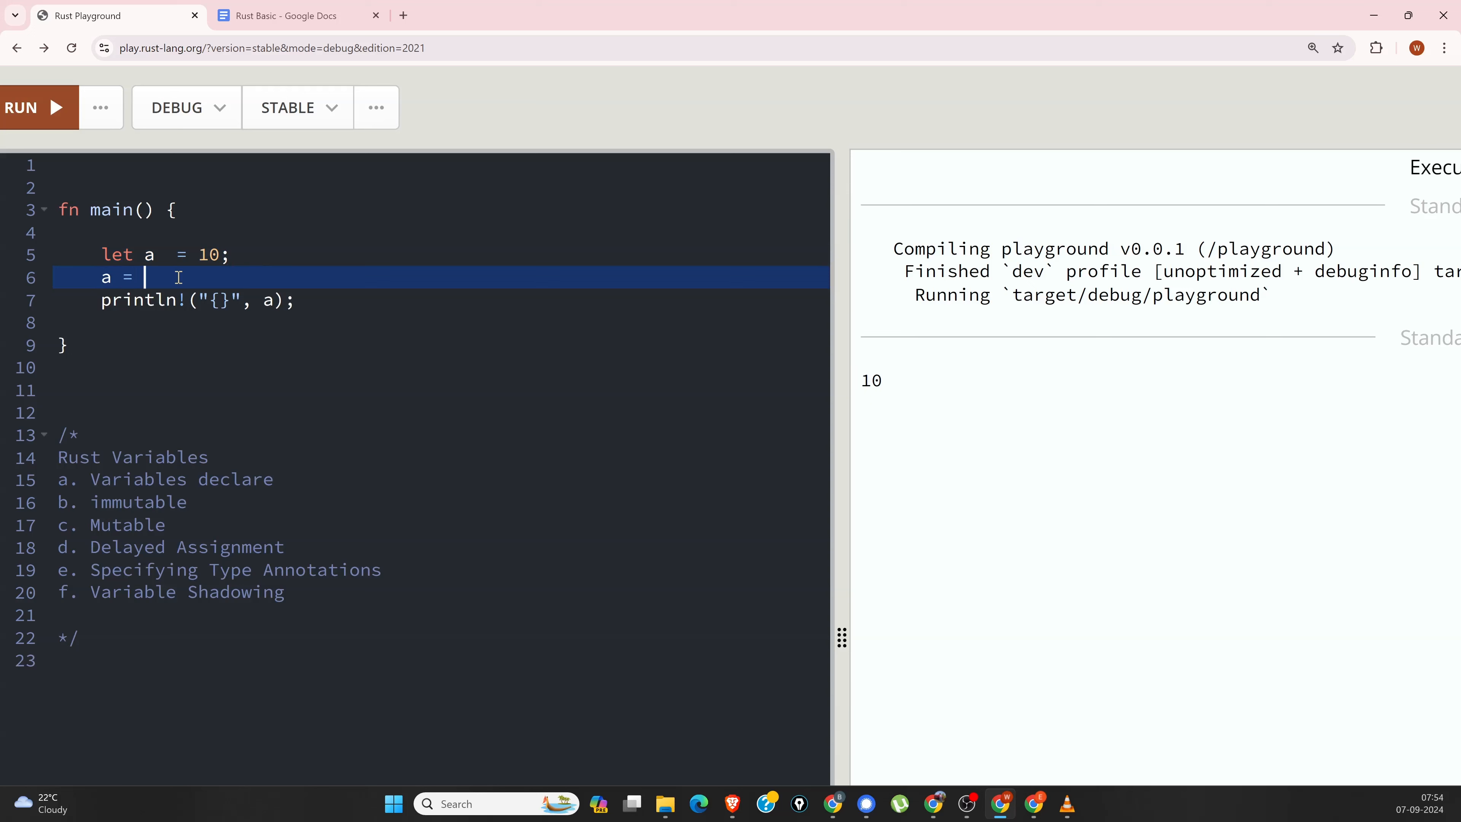
text(20;)
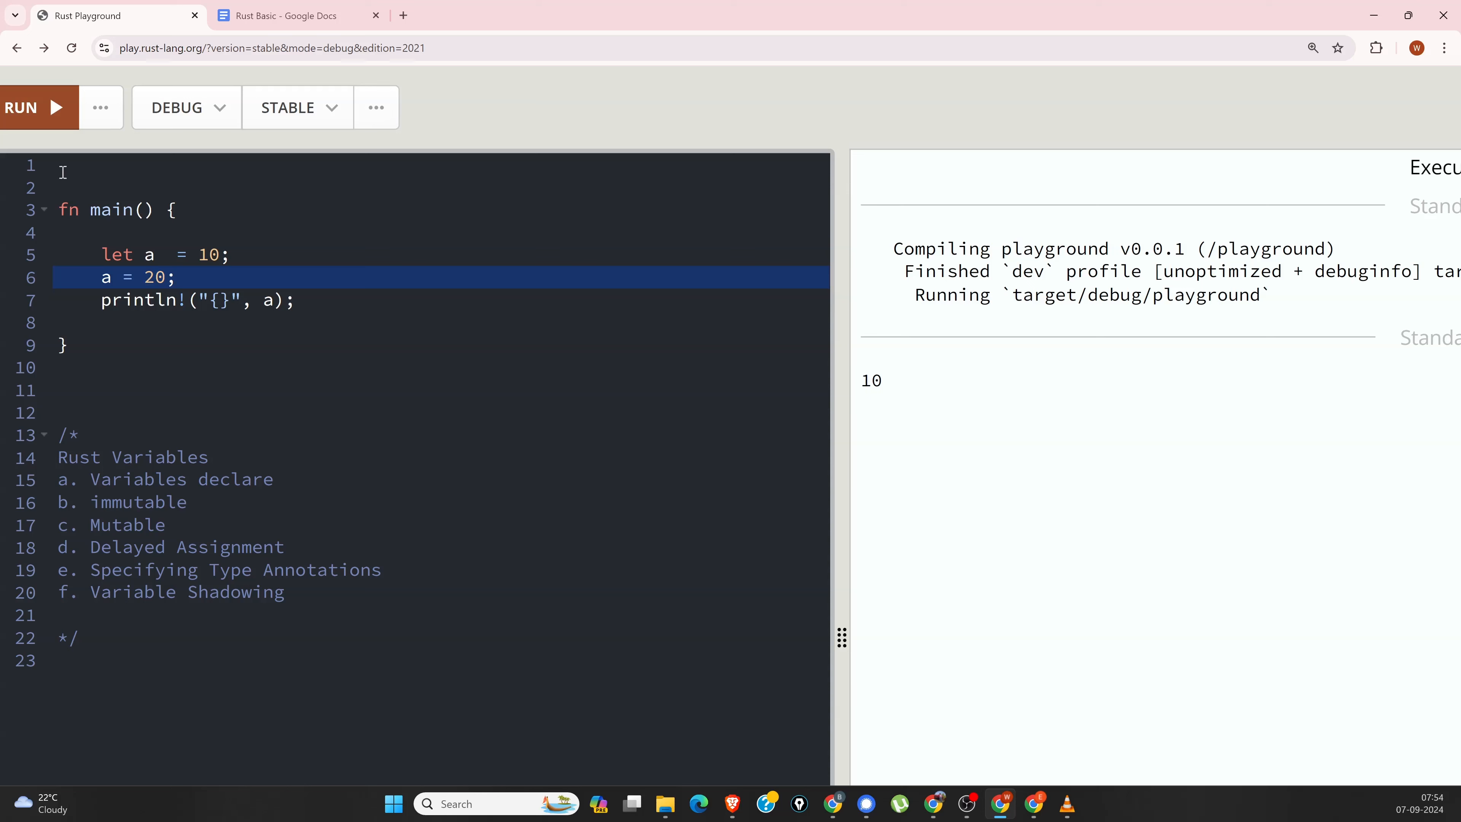
Step: Run the program to get the 'cannot assign twice to immutable variable' error
click(29, 107)
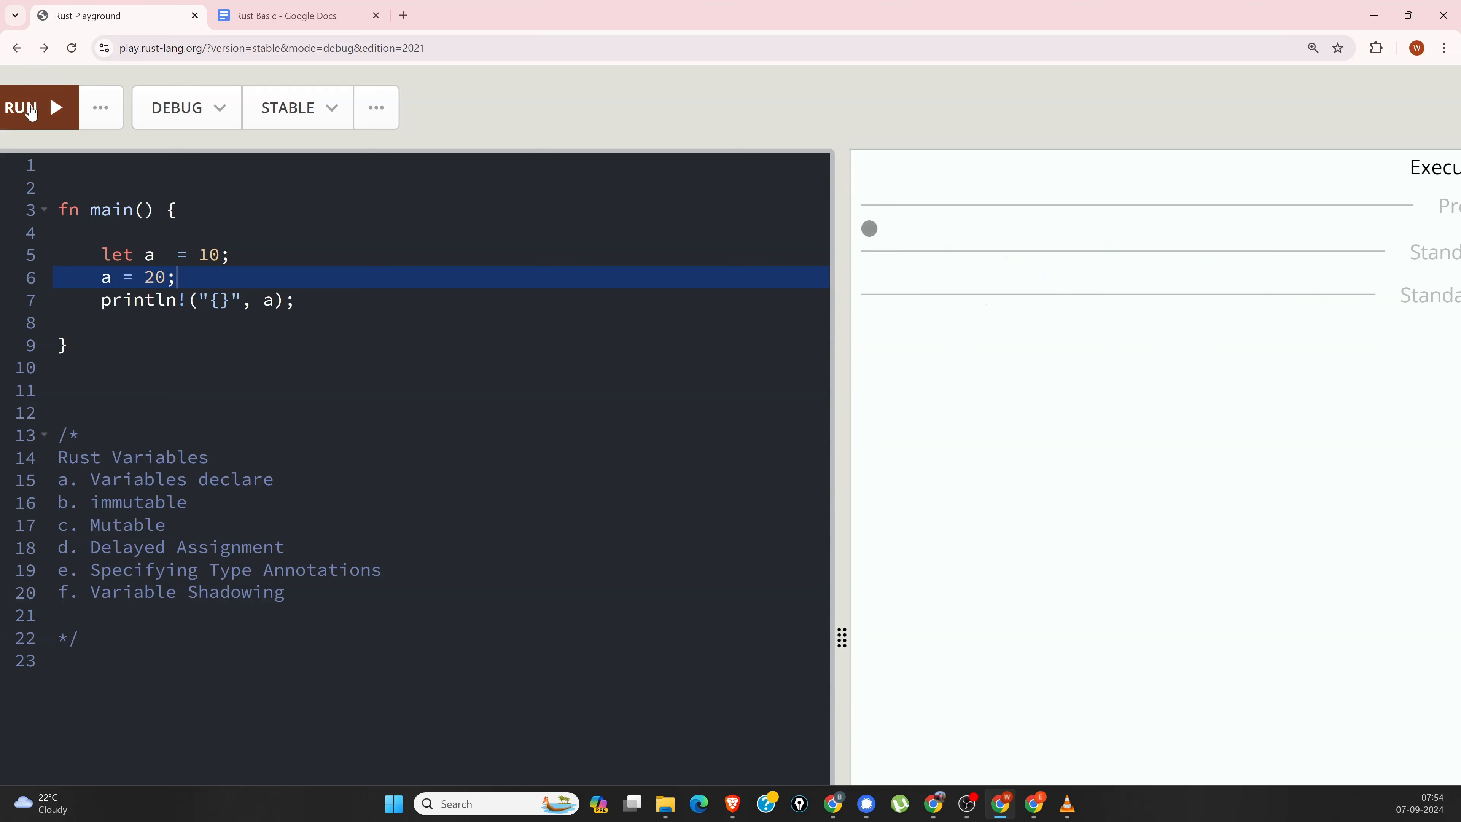
click(28, 108)
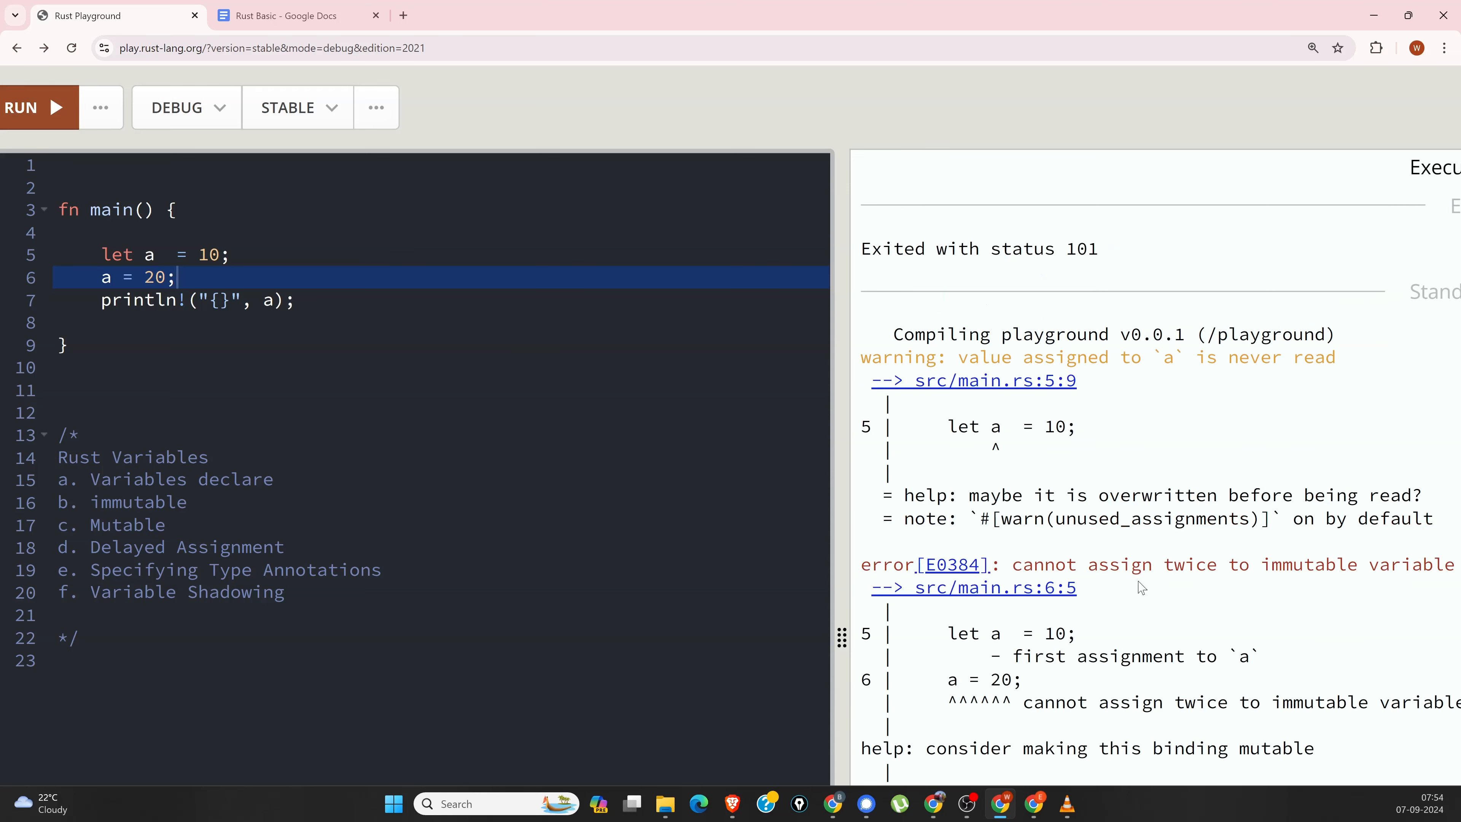
mouse_move(1225, 572)
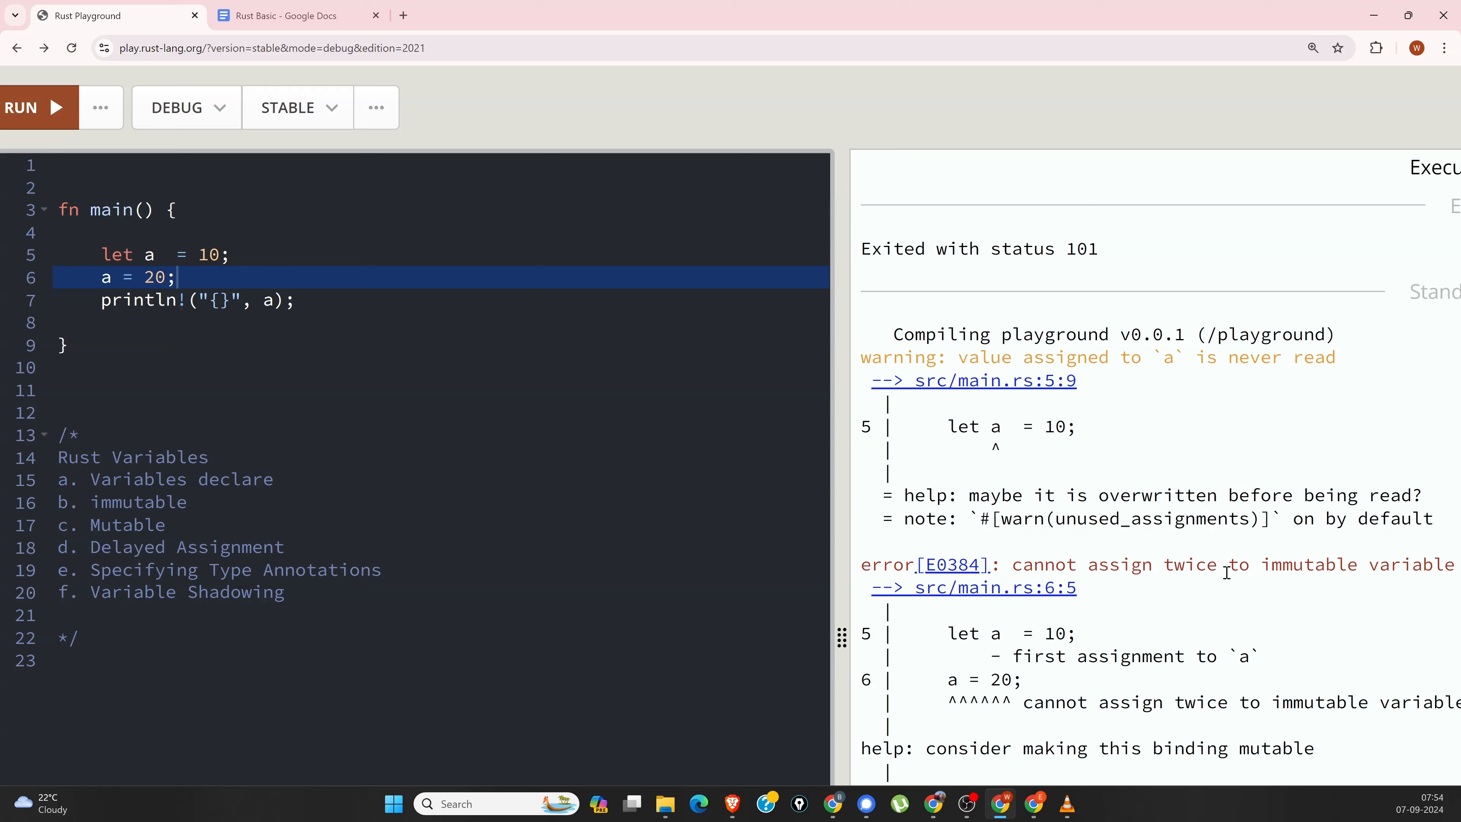
mouse_move(1083, 527)
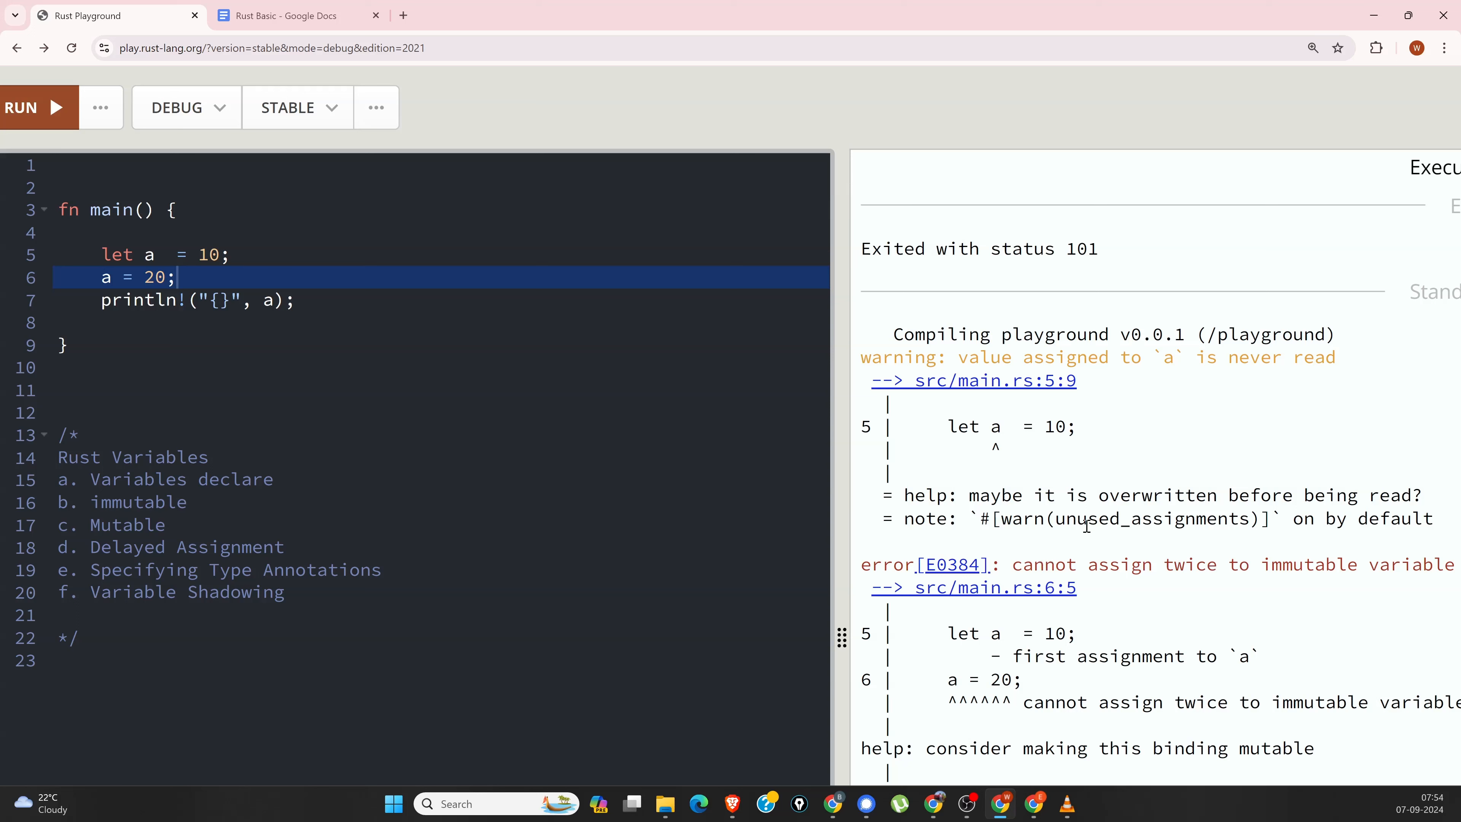
mouse_move(345, 407)
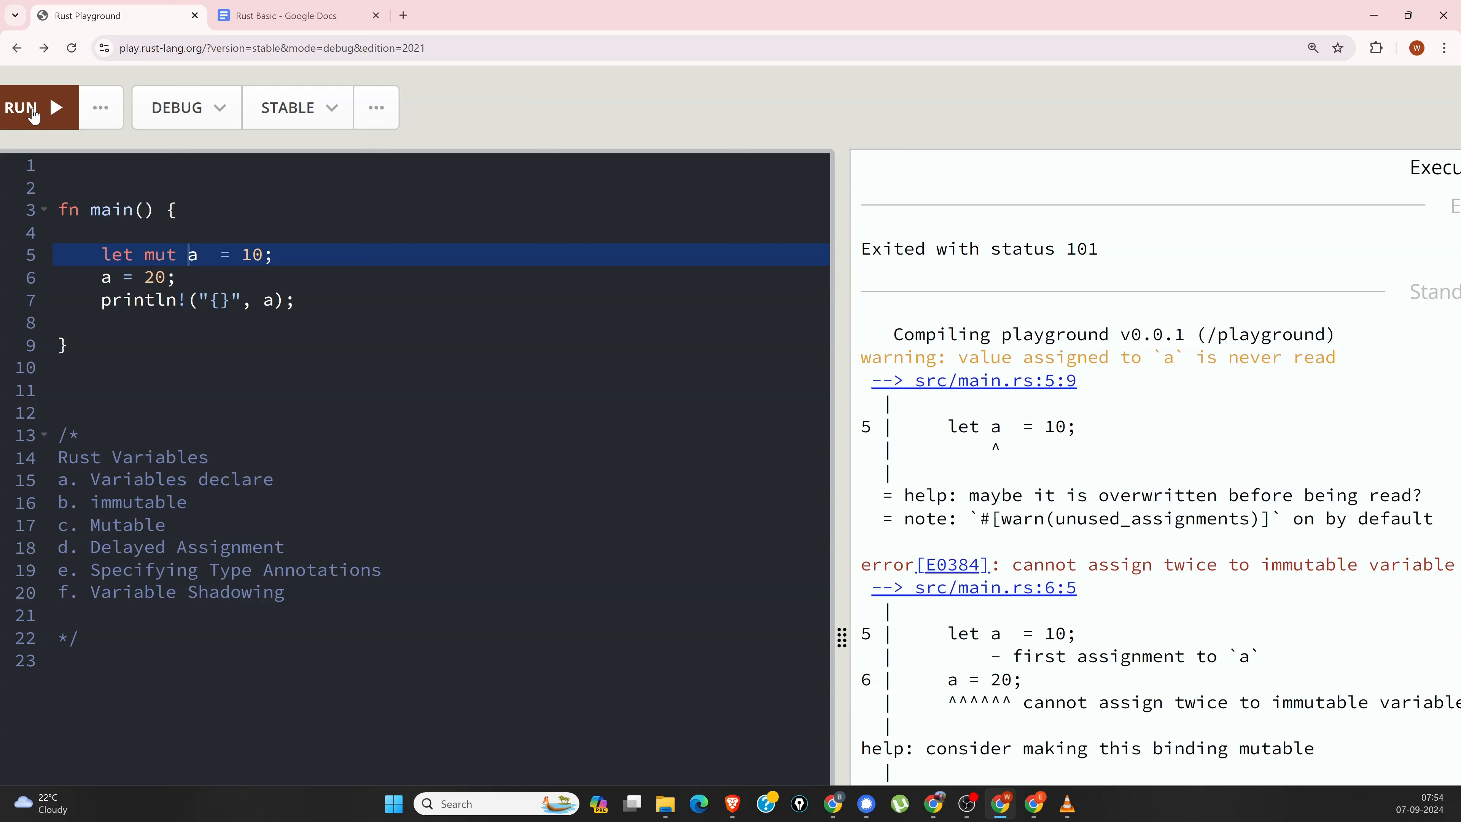
Step: Run the program with a declared as mut so it compiles and prints 20
click(28, 108)
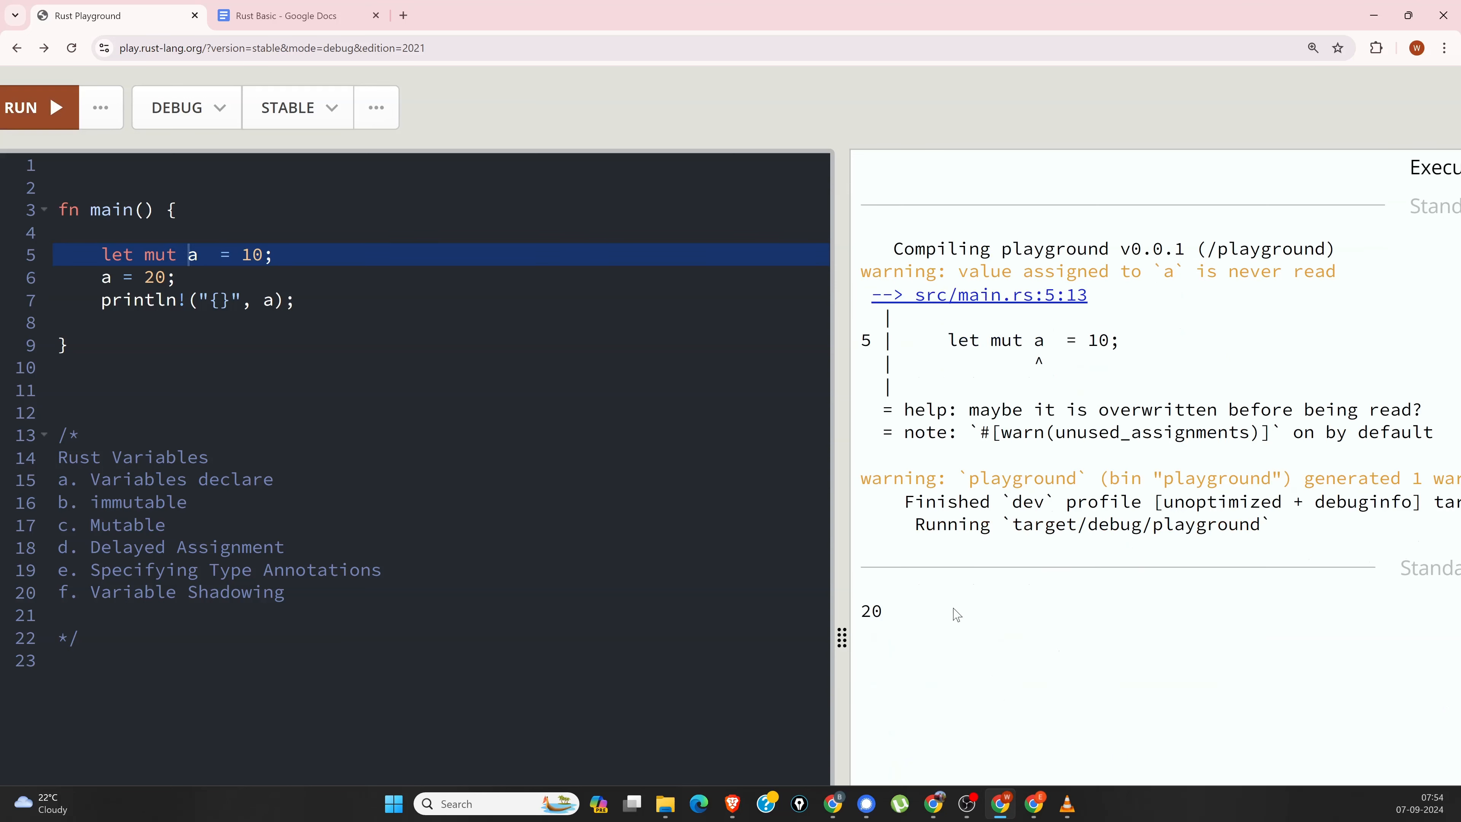
mouse_move(1158, 530)
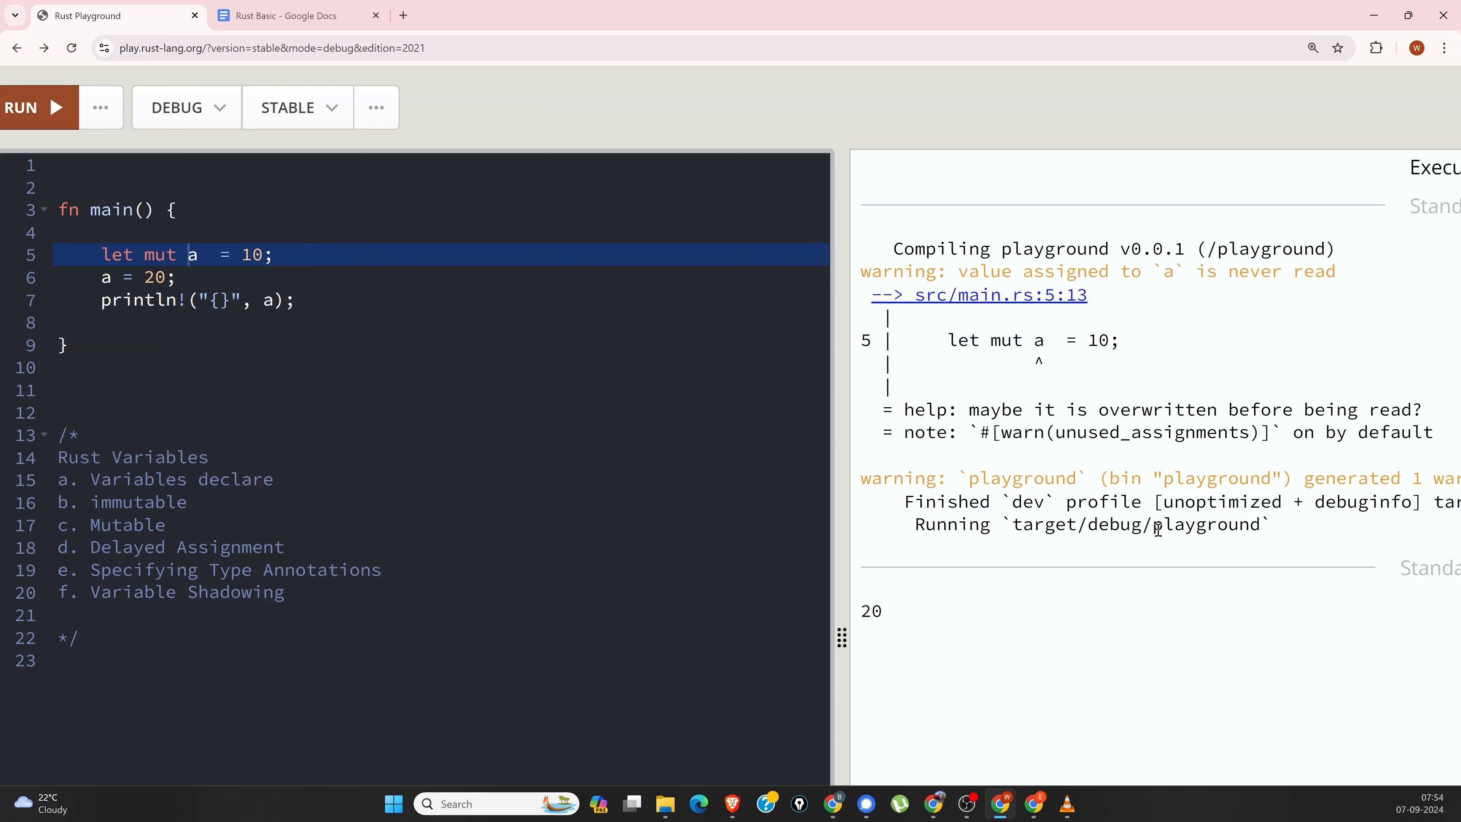
mouse_move(465, 364)
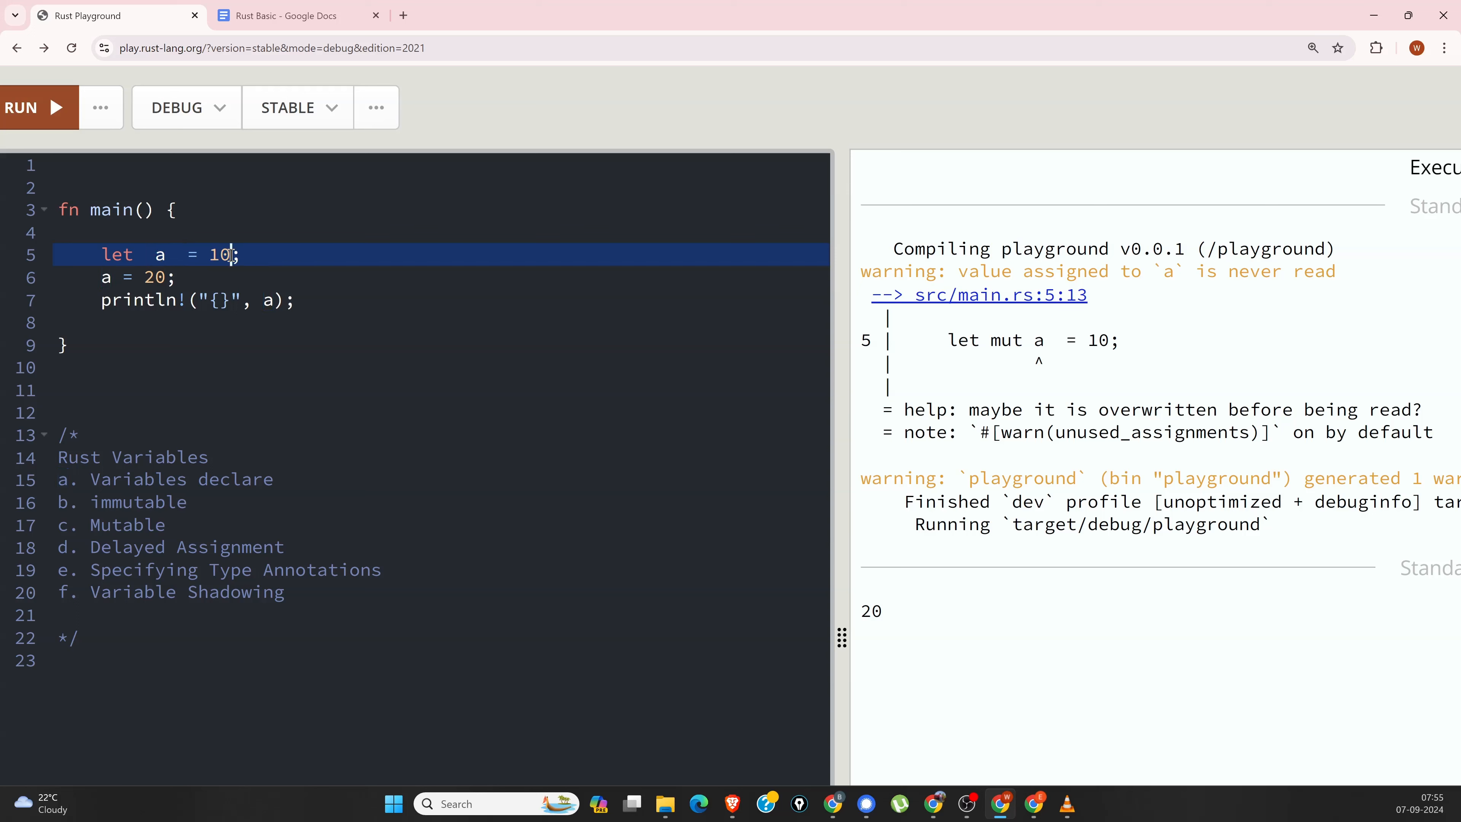
Step: Reduce the declaration to let a; with a comment line below, then run it to print 20 warning-free
key(Backspace)
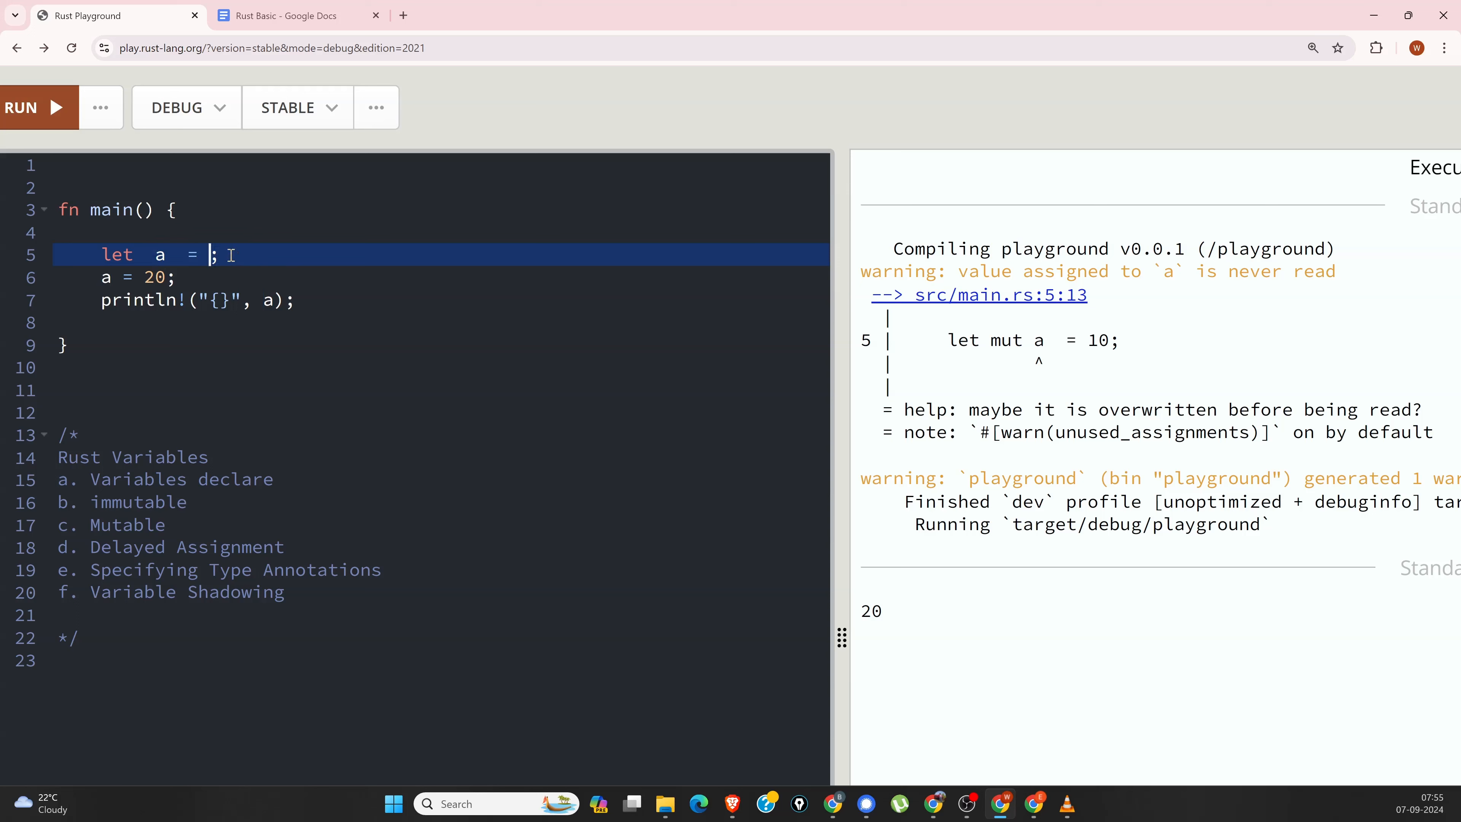
key(Backspace)
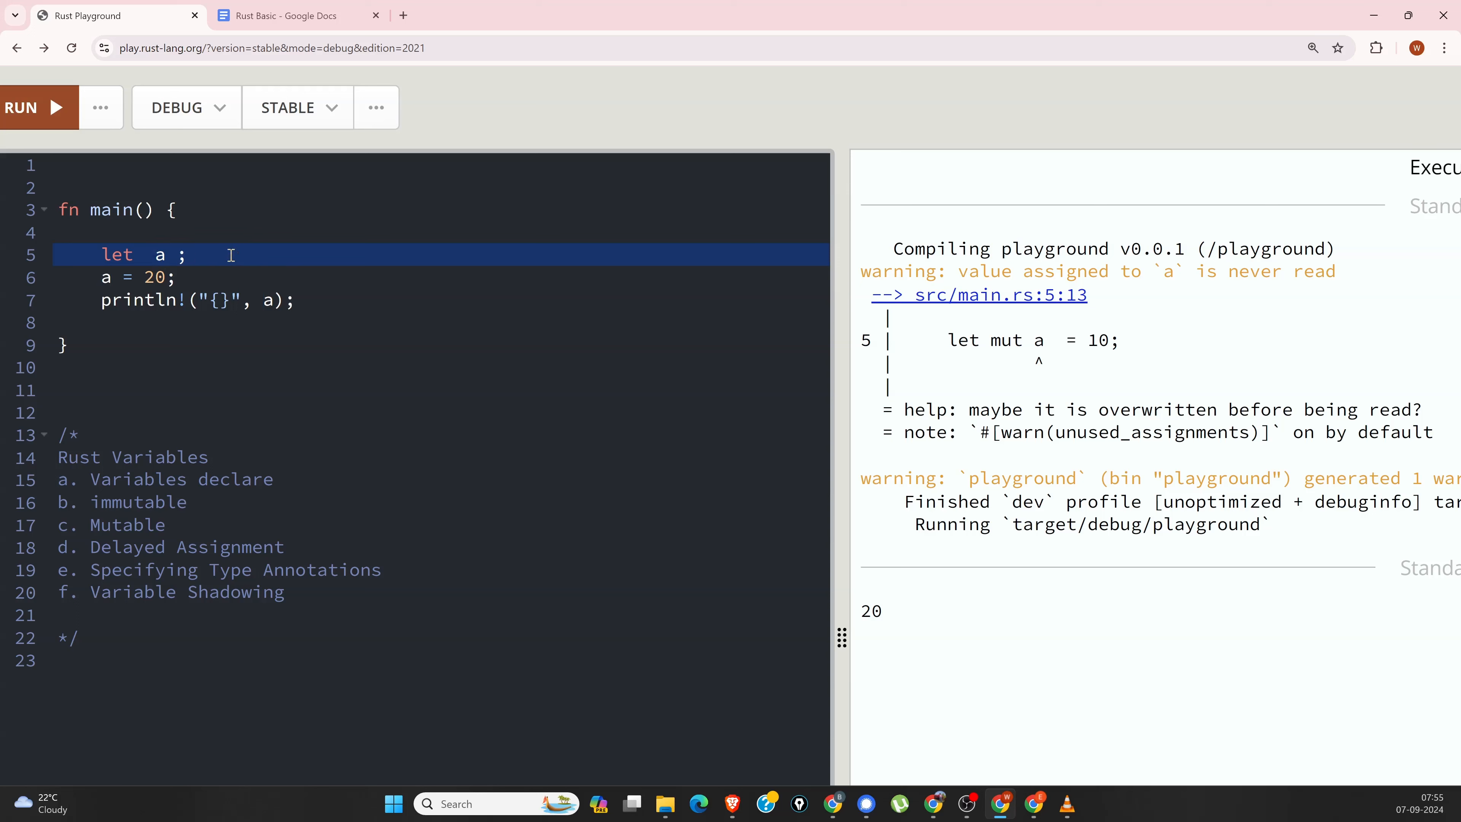
key(Backspace)
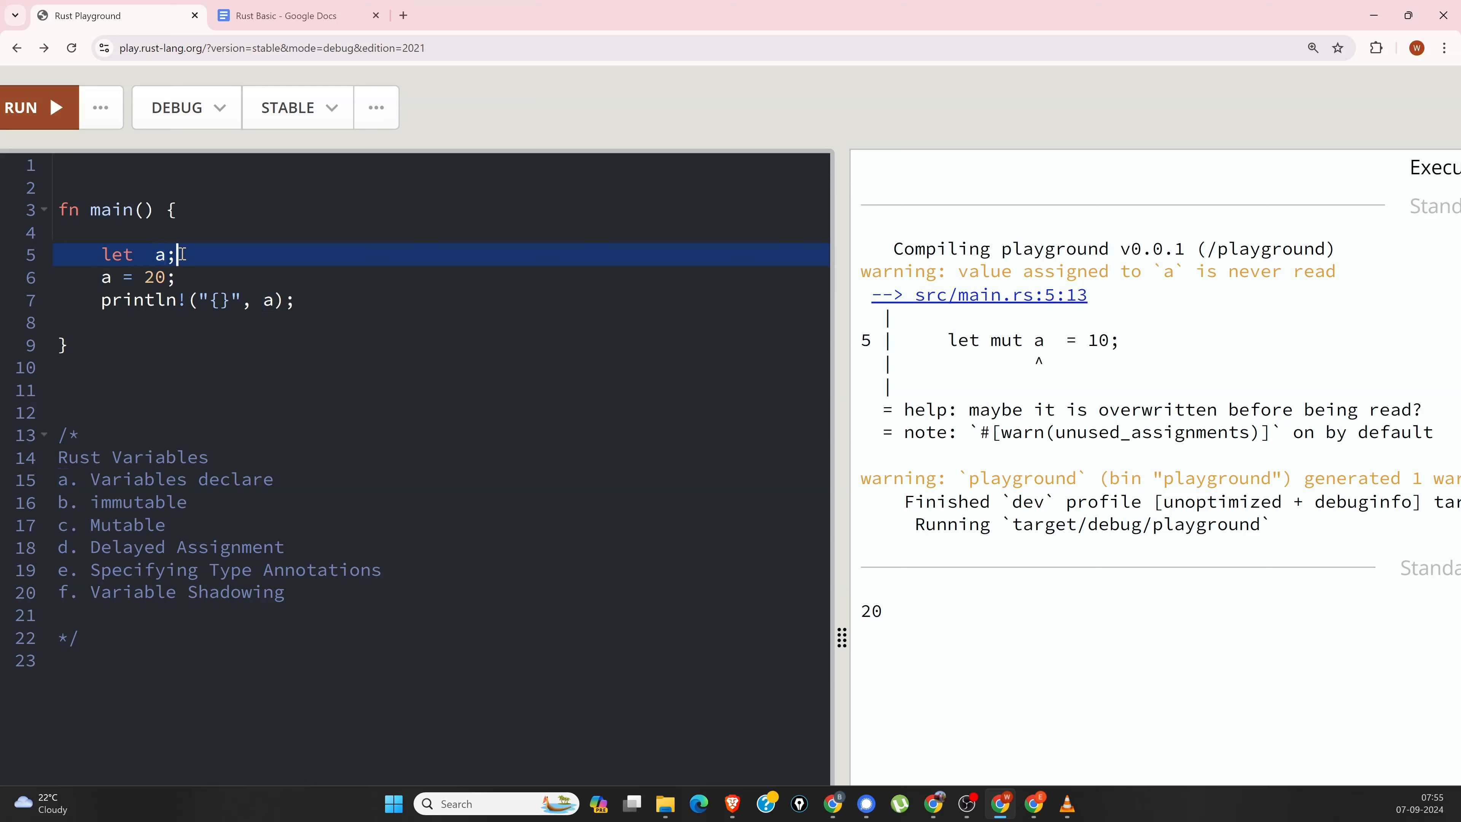
key(Enter)
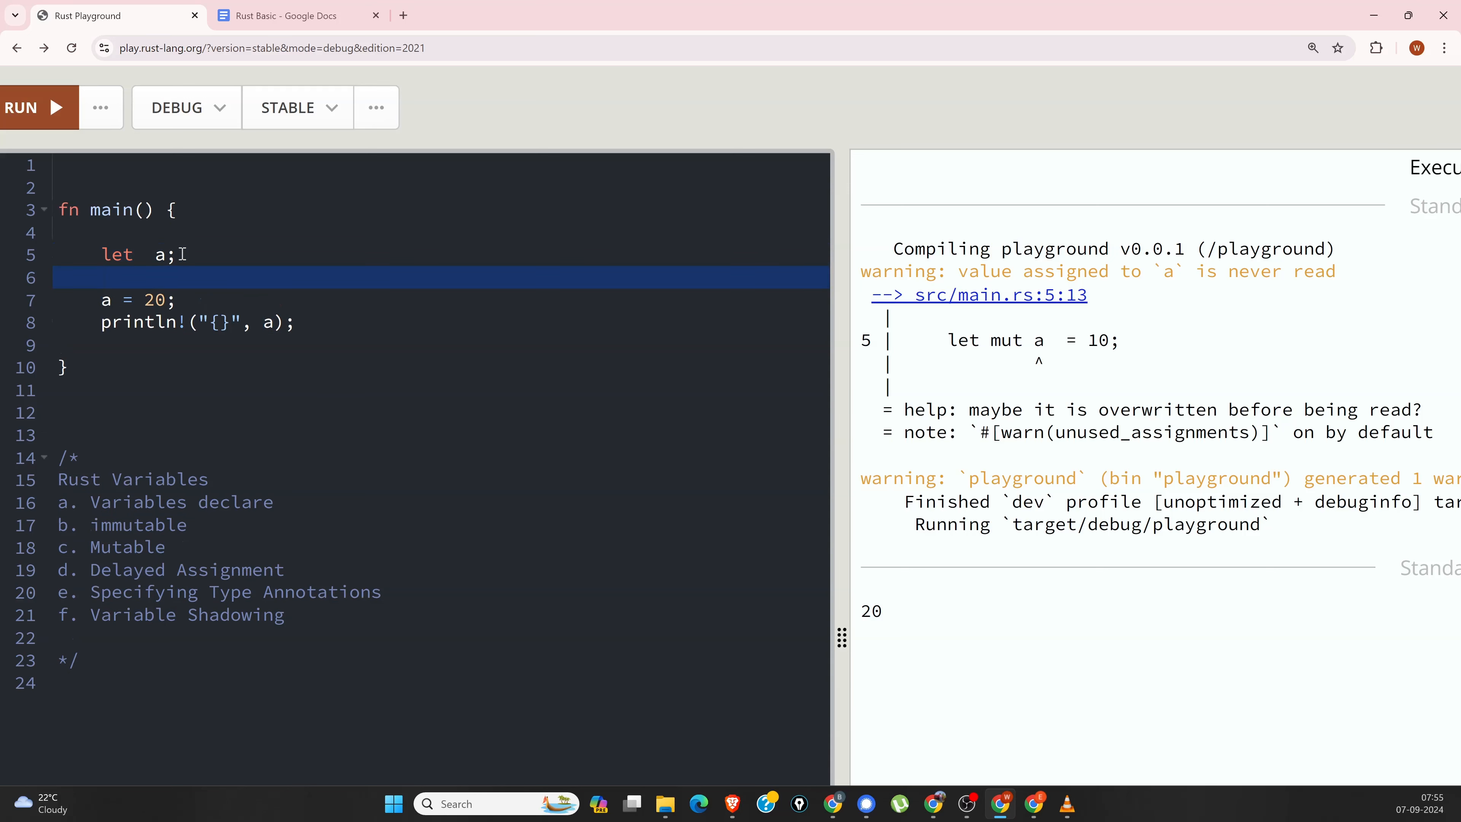
text(/jhgjfhg)
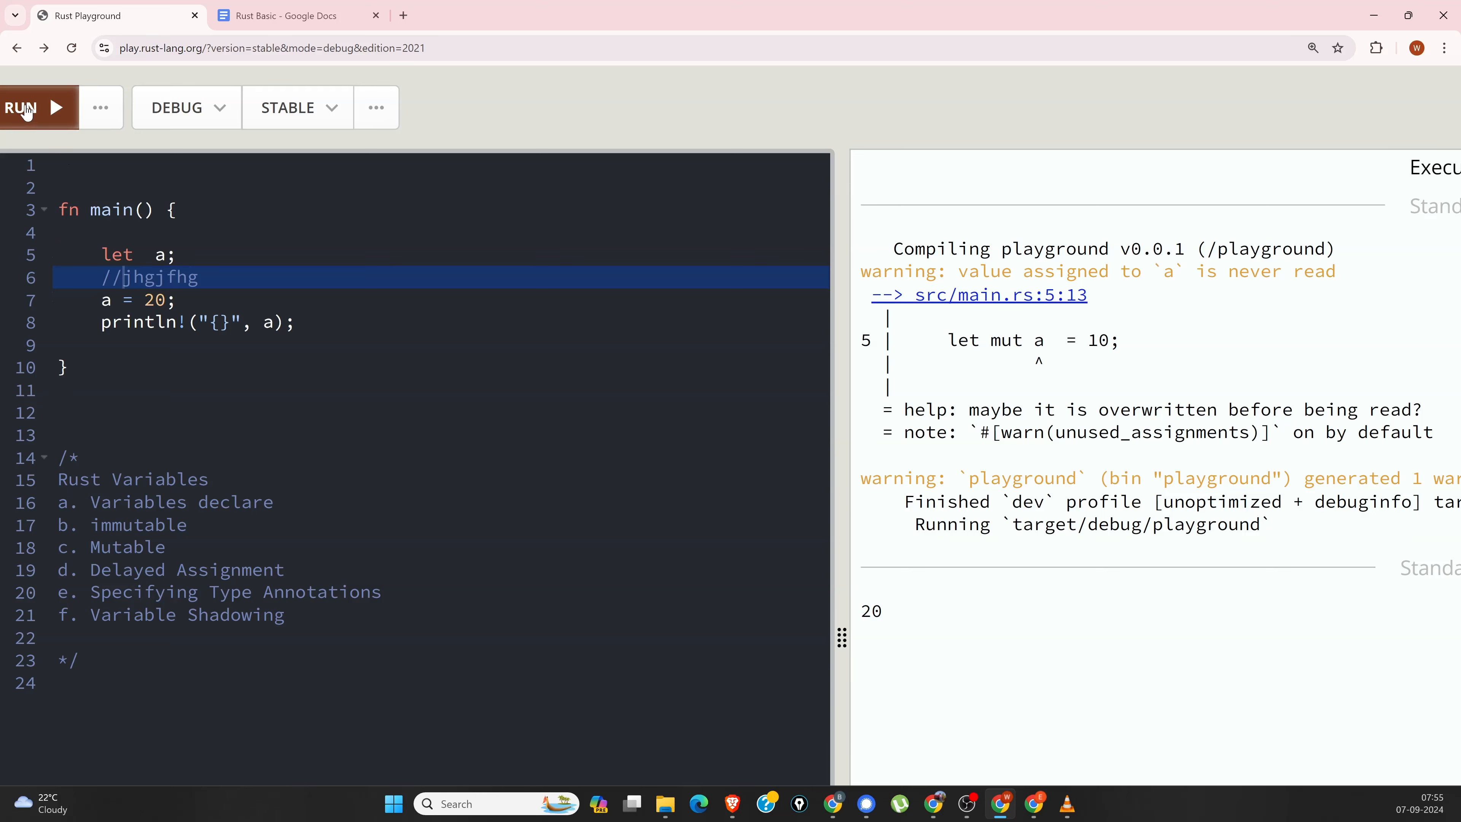
click(28, 108)
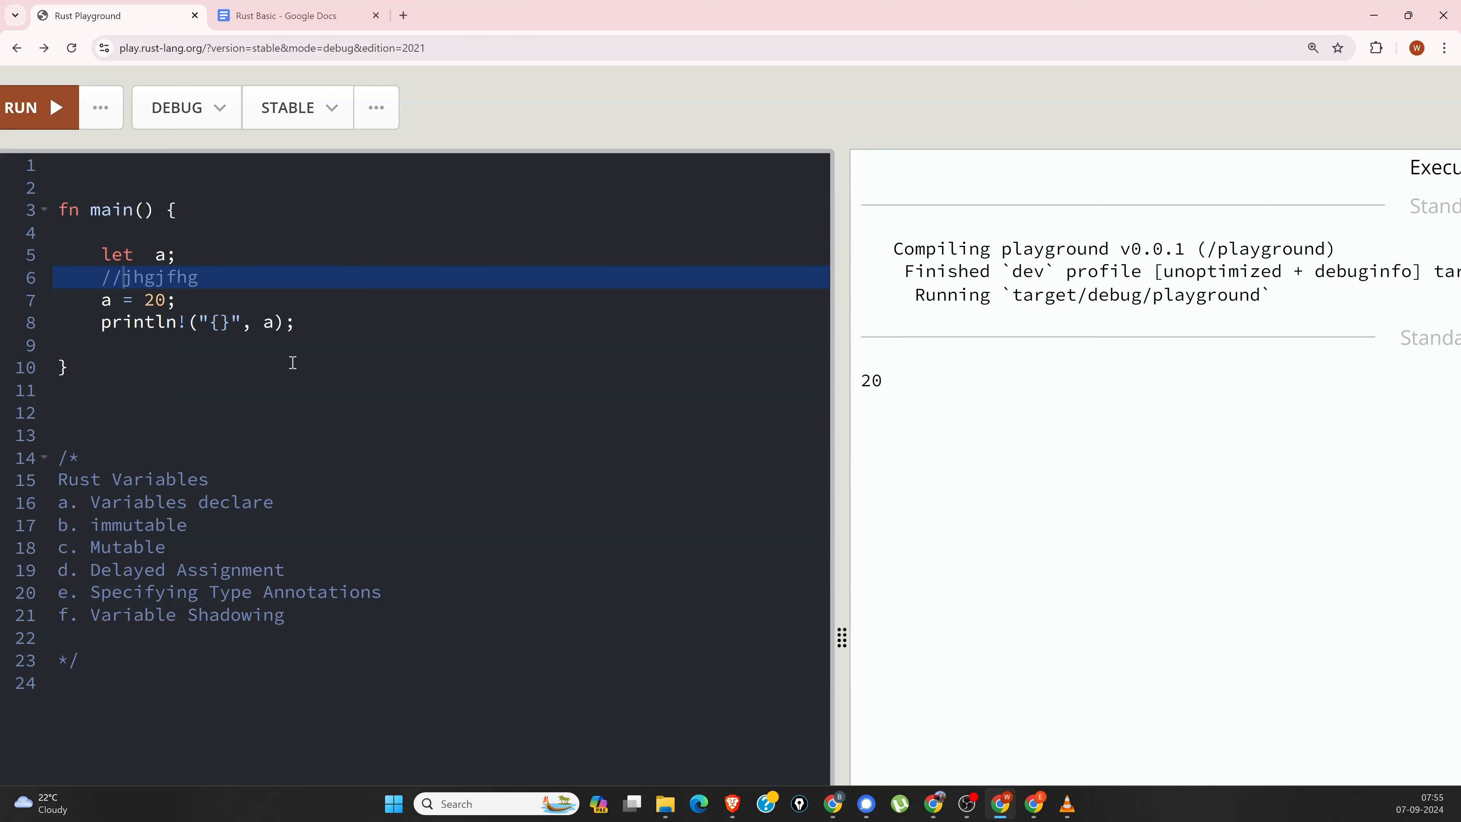
mouse_move(336, 407)
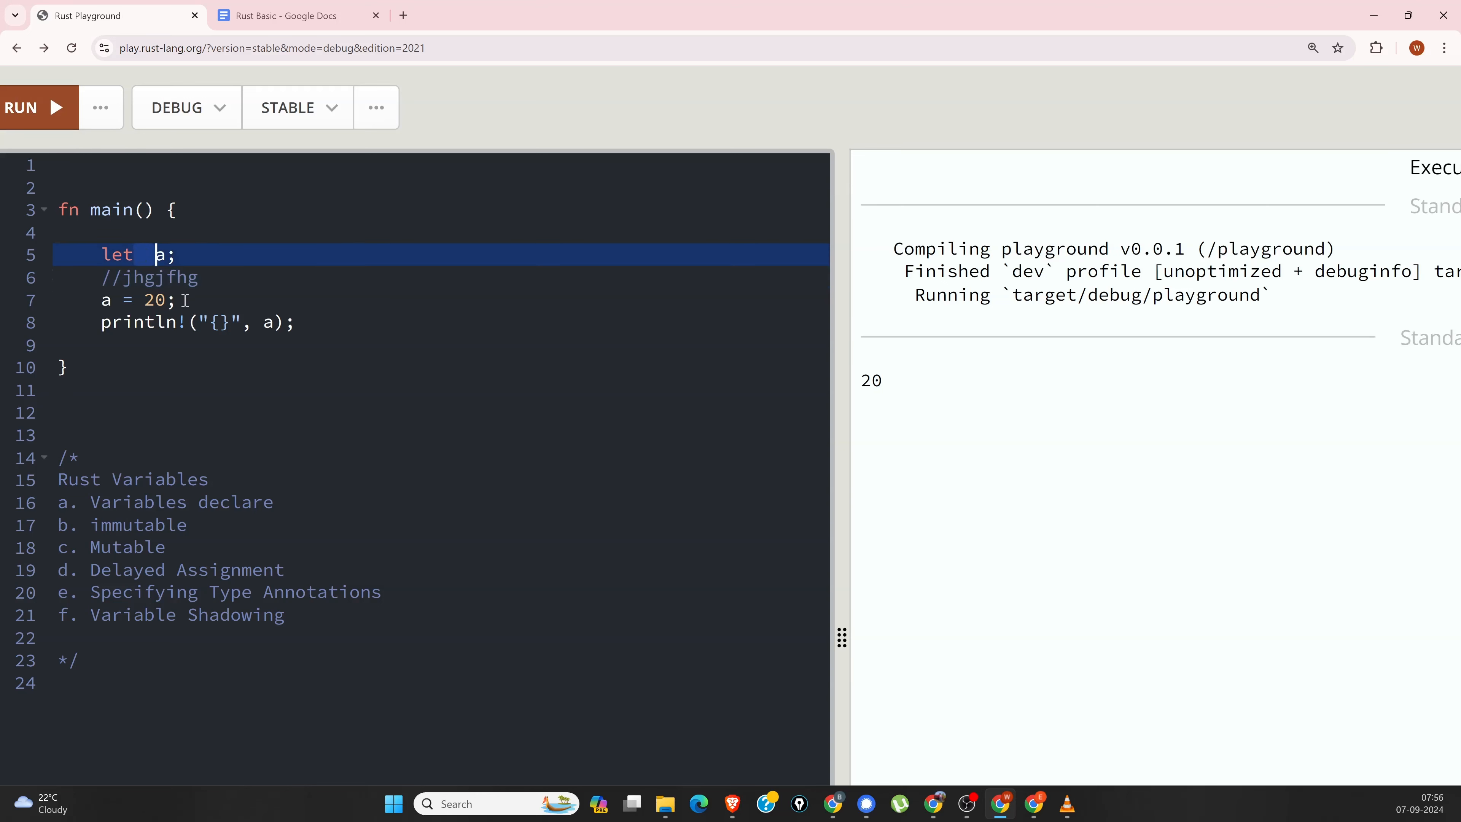
Step: Add a second assignment a = 30; and run to see error E0384 'cannot assign twice to immutable variable'
key(Enter)
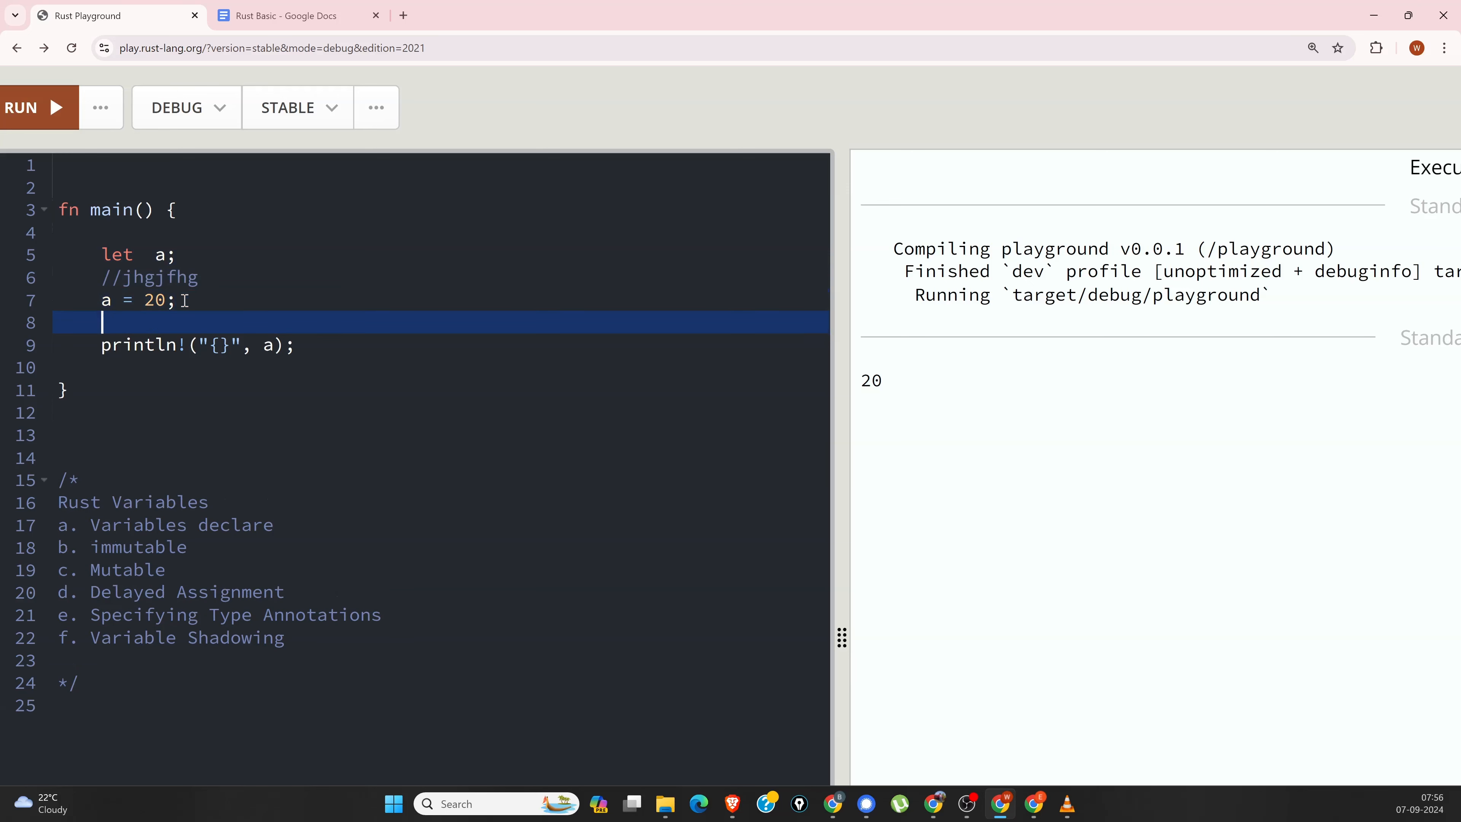
text(a-)
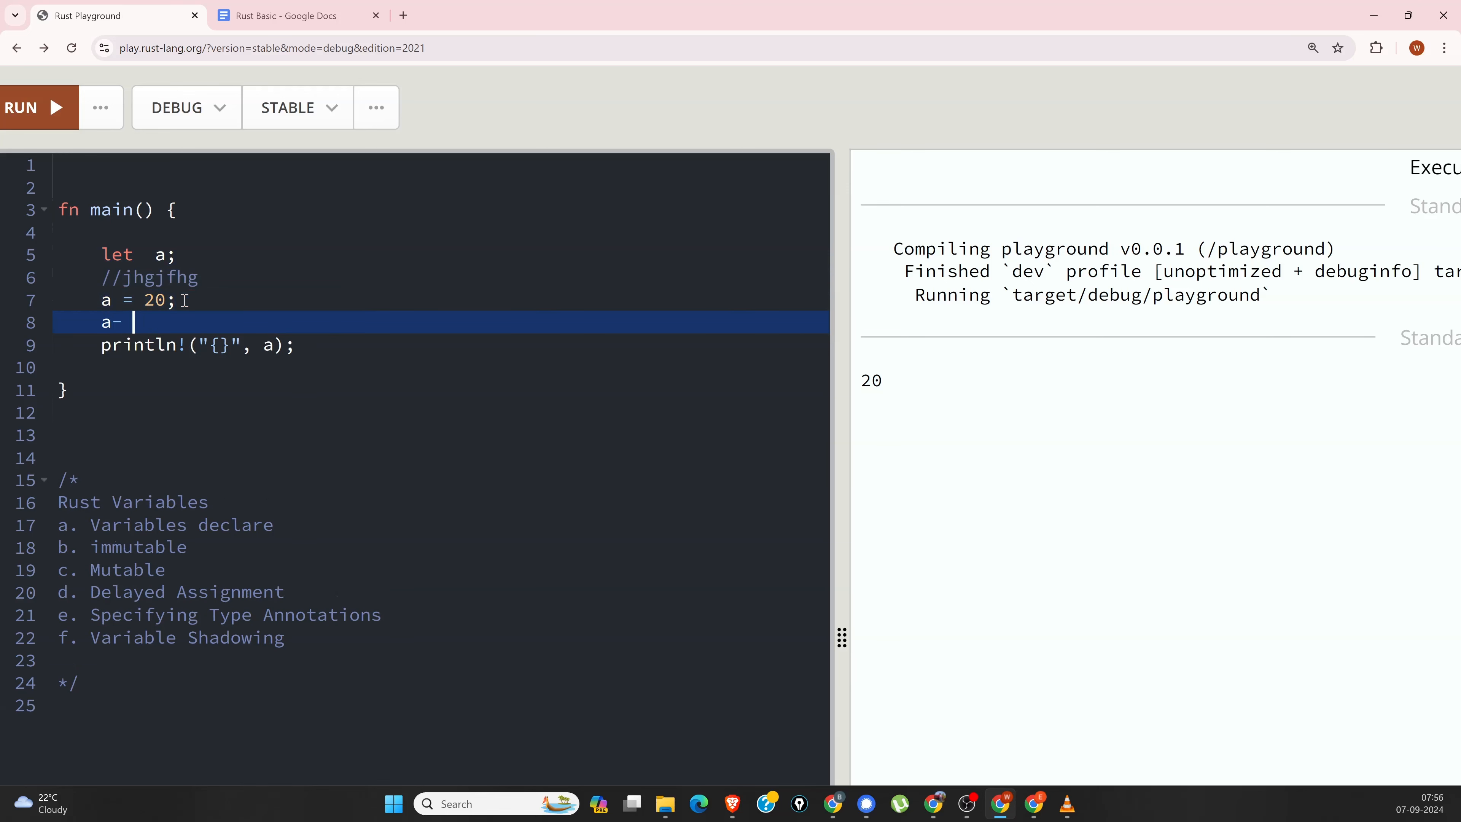
key(Backspace)
text( = 30)
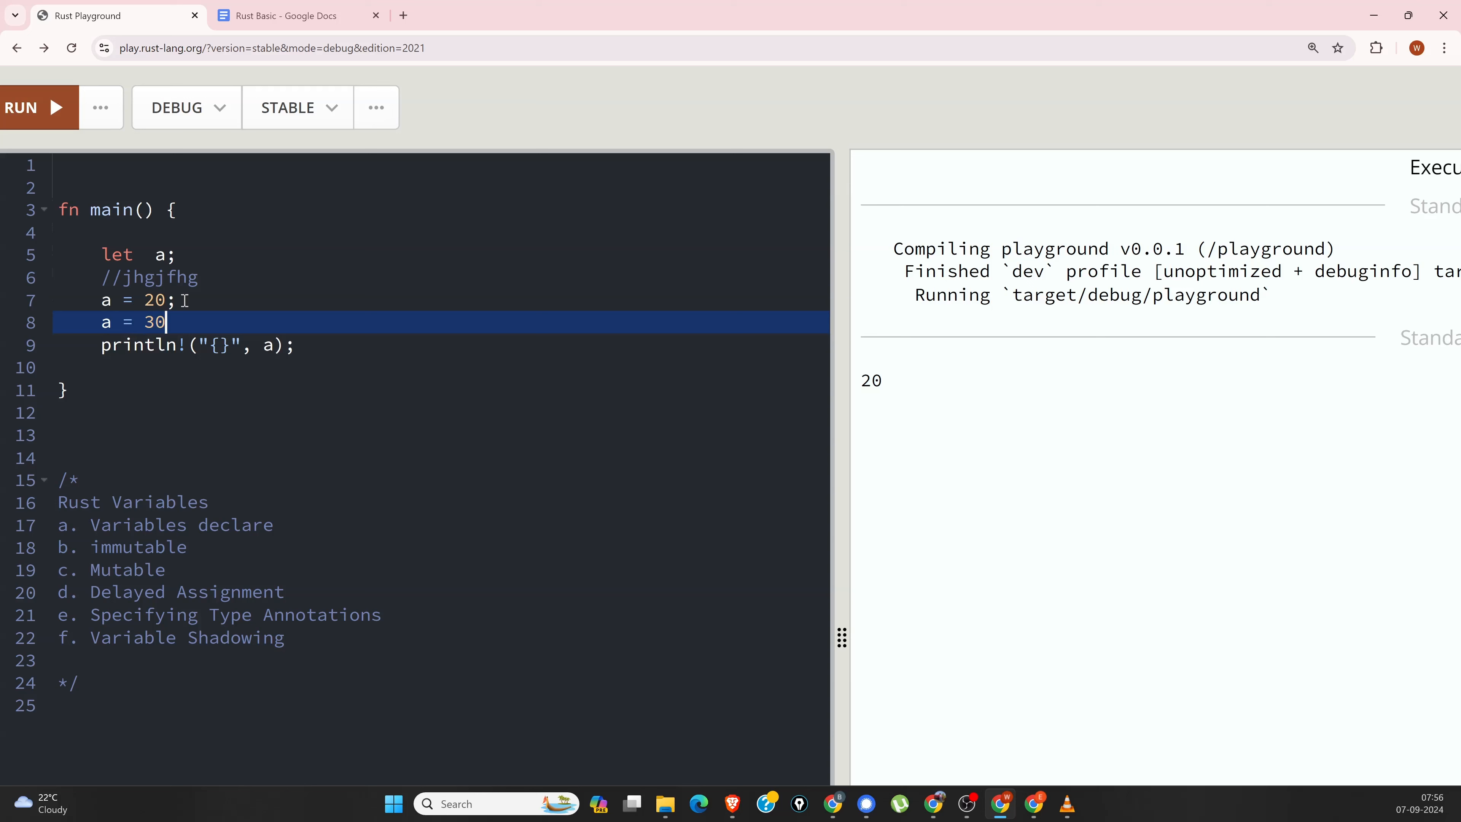
text(;)
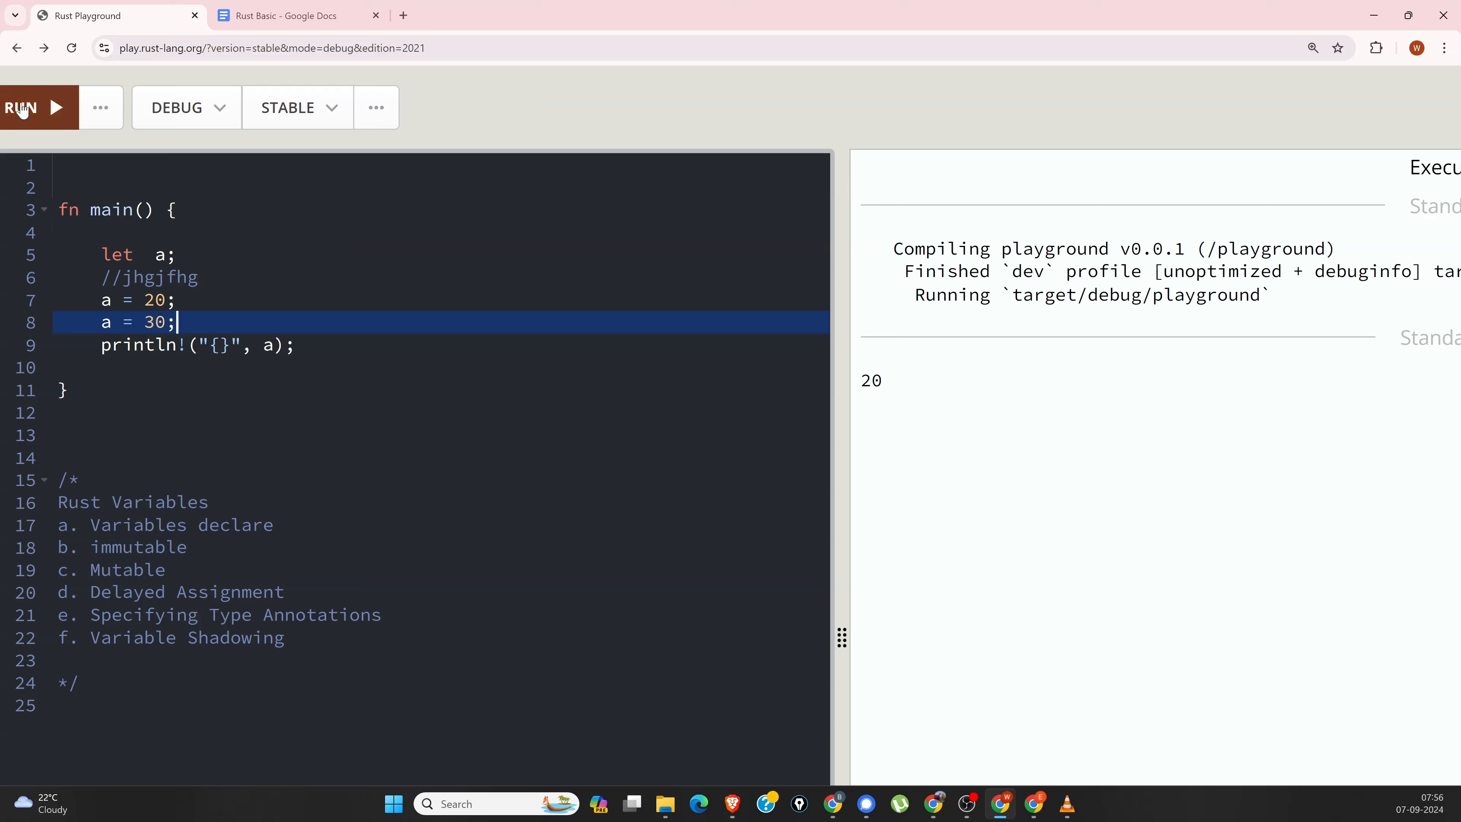
click(20, 107)
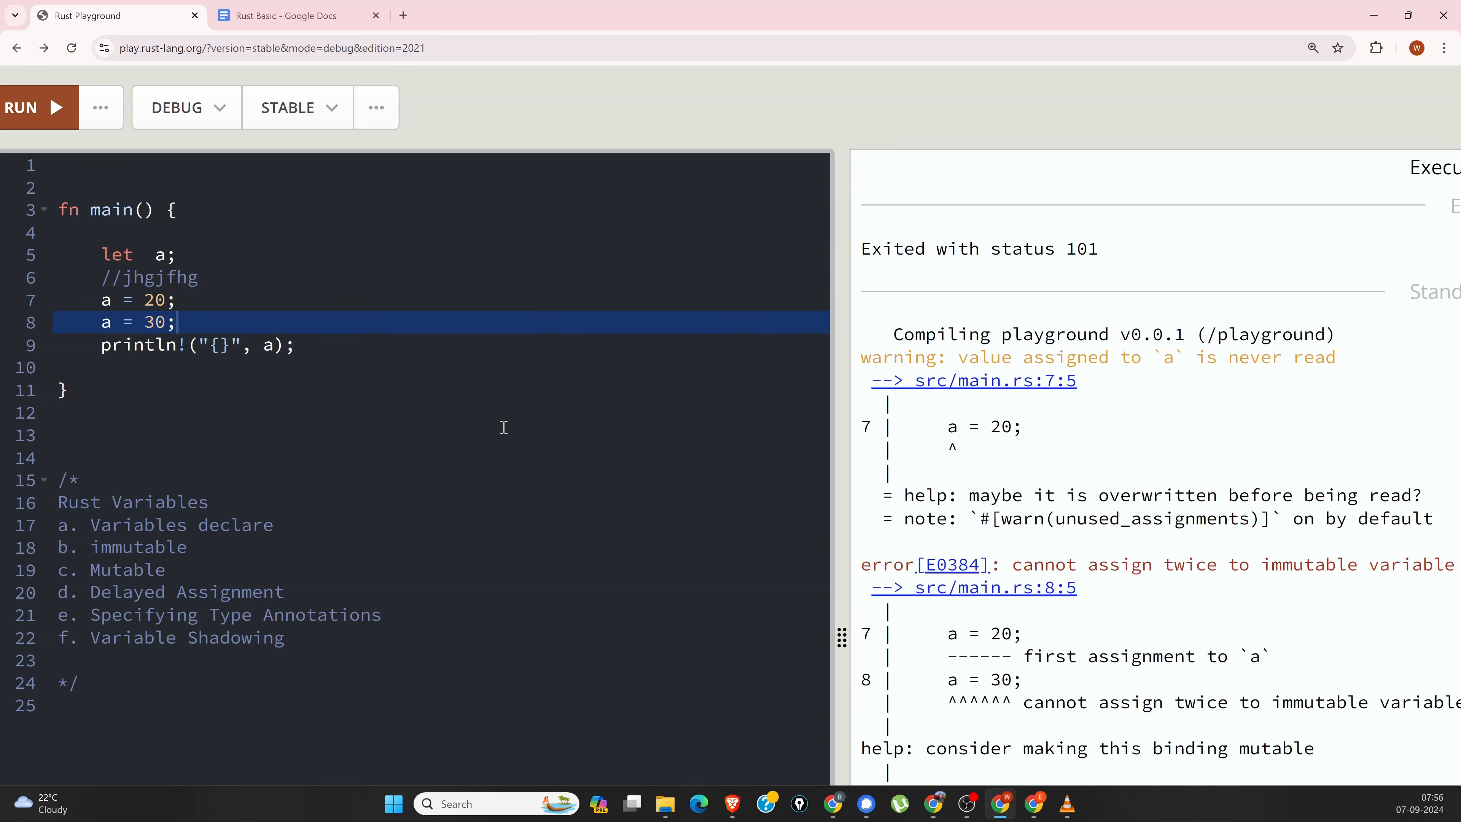
scroll(down, 3)
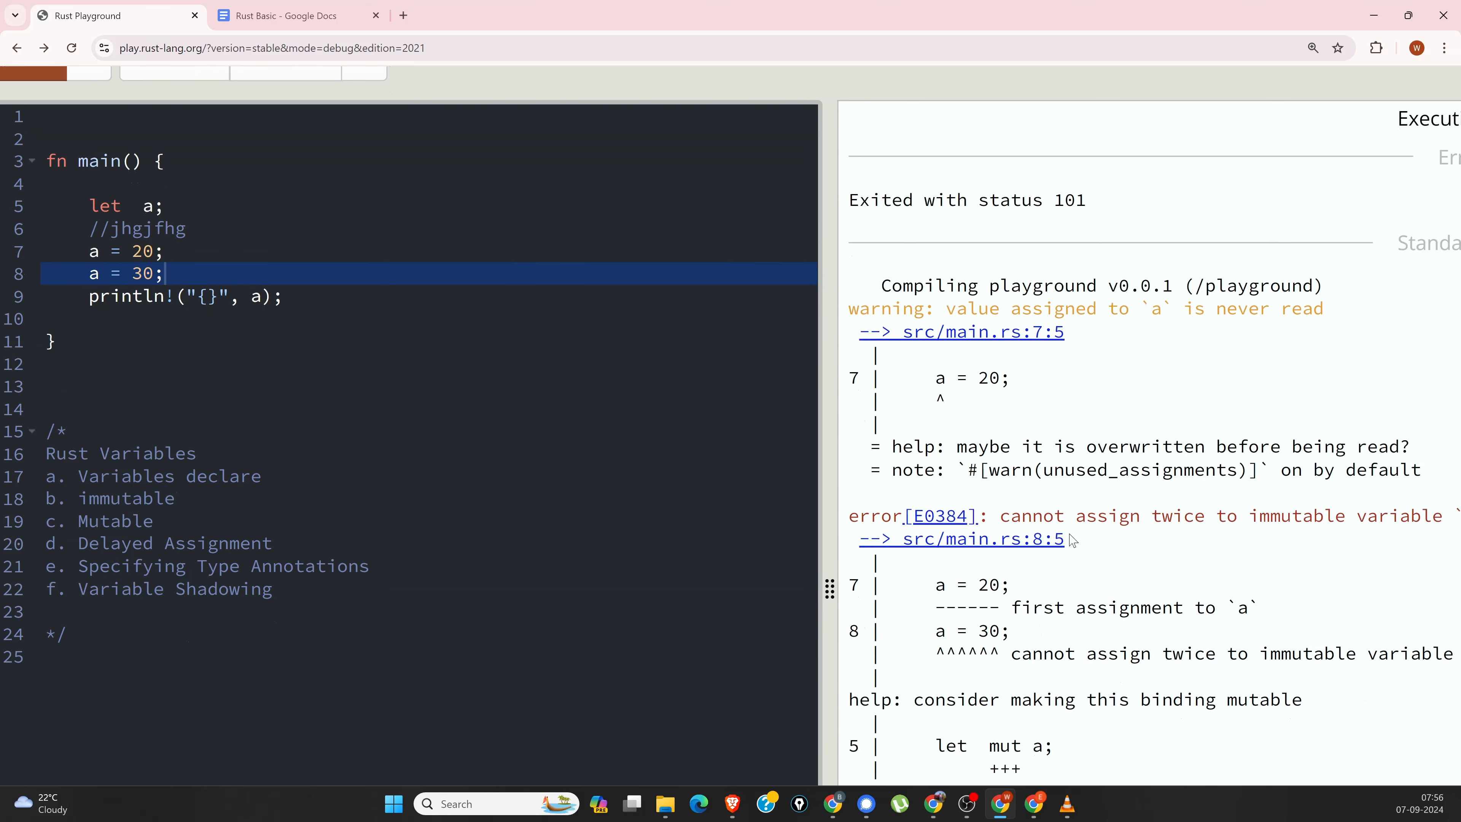
mouse_move(1037, 569)
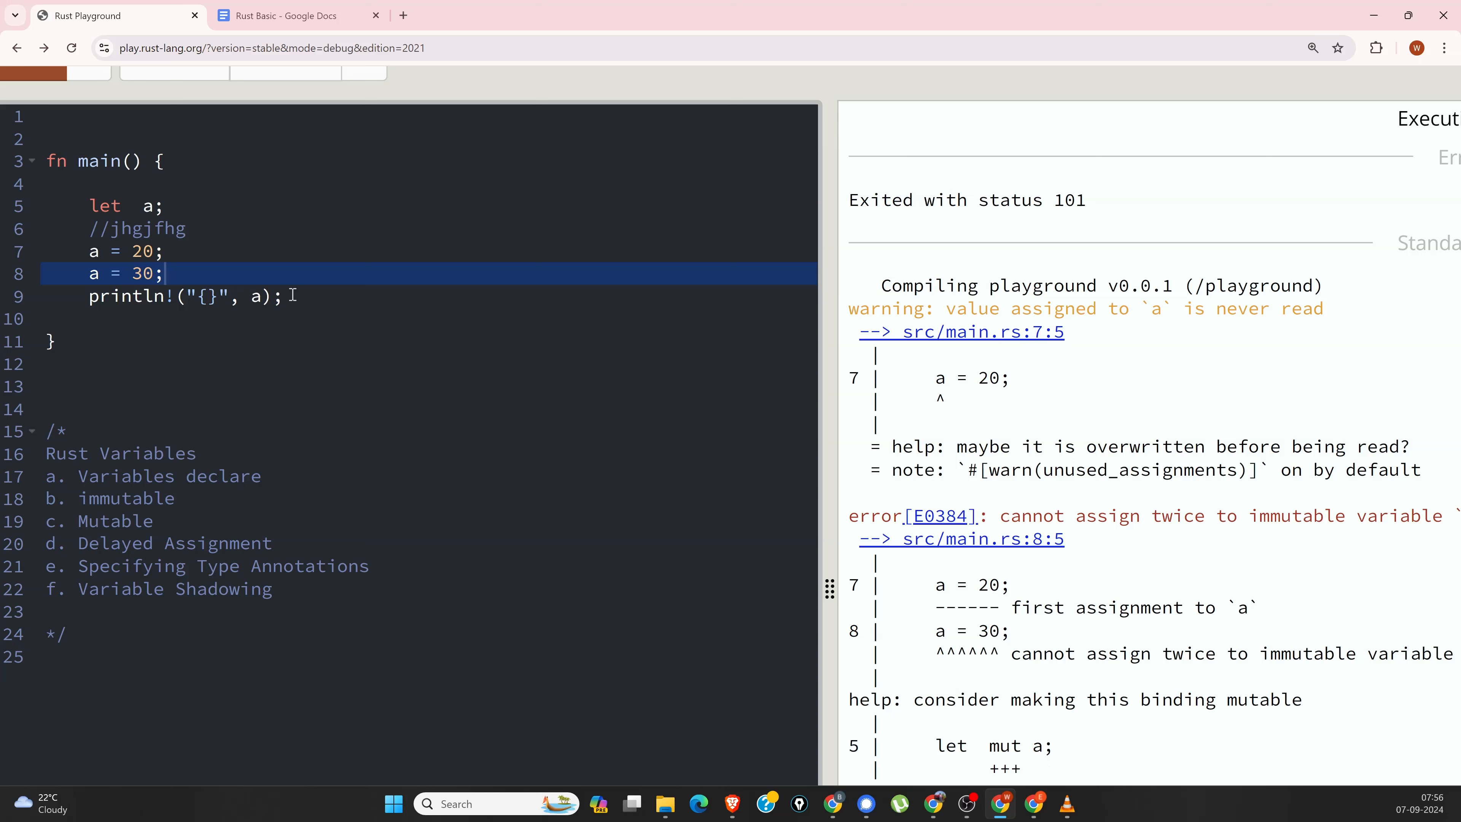
mouse_move(291, 298)
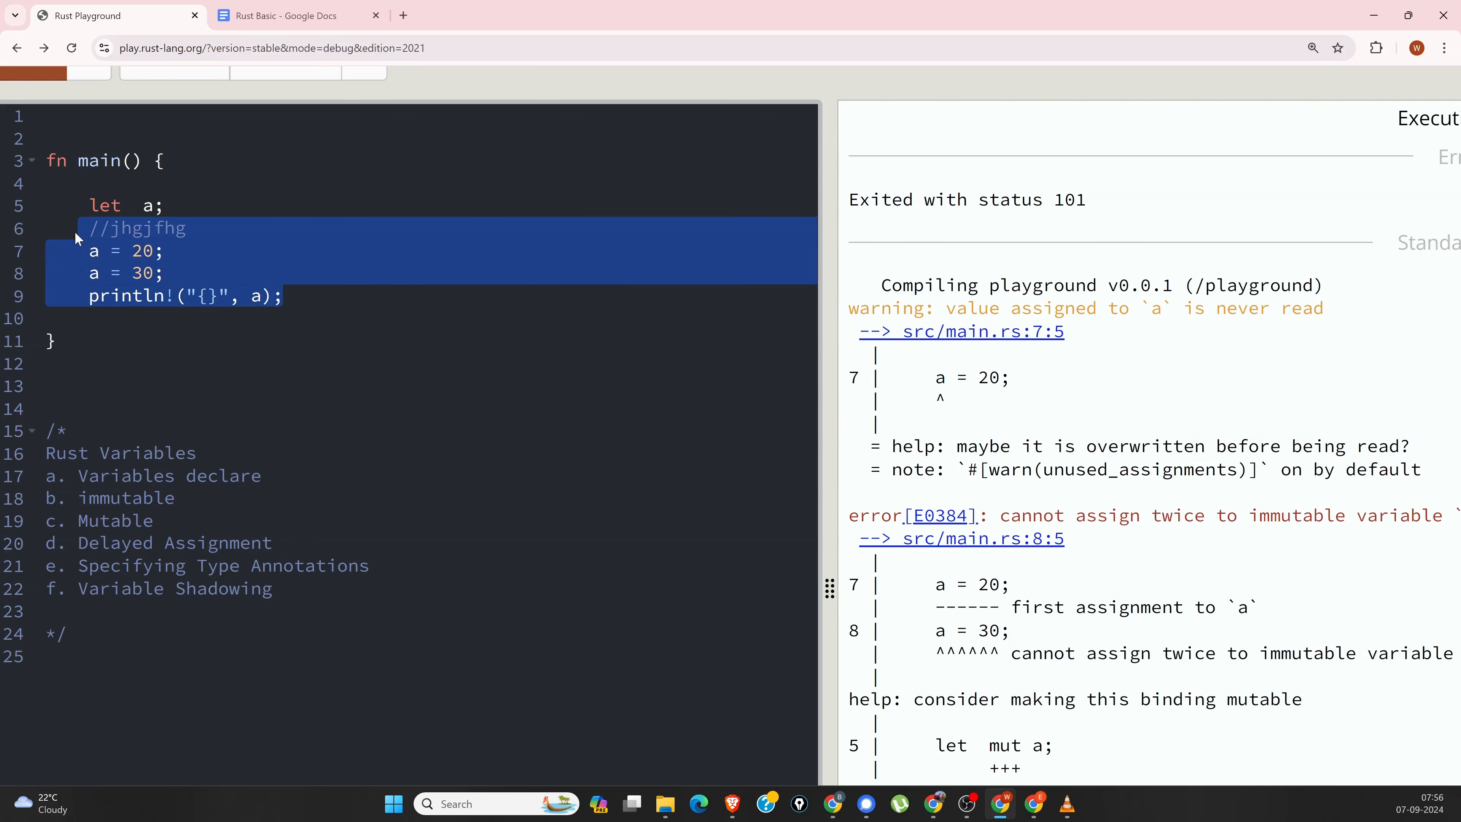
Step: Replace the old lines with let mut a = "Hello World";
key(Delete)
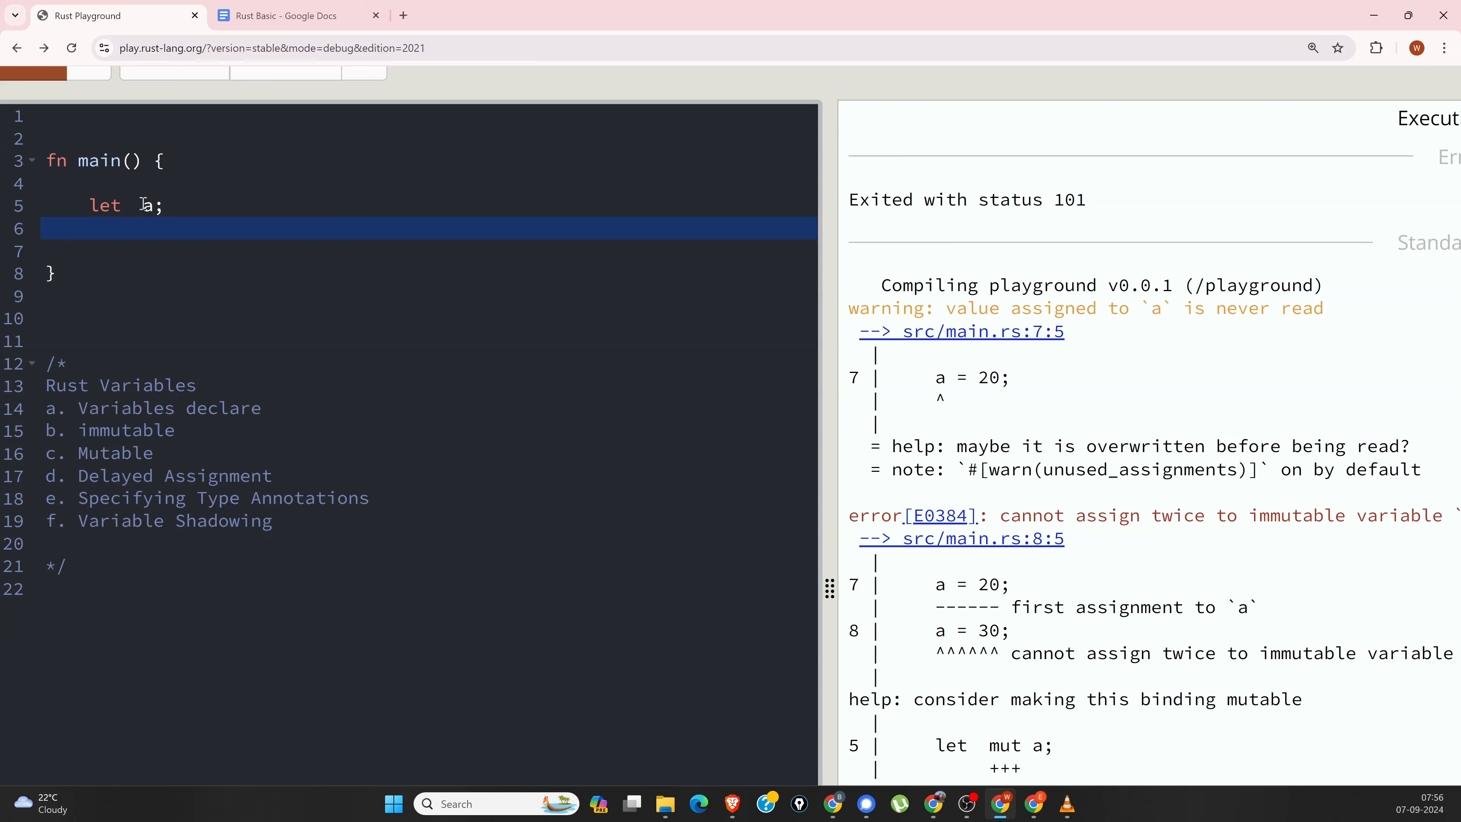
text(mut)
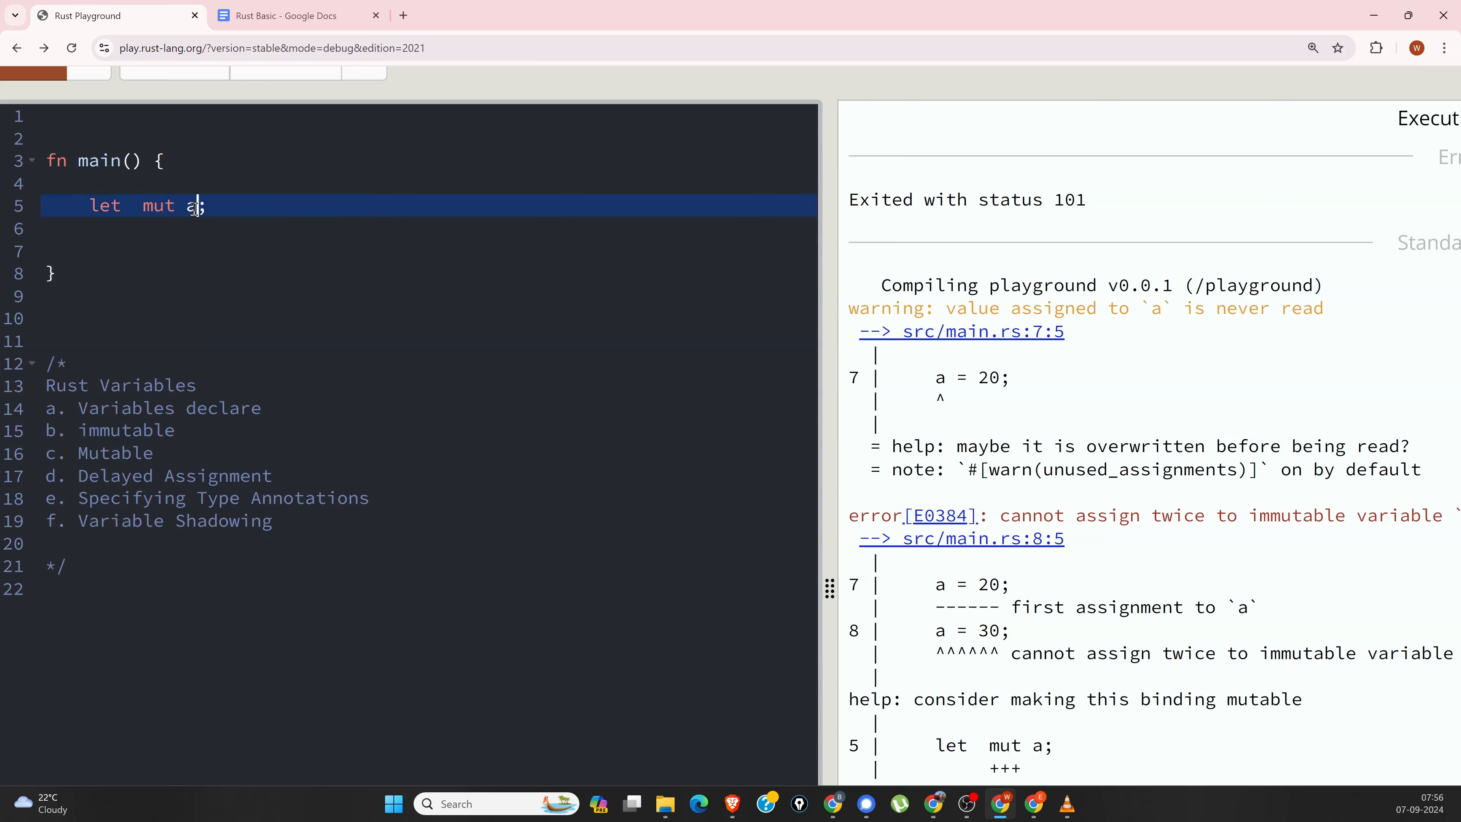
text(=)
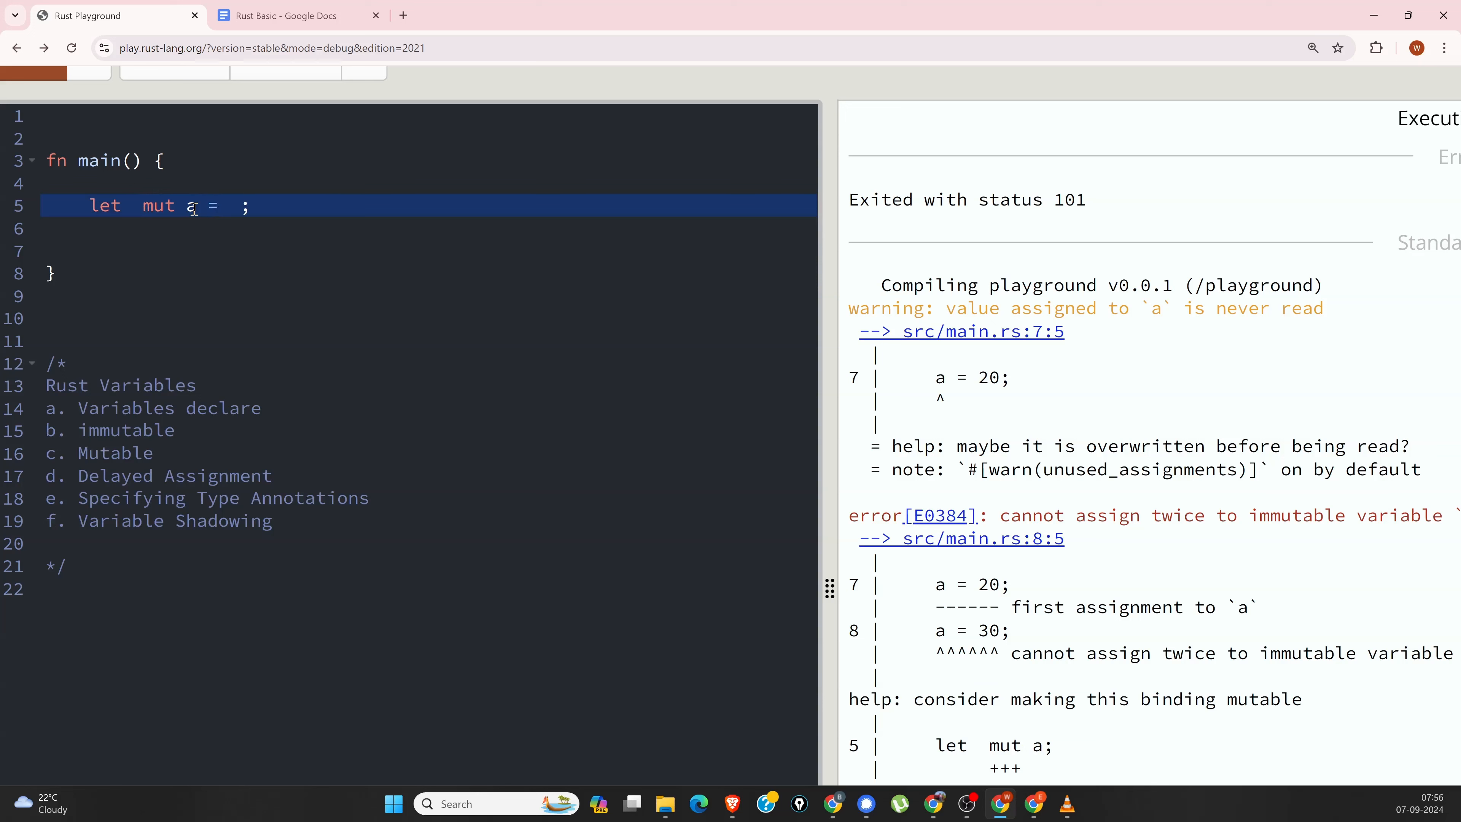
text("H")
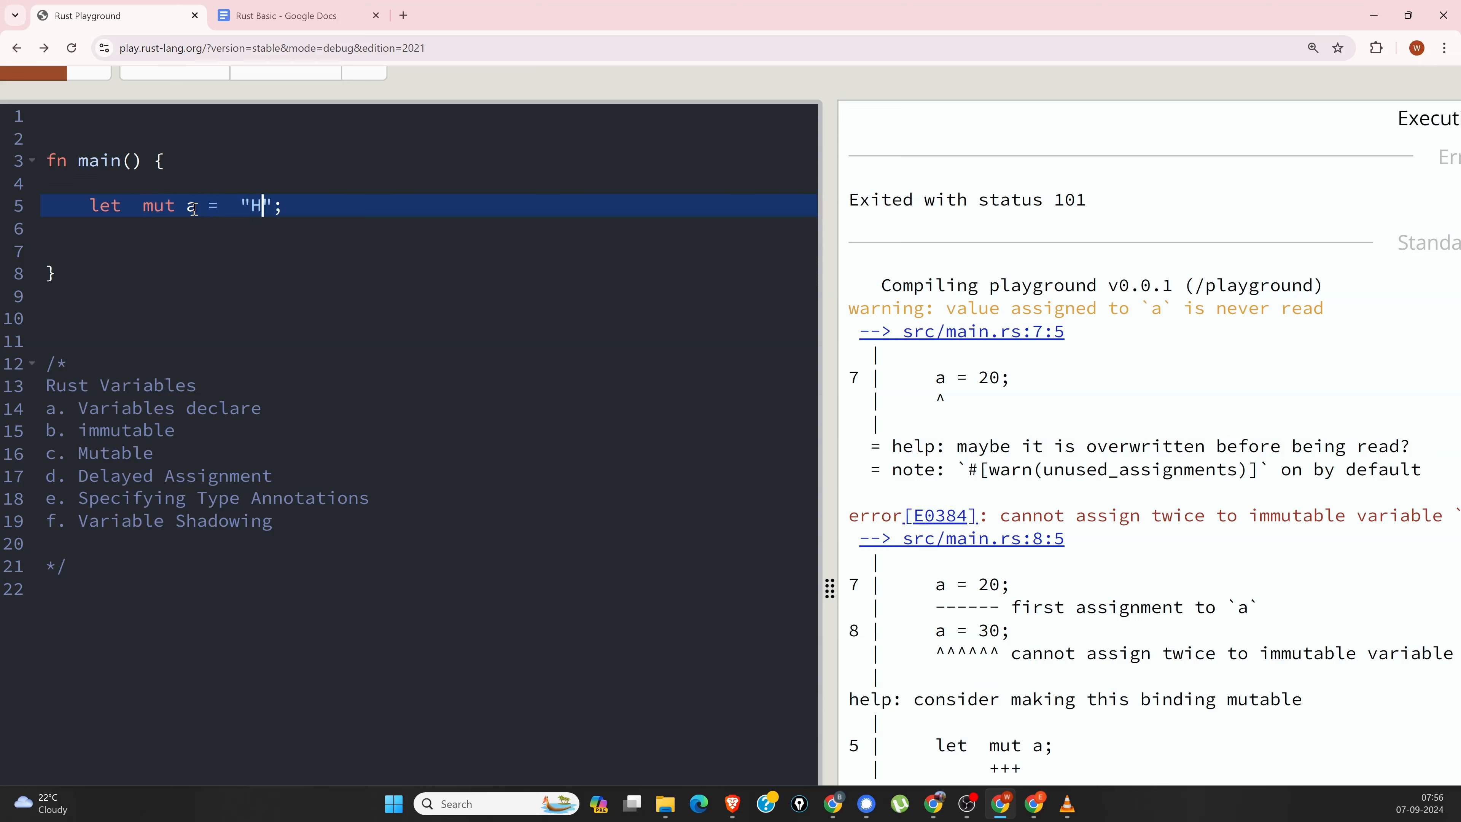
text(ello W)
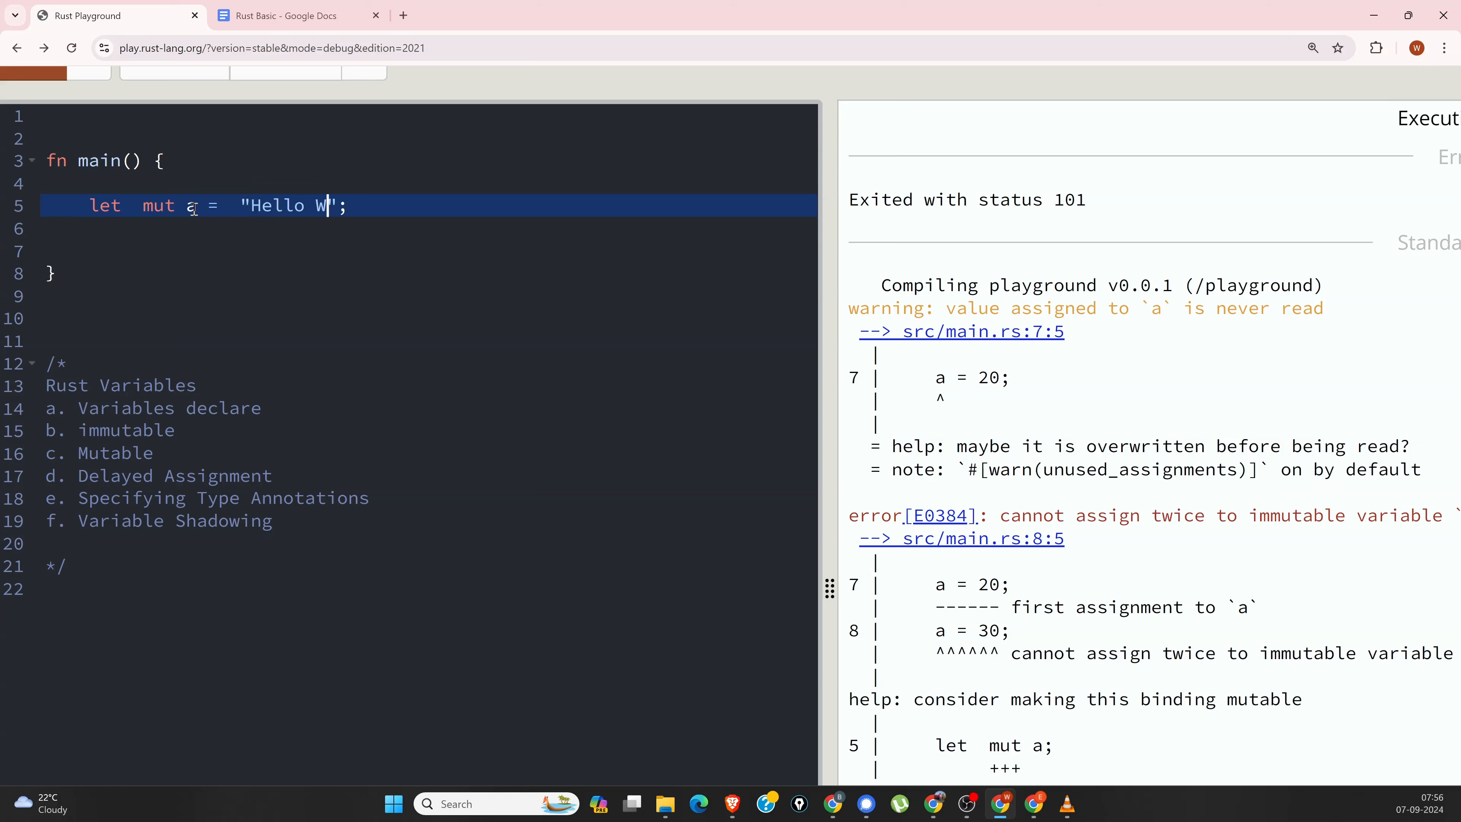
text(or)
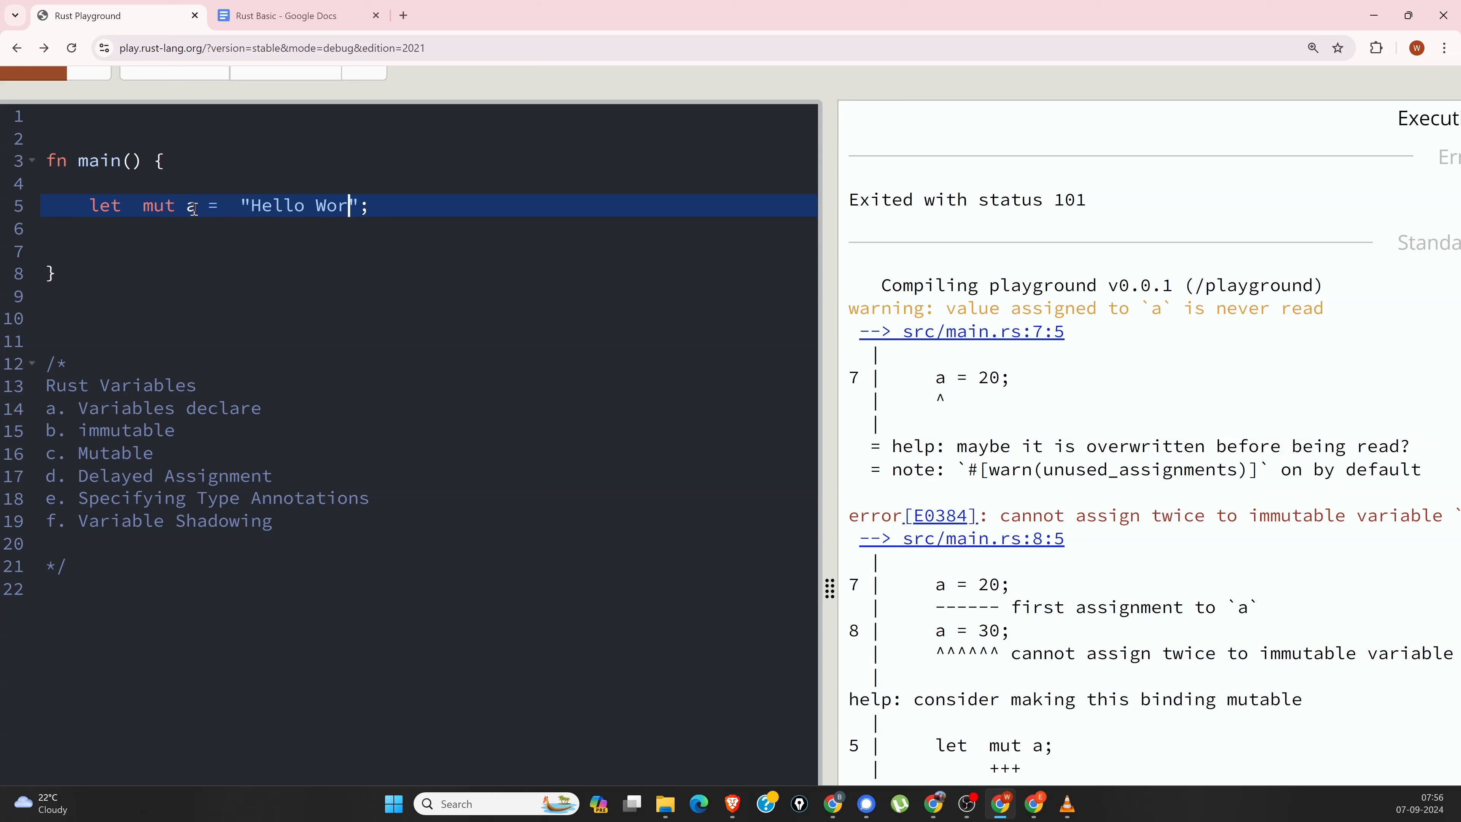
text(ld)
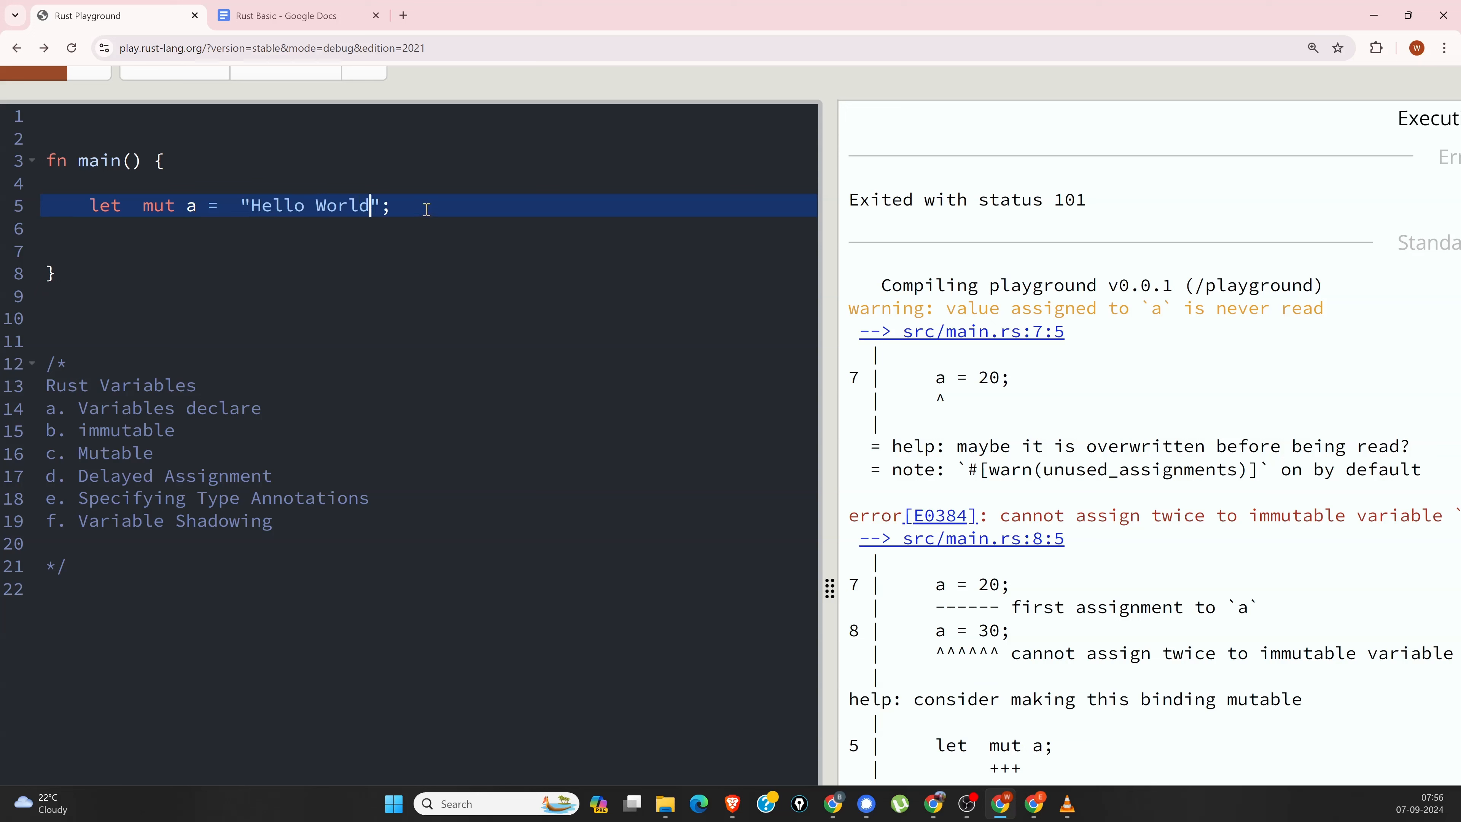
Step: Add println!("{}", a); and run the program to output Hello World
text(println!("{}")
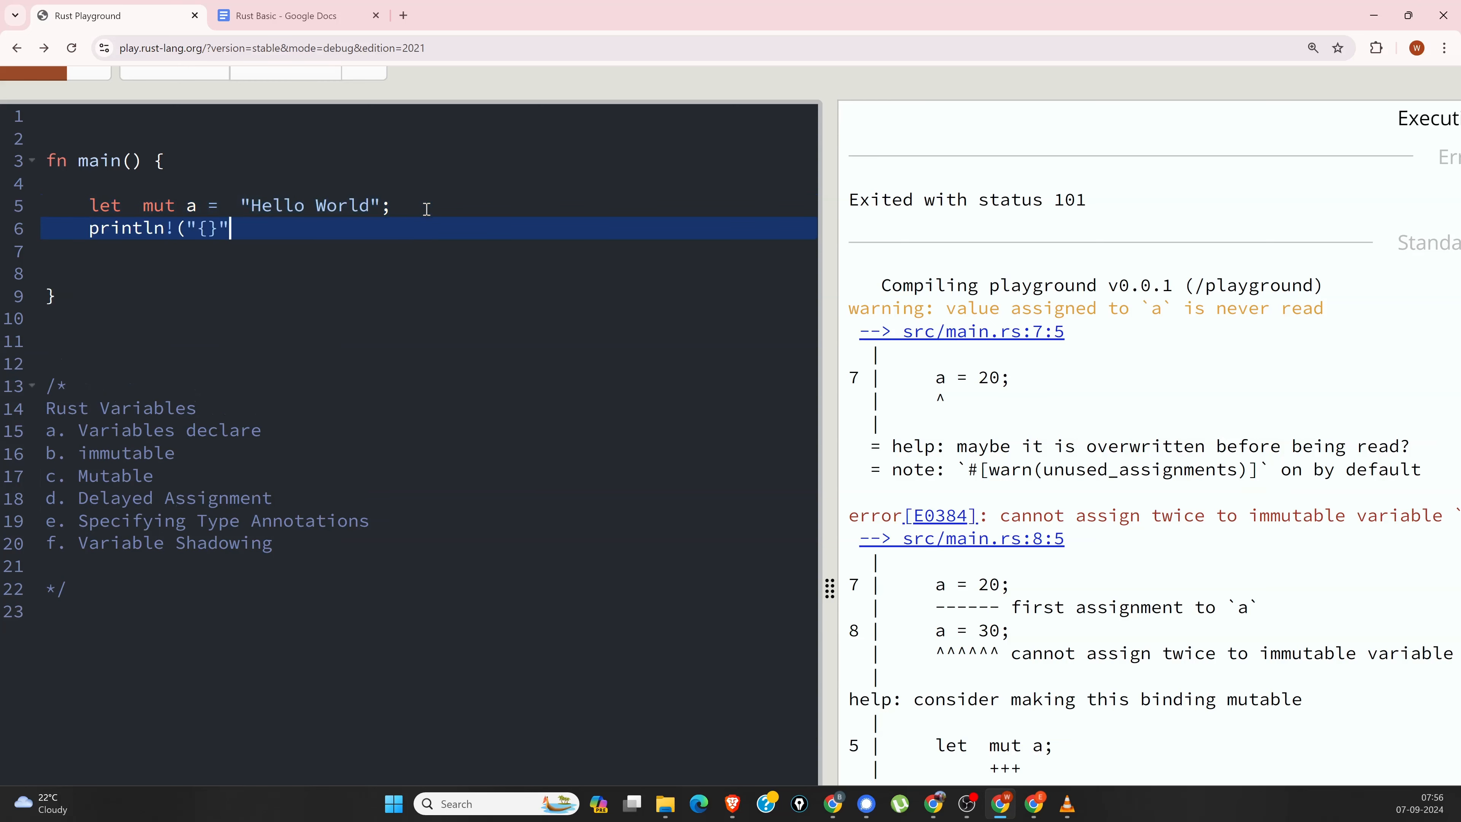
text(",)
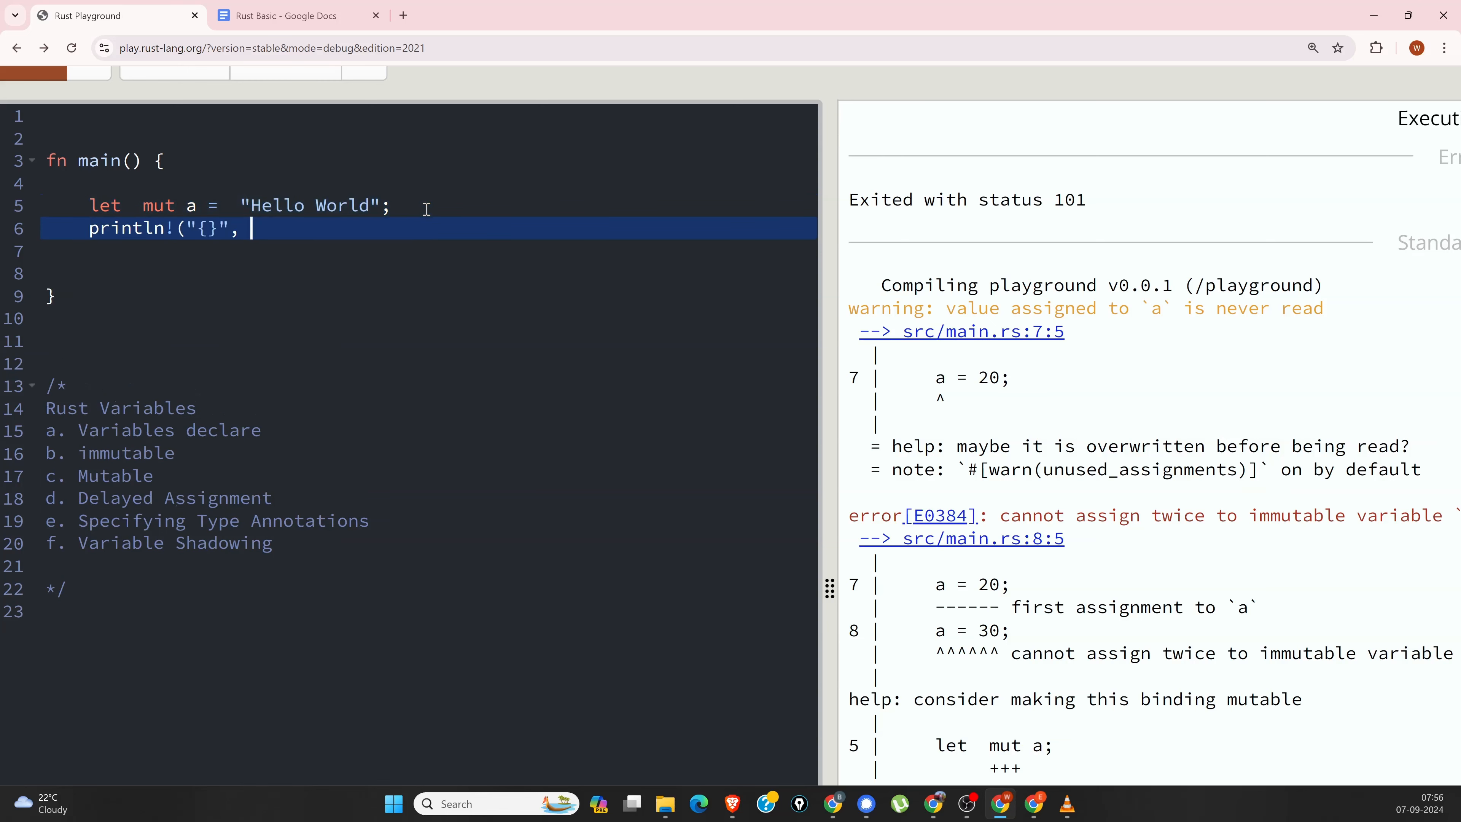
text(a)
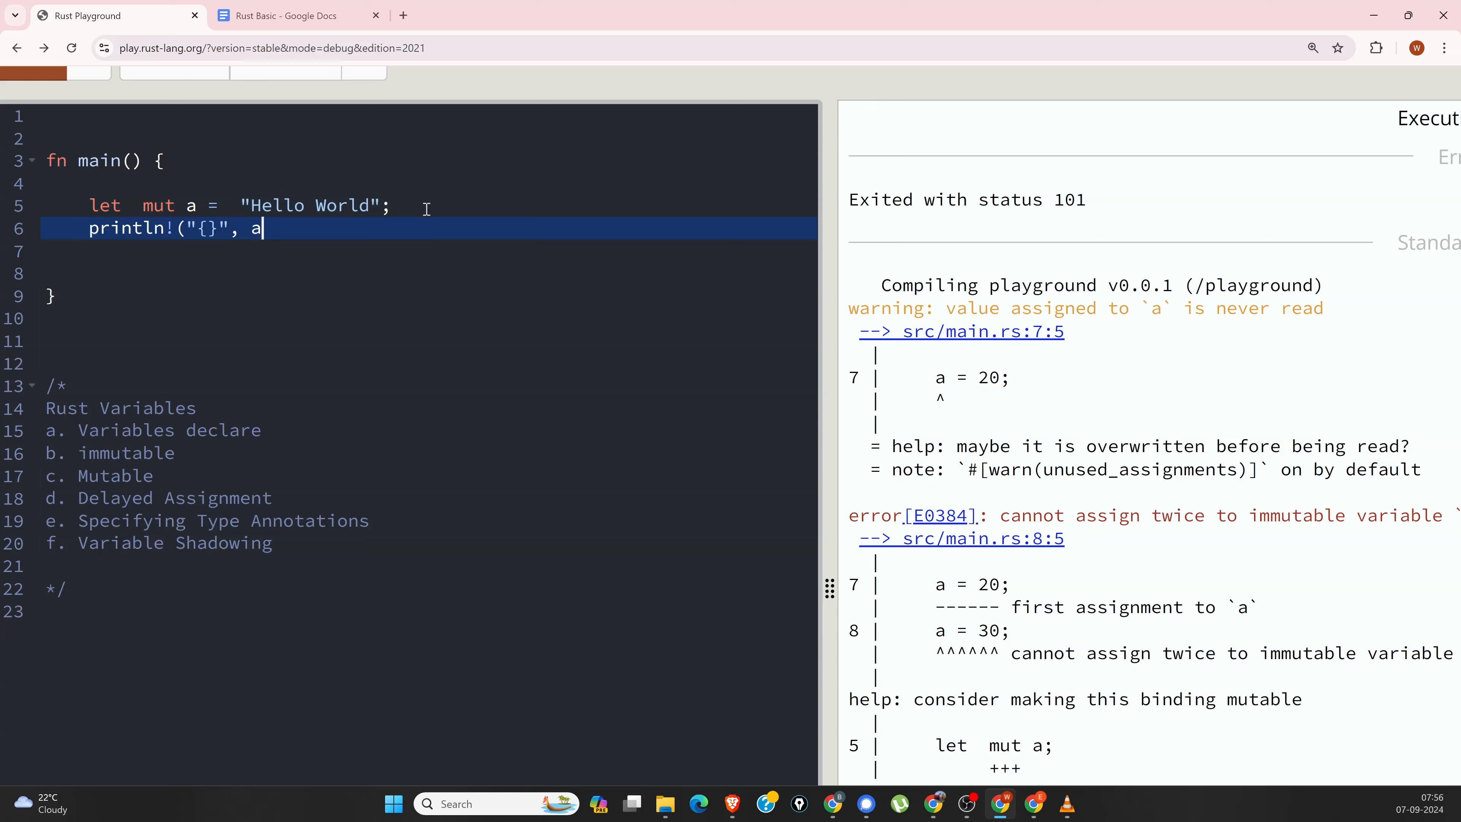
text();)
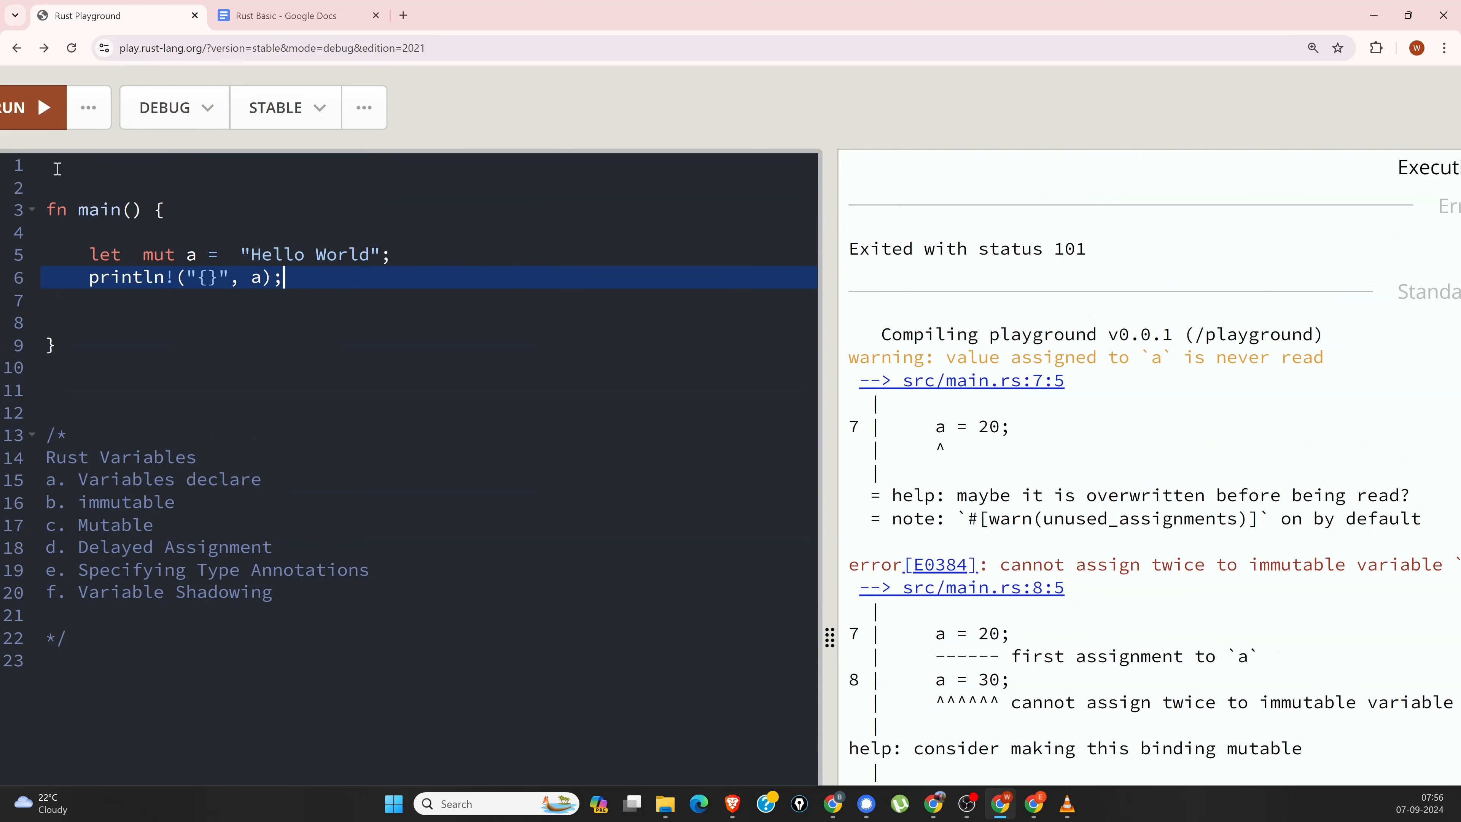
click(23, 107)
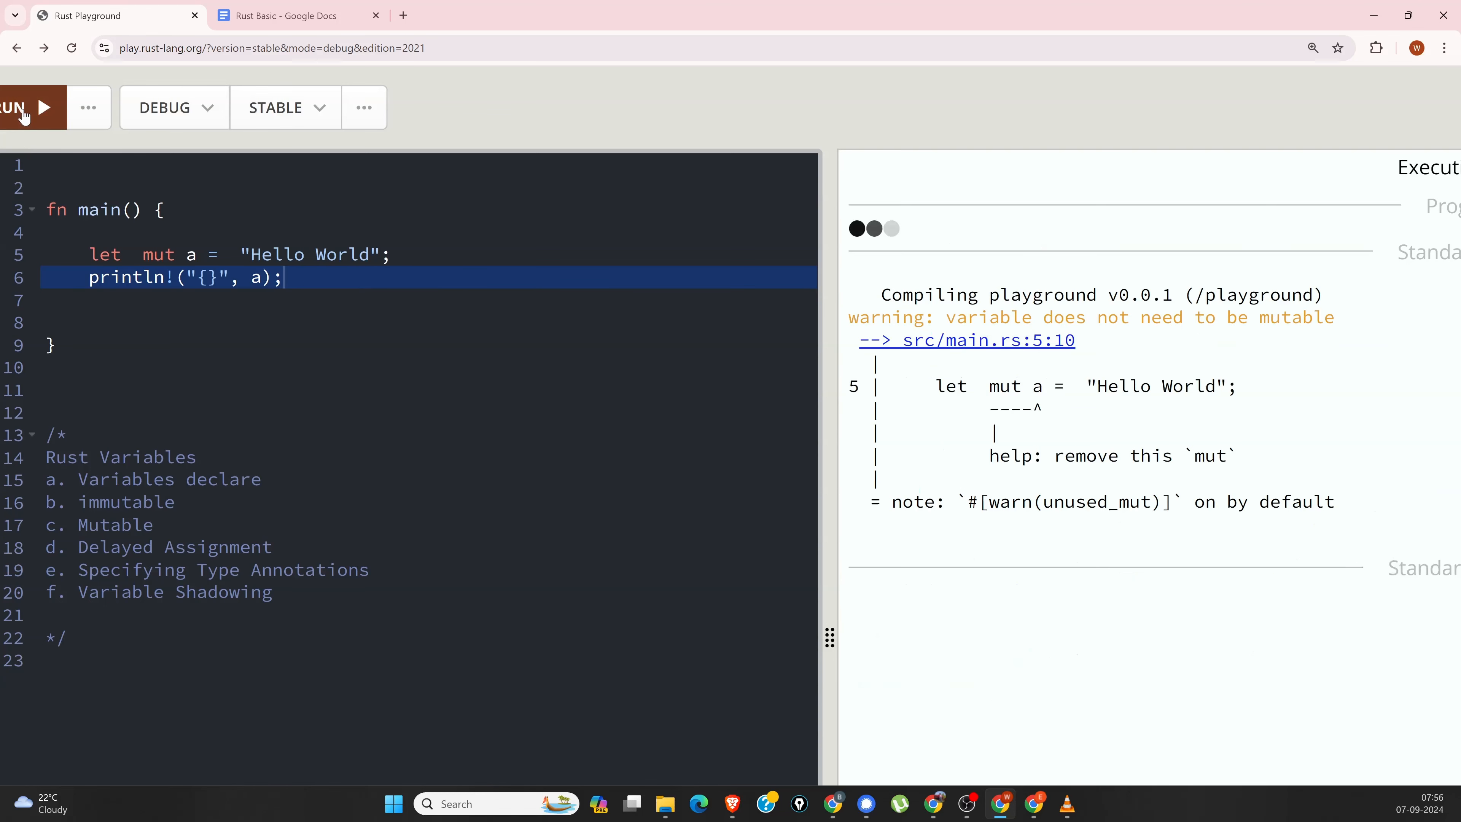
click(19, 107)
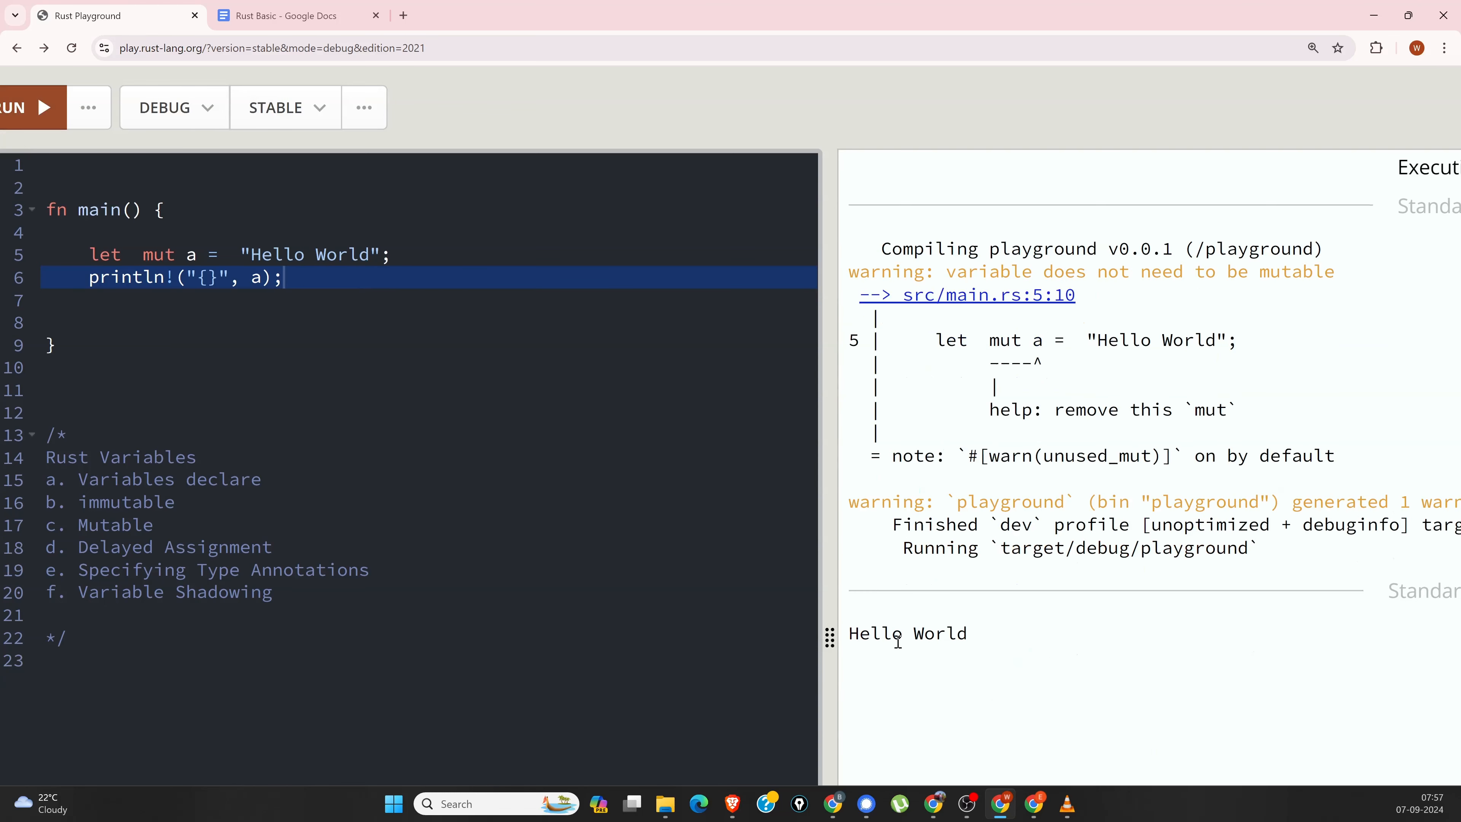
mouse_move(649, 584)
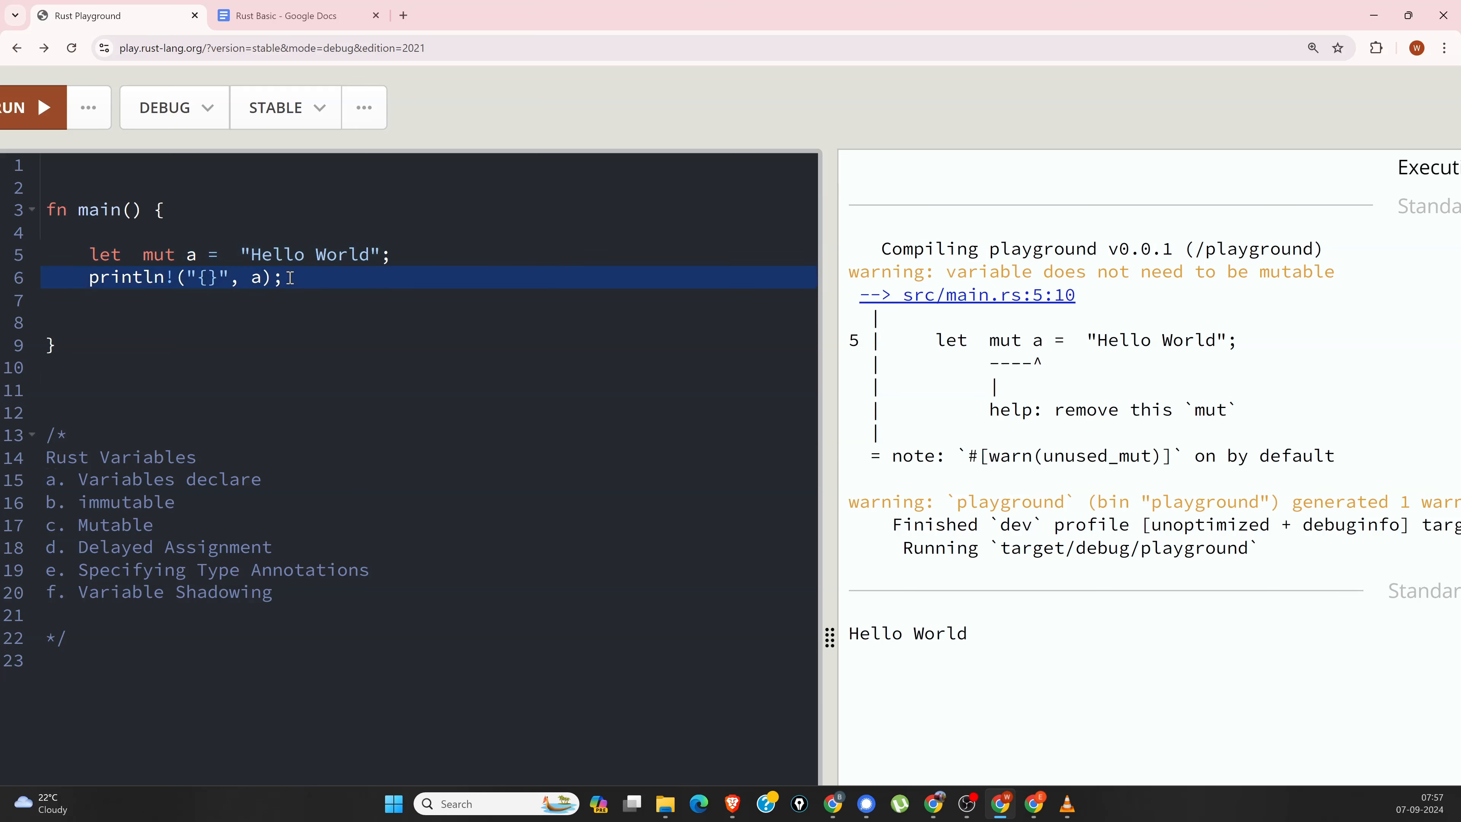
Step: Shadow a with the declaration let a = 10; after a blank line
key(Enter)
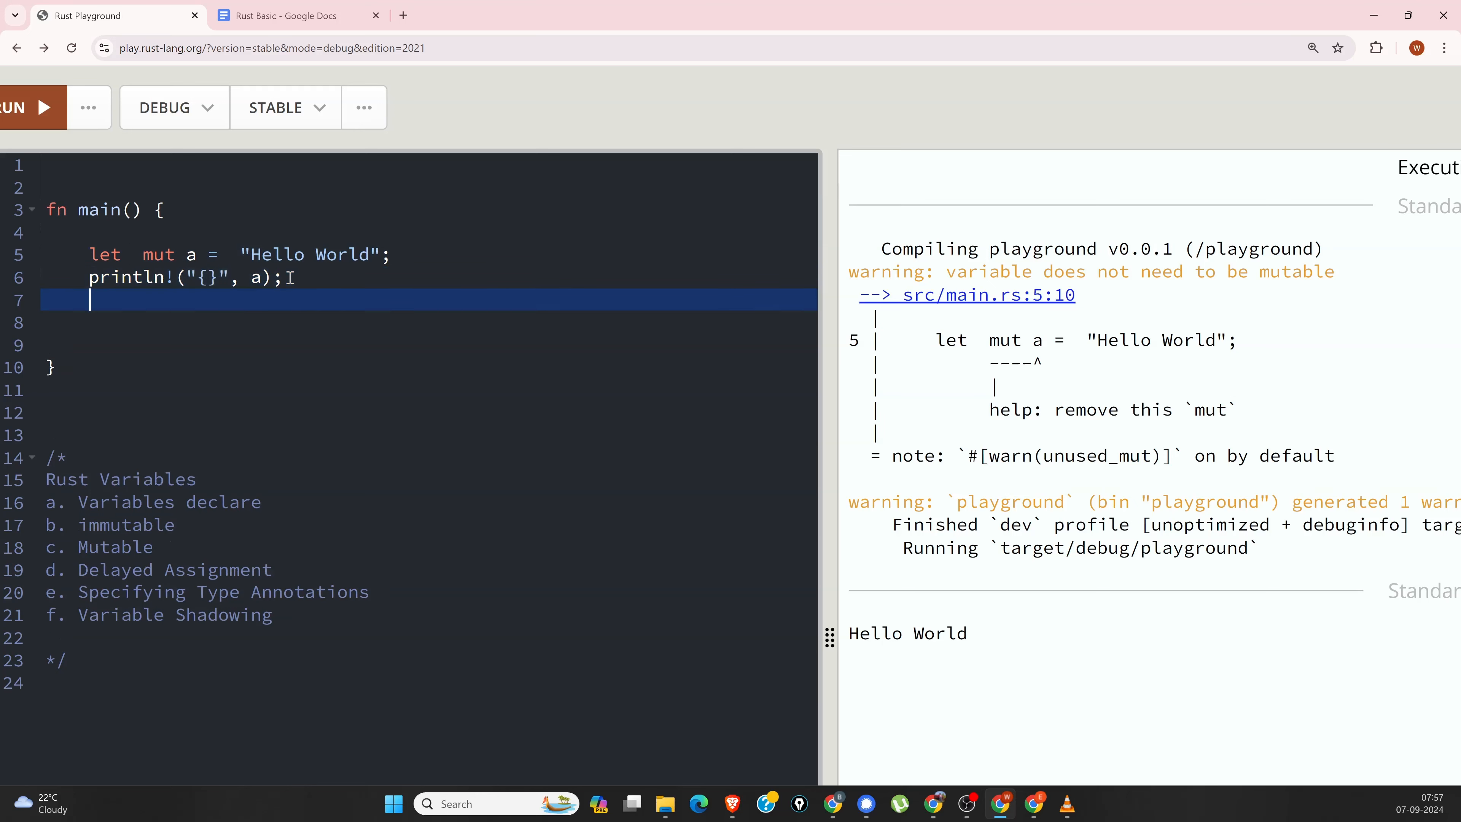
key(Enter)
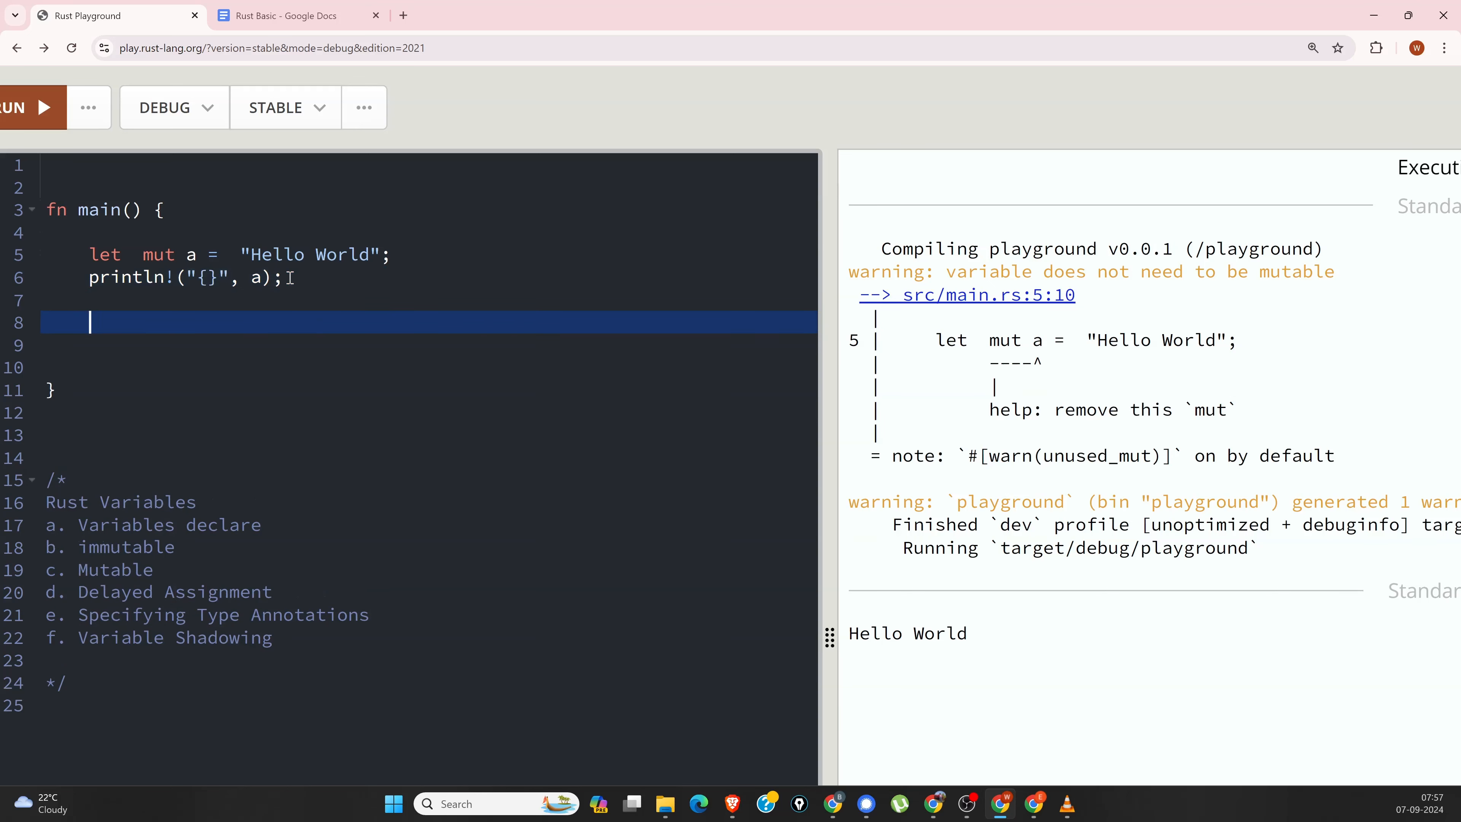
text(let)
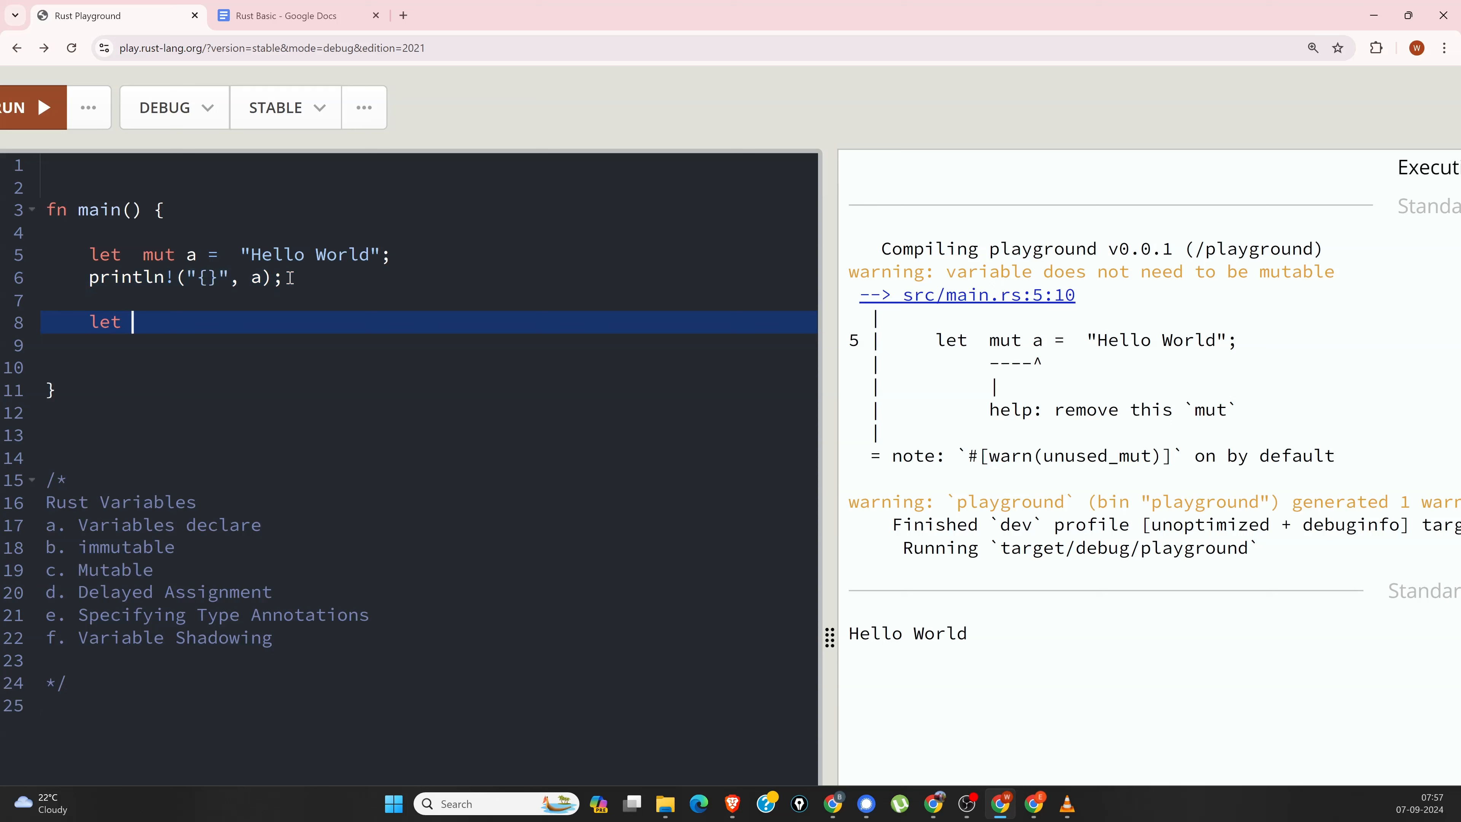
text(a =)
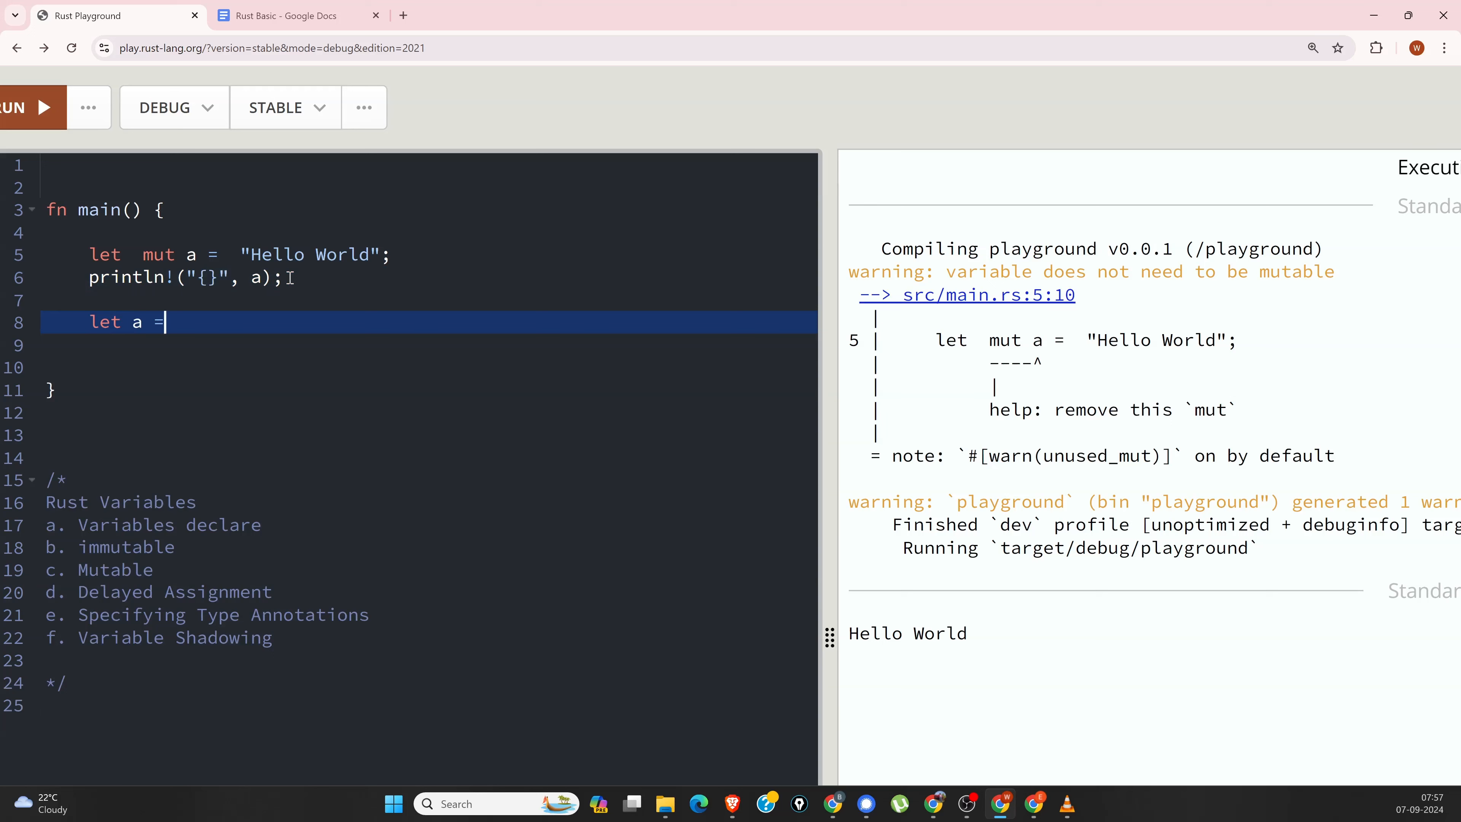
text(10)
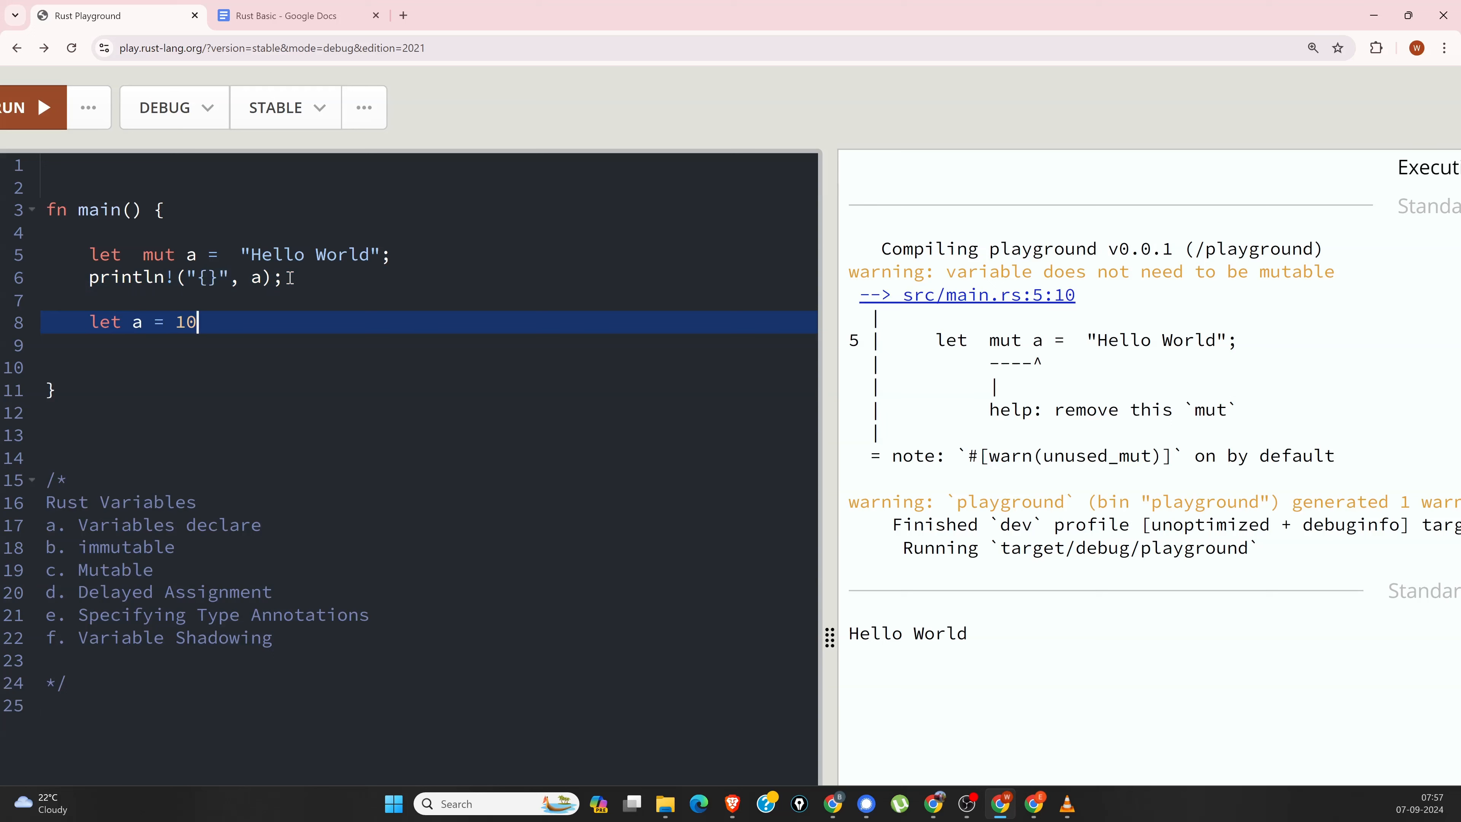
text(;)
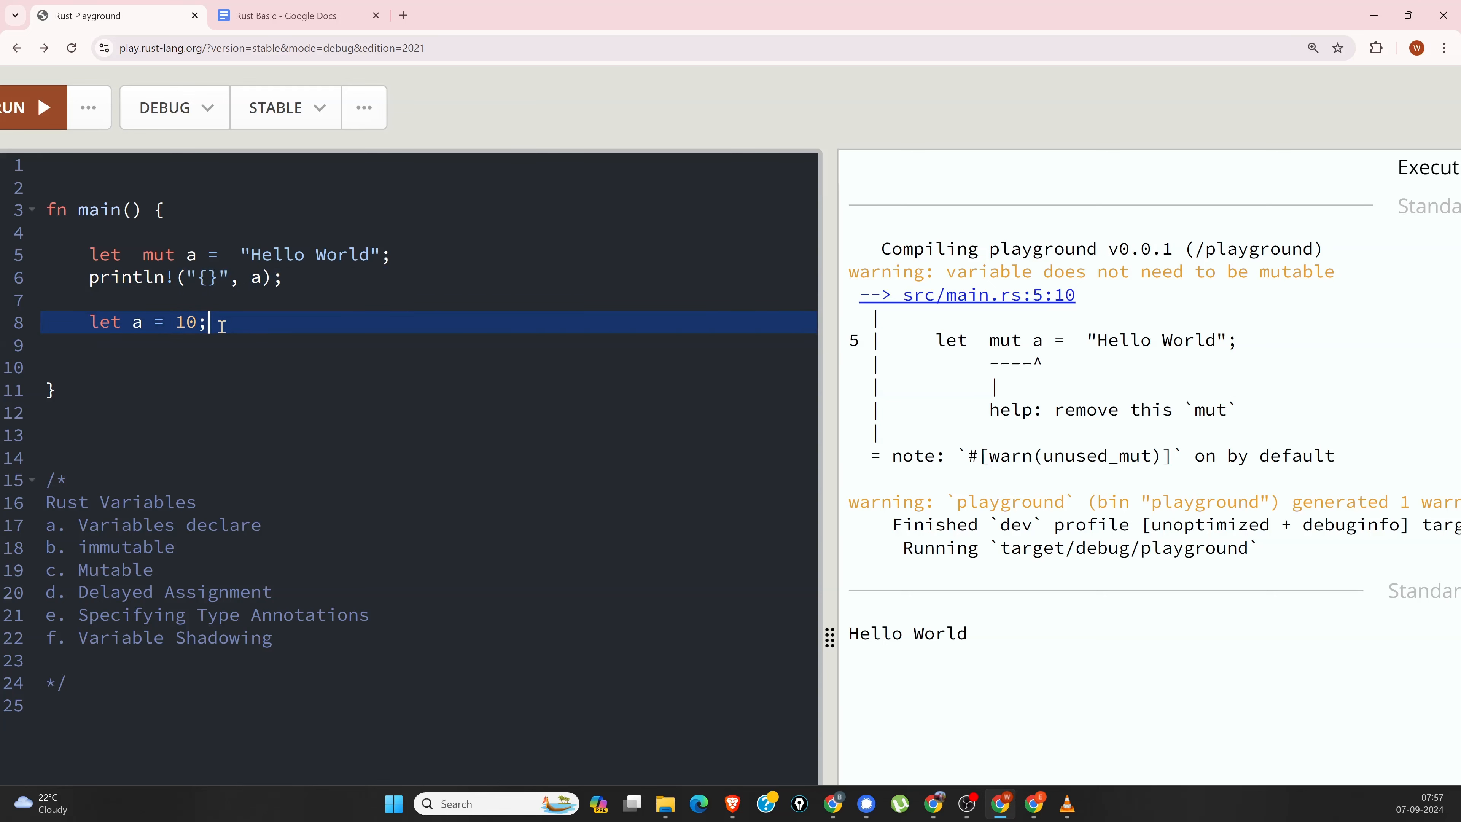
Step: Print the shadowed a and run so the output shows Hello World then 10
text(println!("{}", a);)
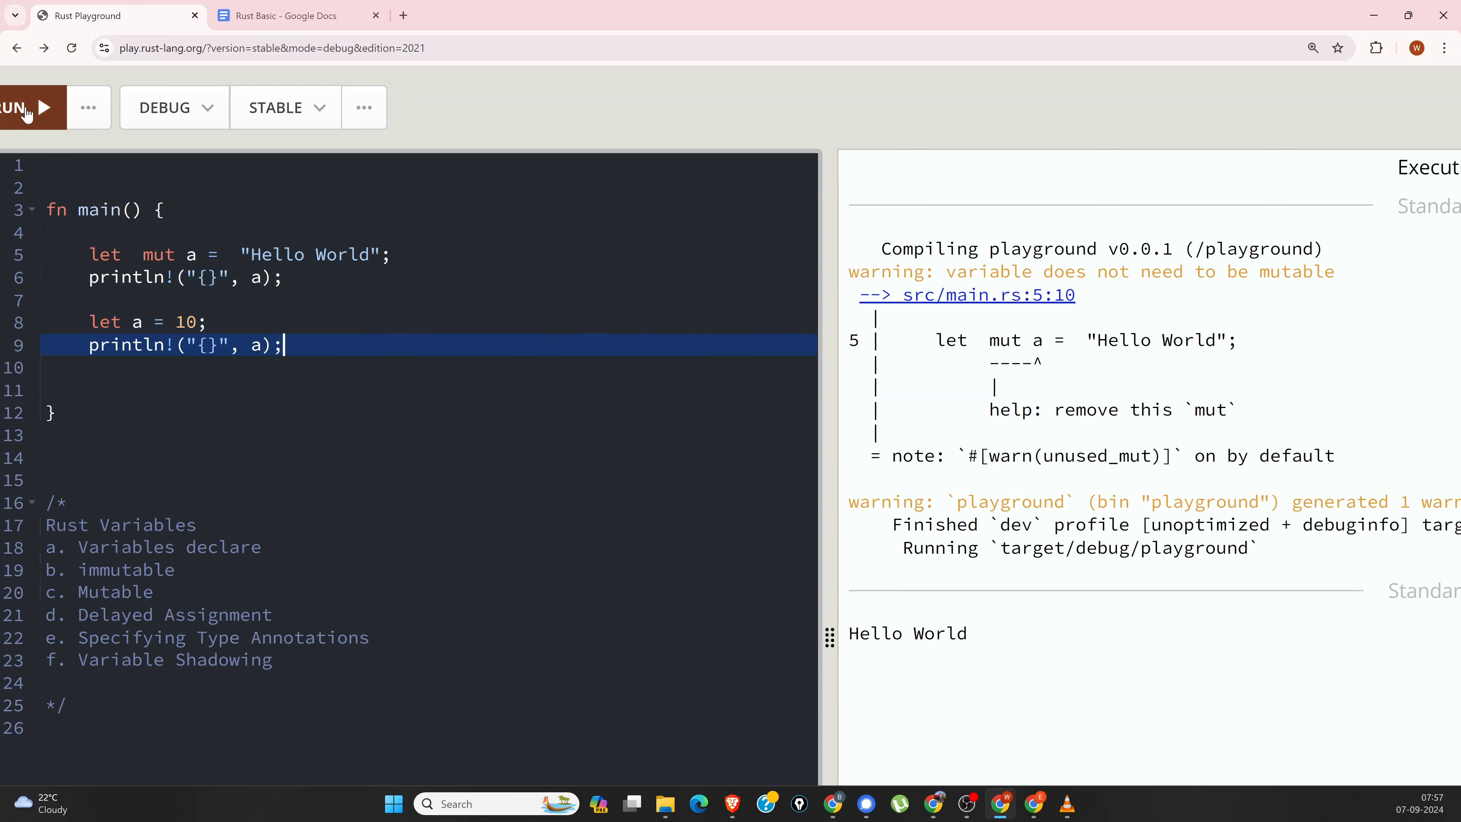
click(28, 107)
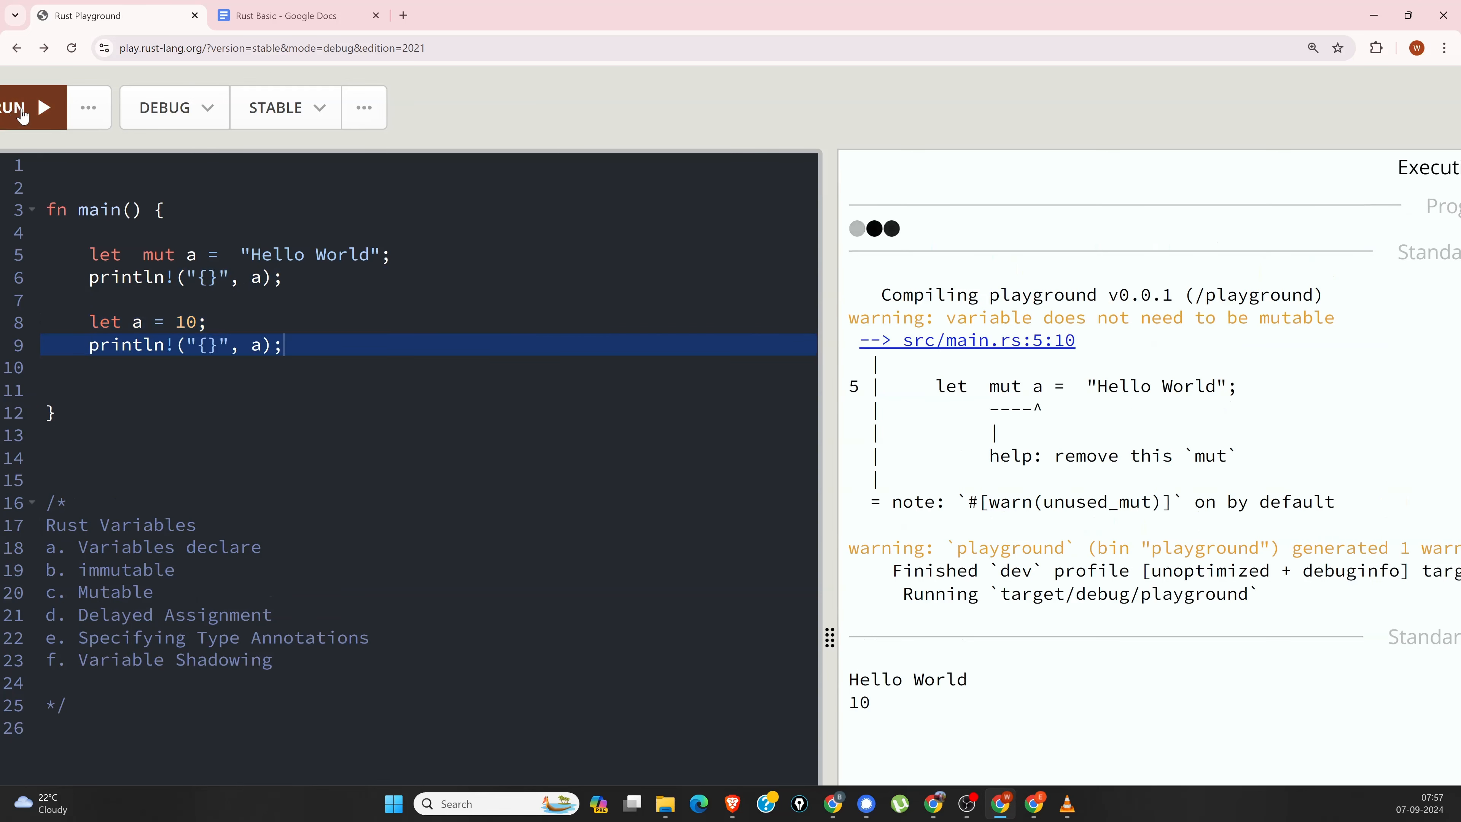
click(18, 108)
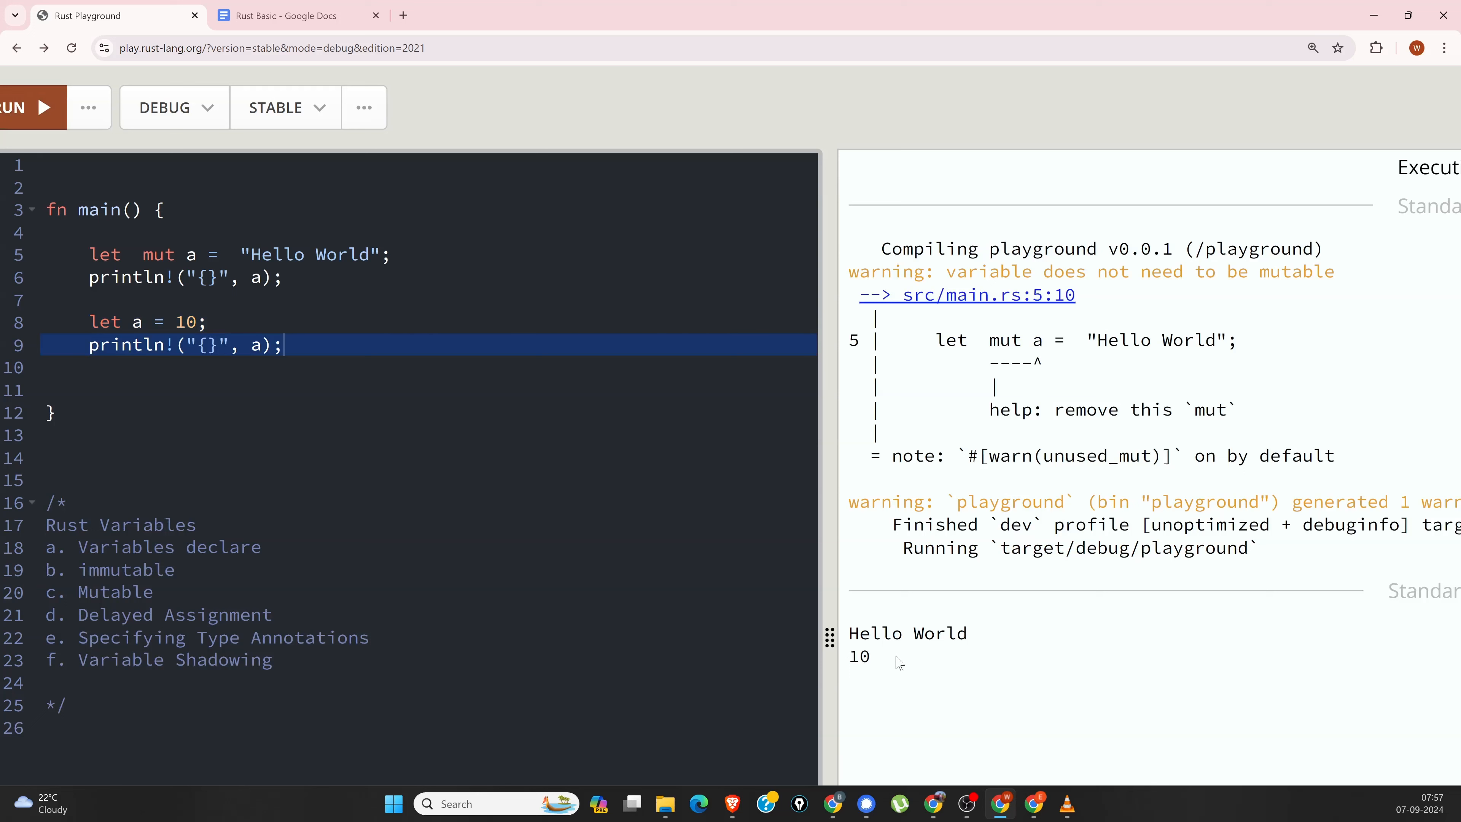
double_click(868, 656)
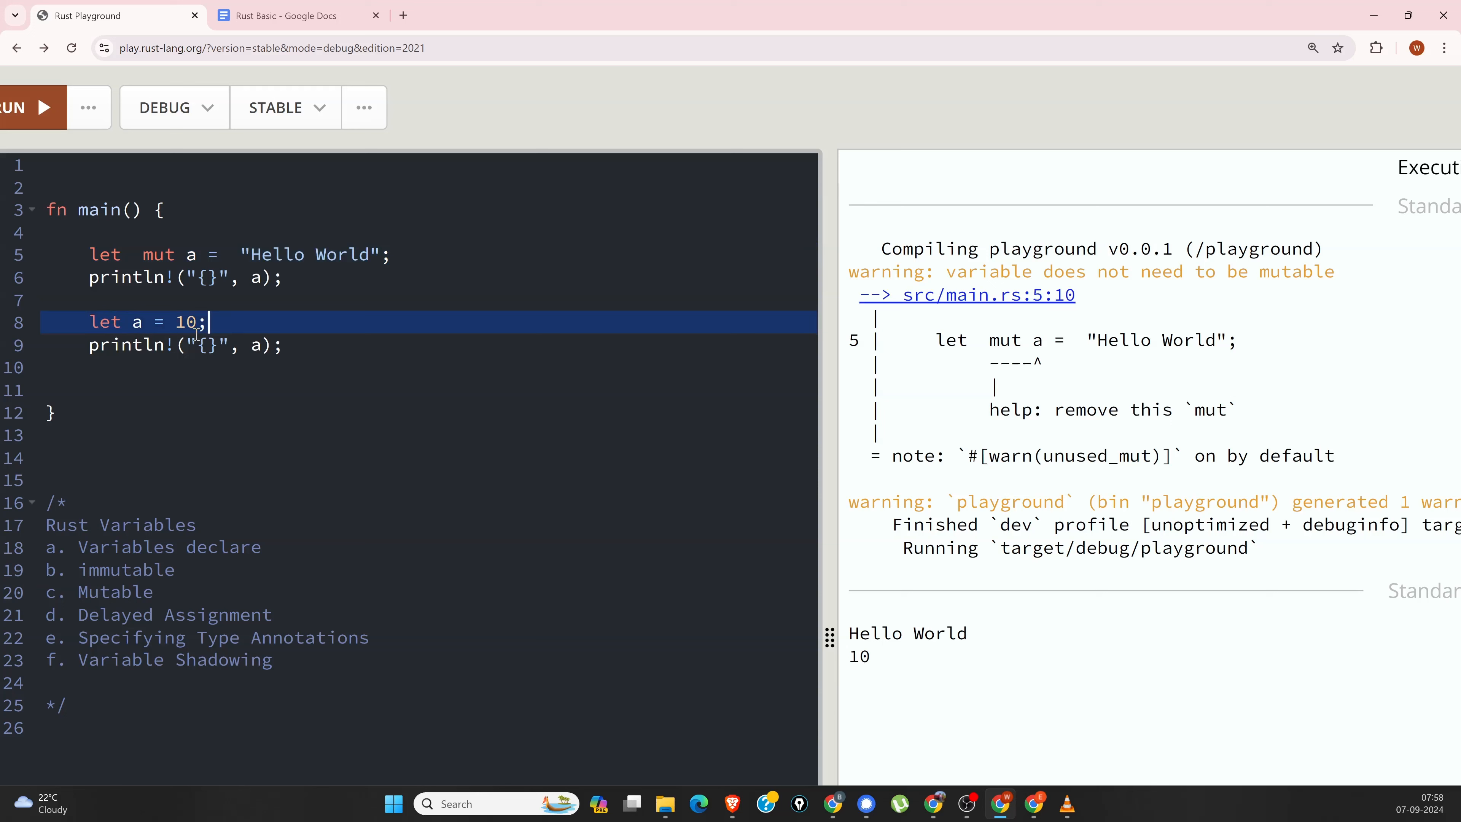
mouse_move(178, 254)
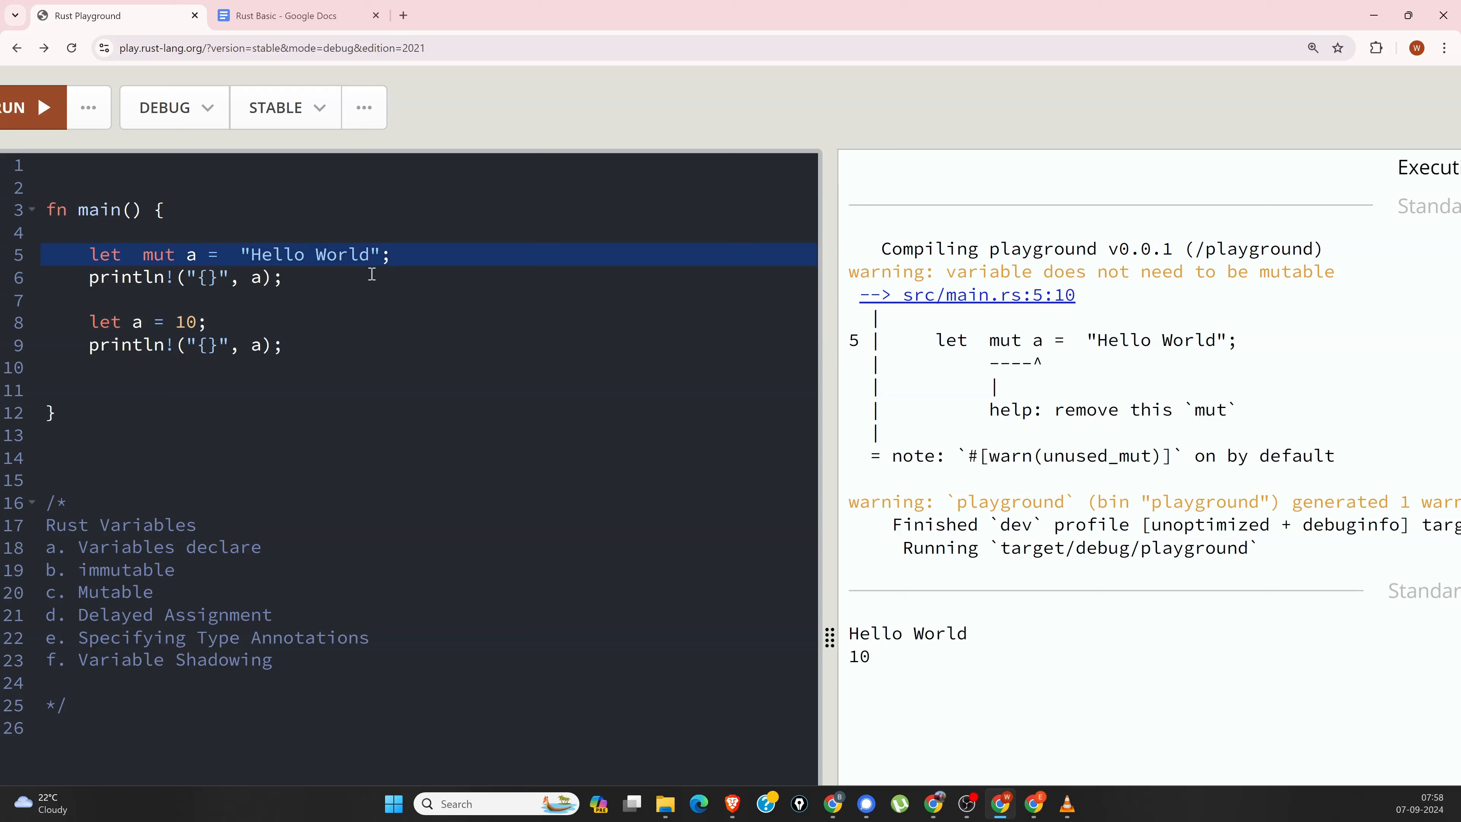
mouse_move(294, 264)
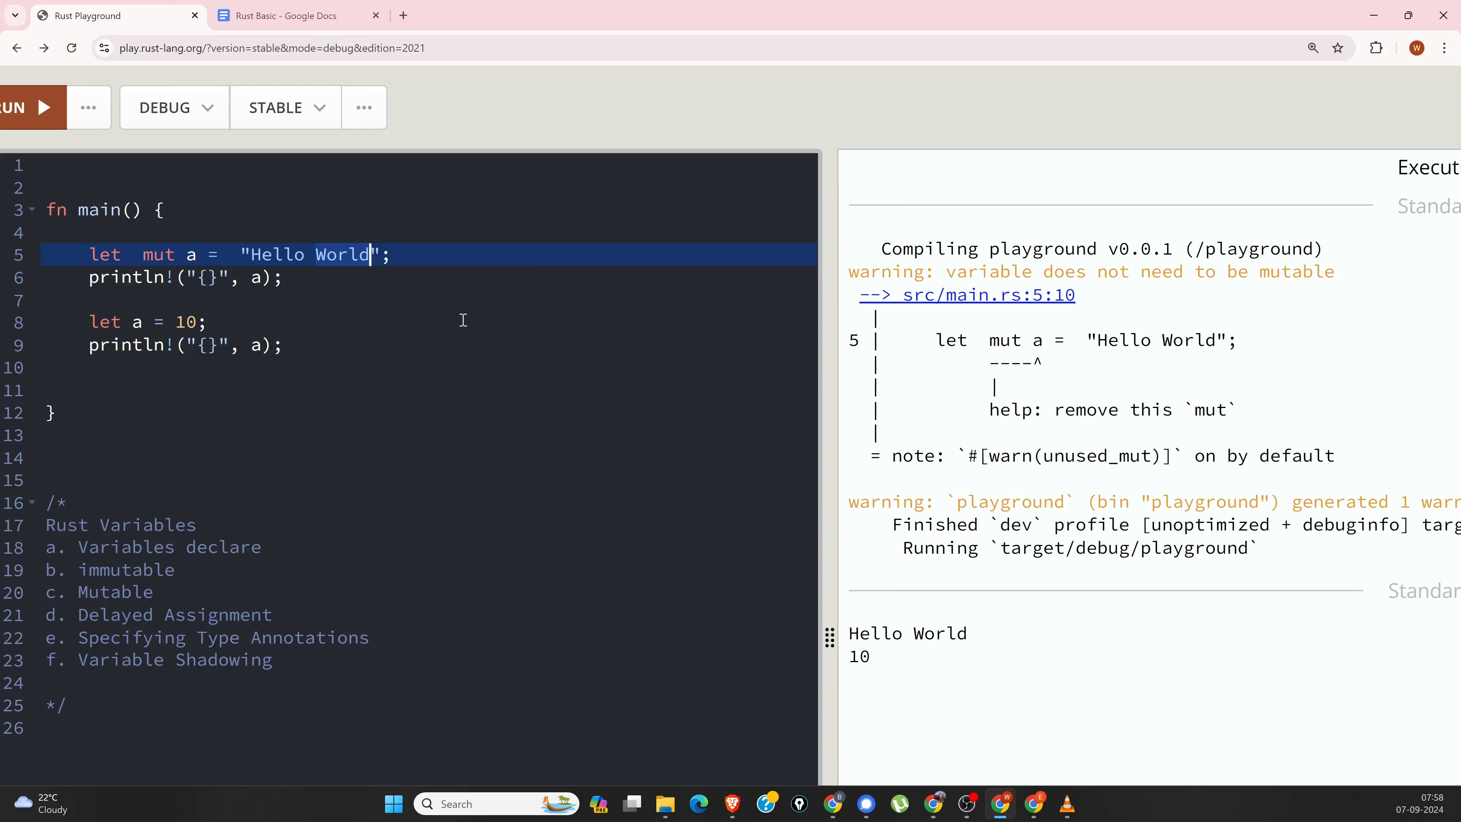
mouse_move(136, 333)
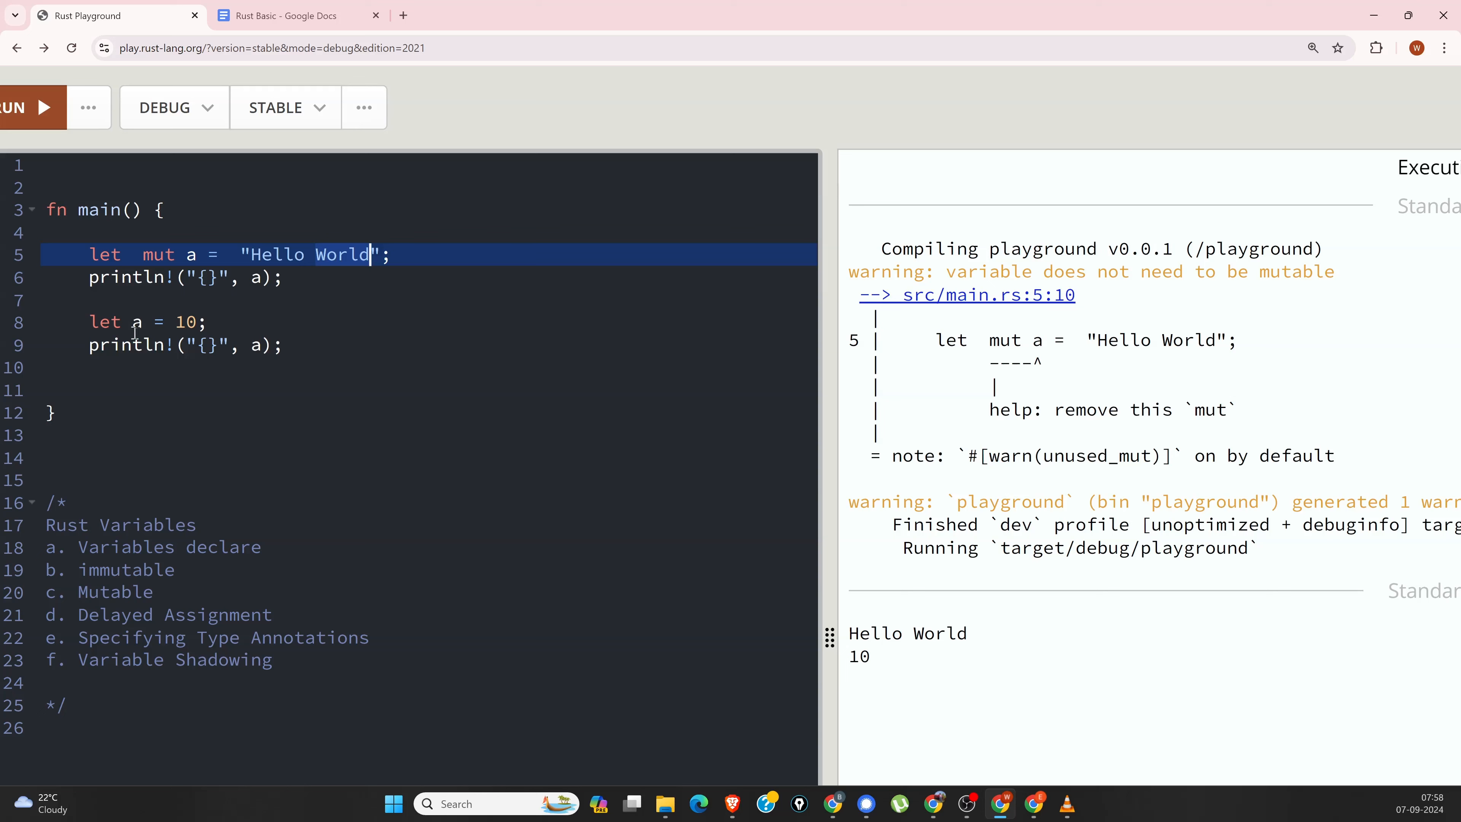
mouse_move(410, 255)
text(a)
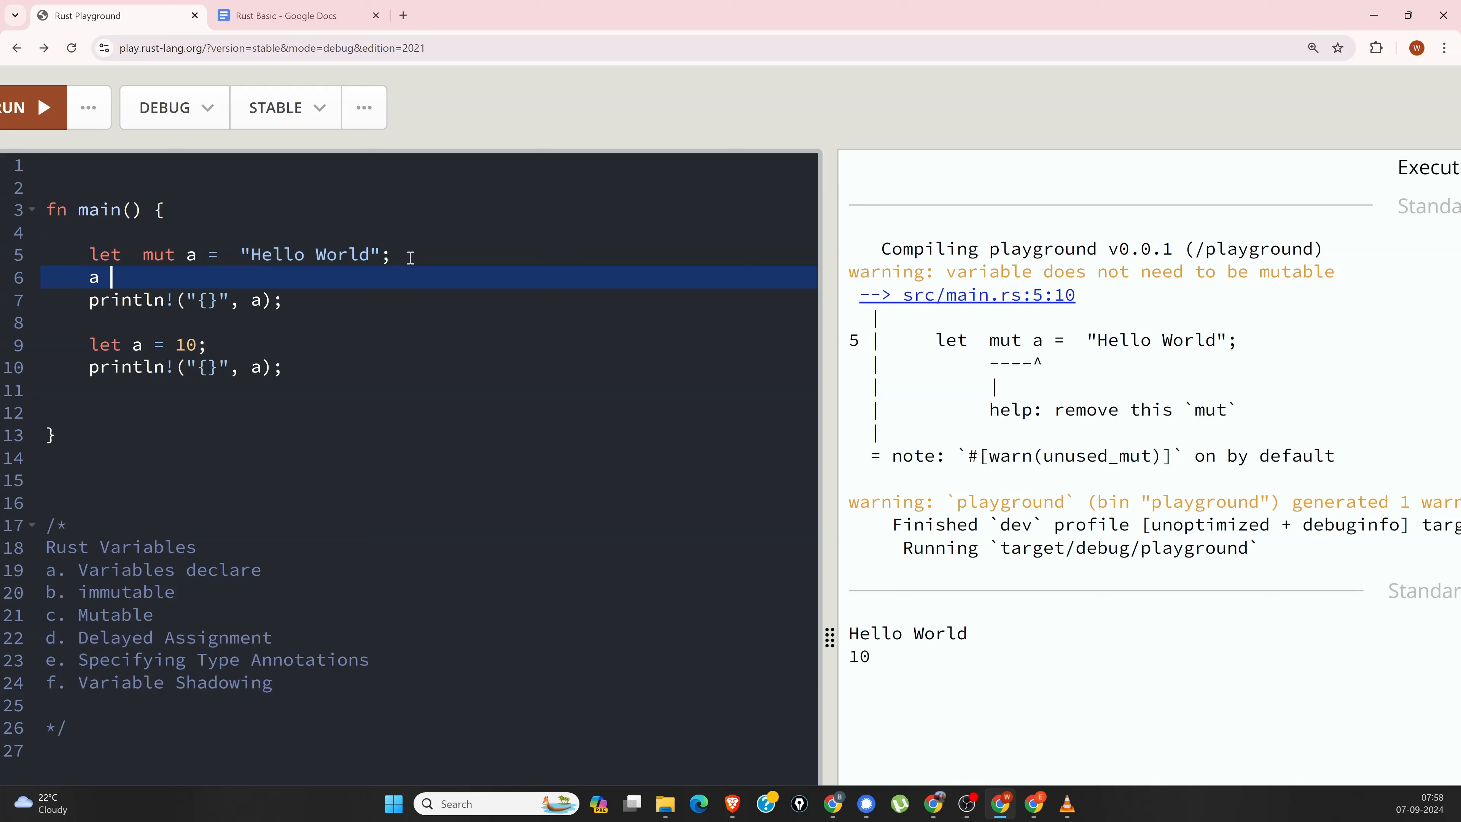
Step: Reassign a = "Bye World" before the print, run, and add the missing semicolon after the error
text(= "")
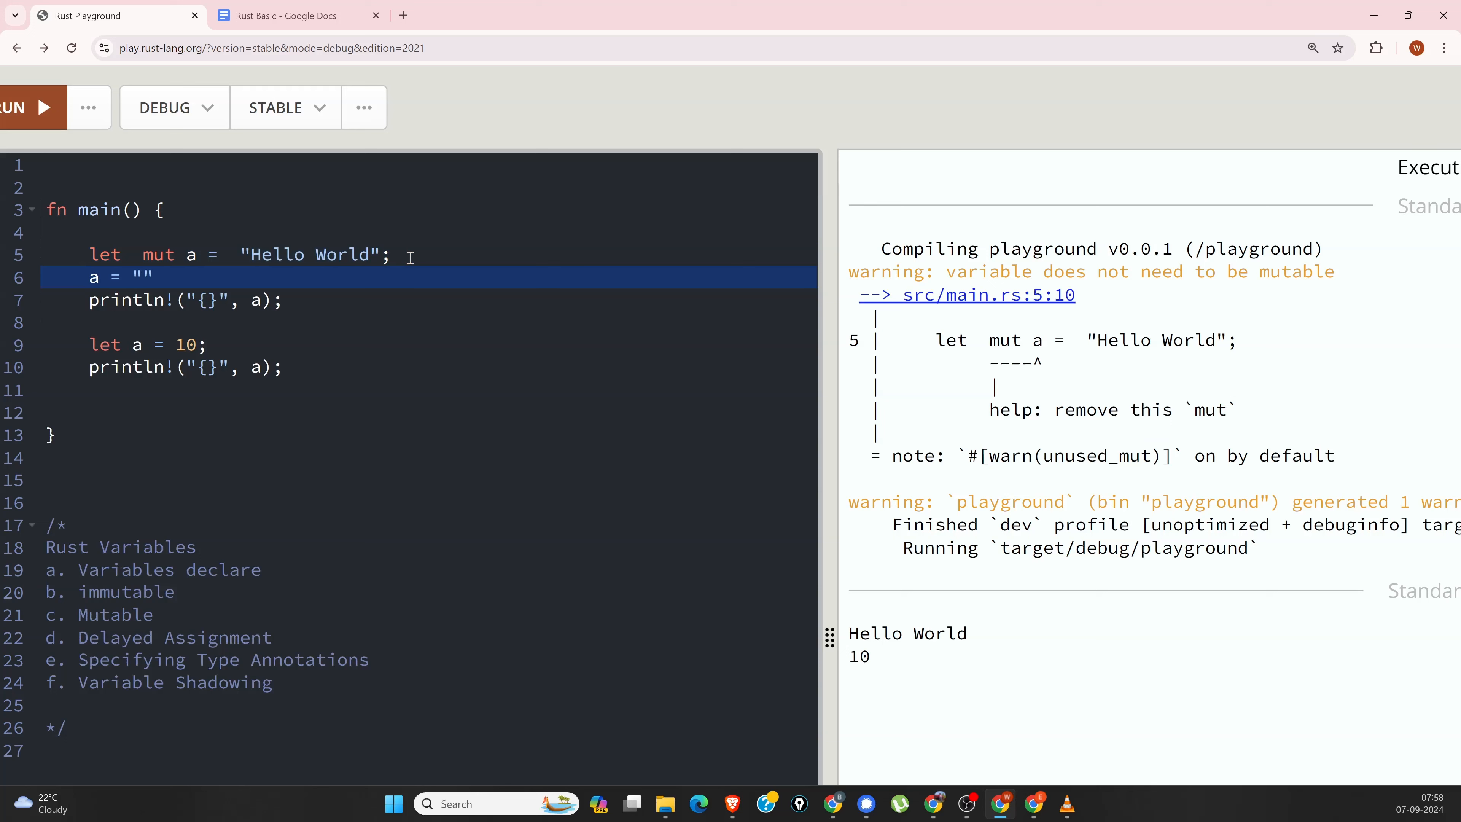
text(Bye Wo)
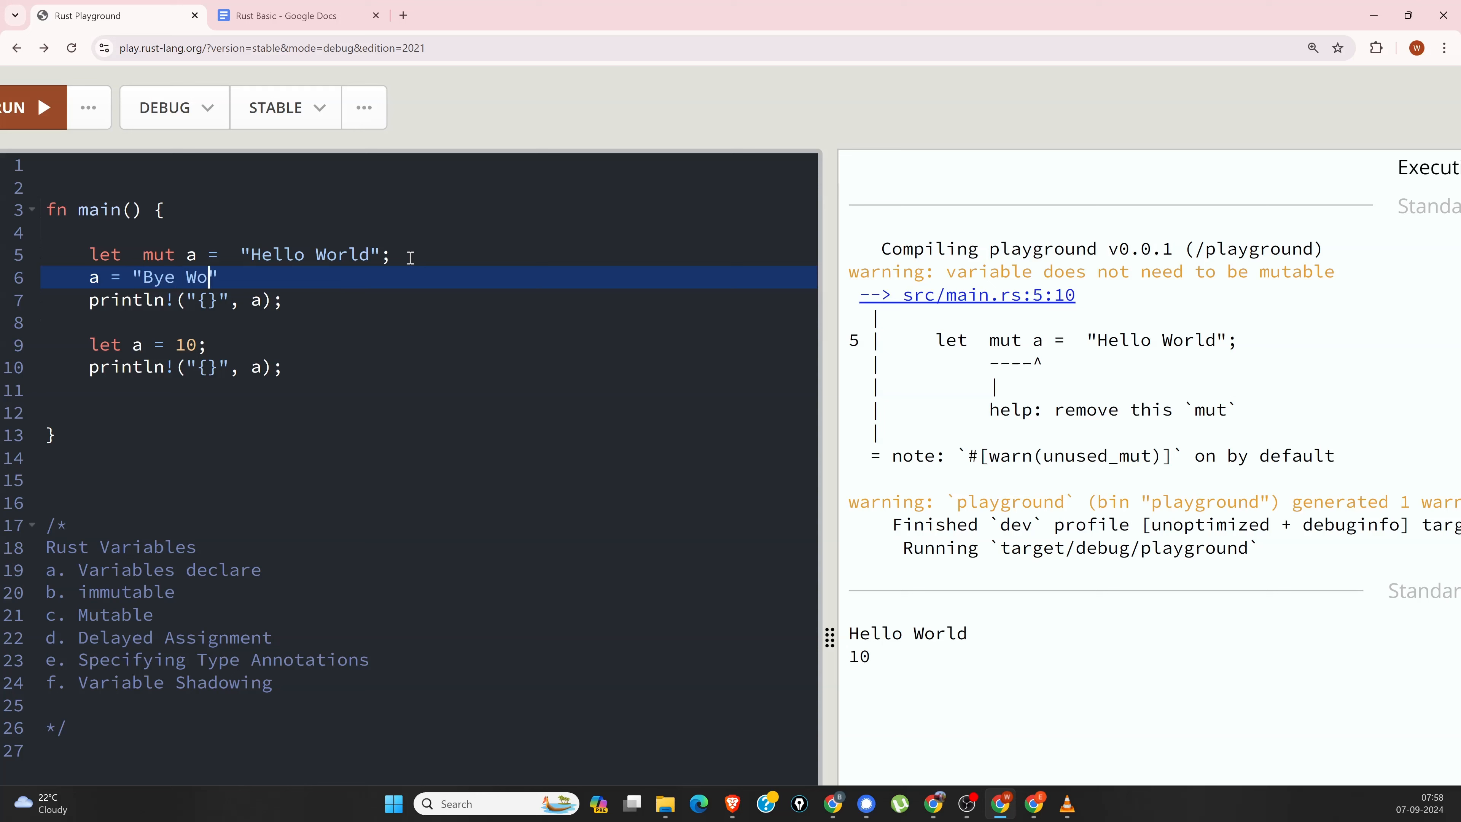
text(ld)
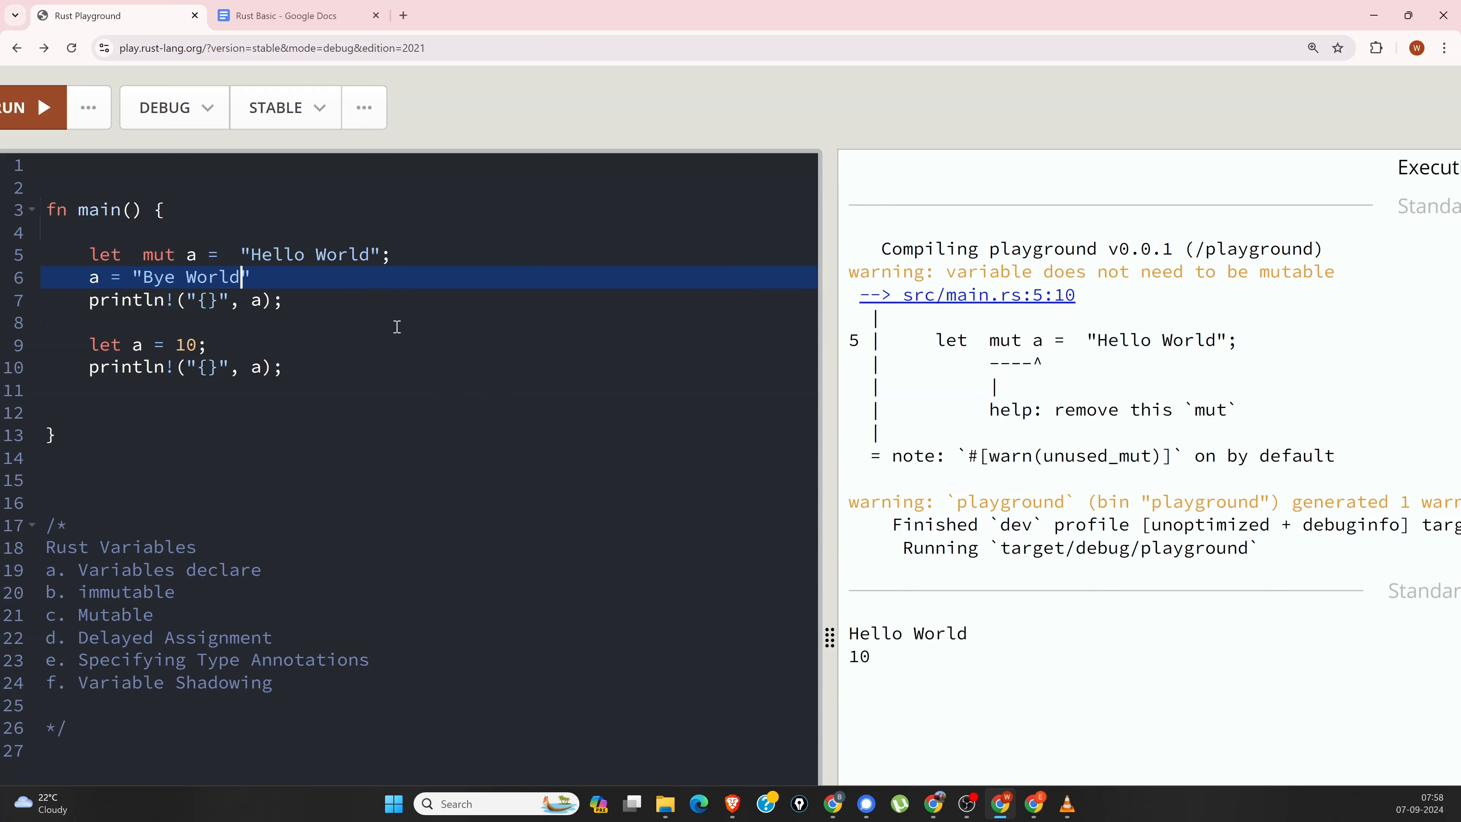
click(33, 107)
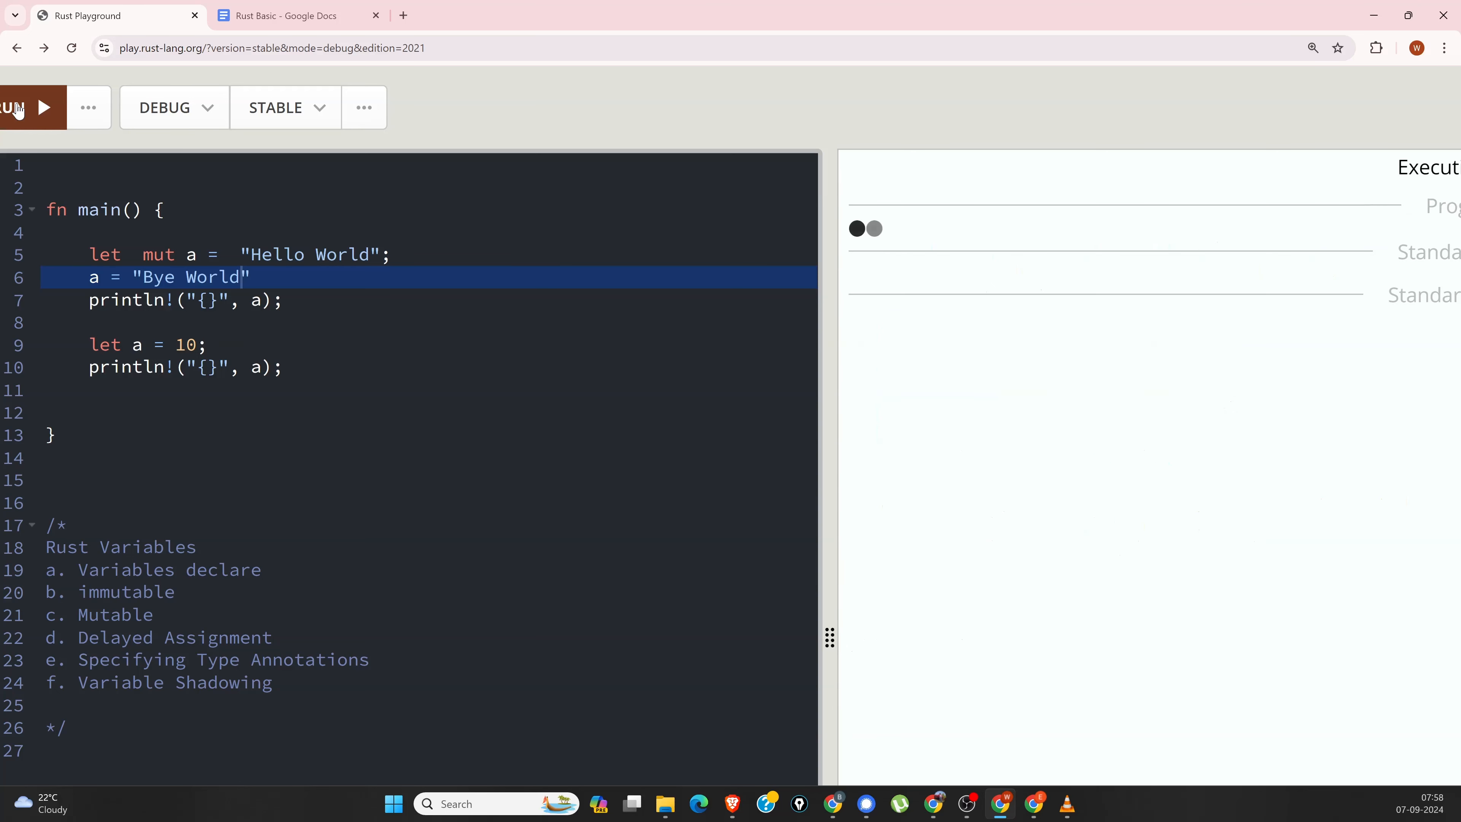
click(33, 107)
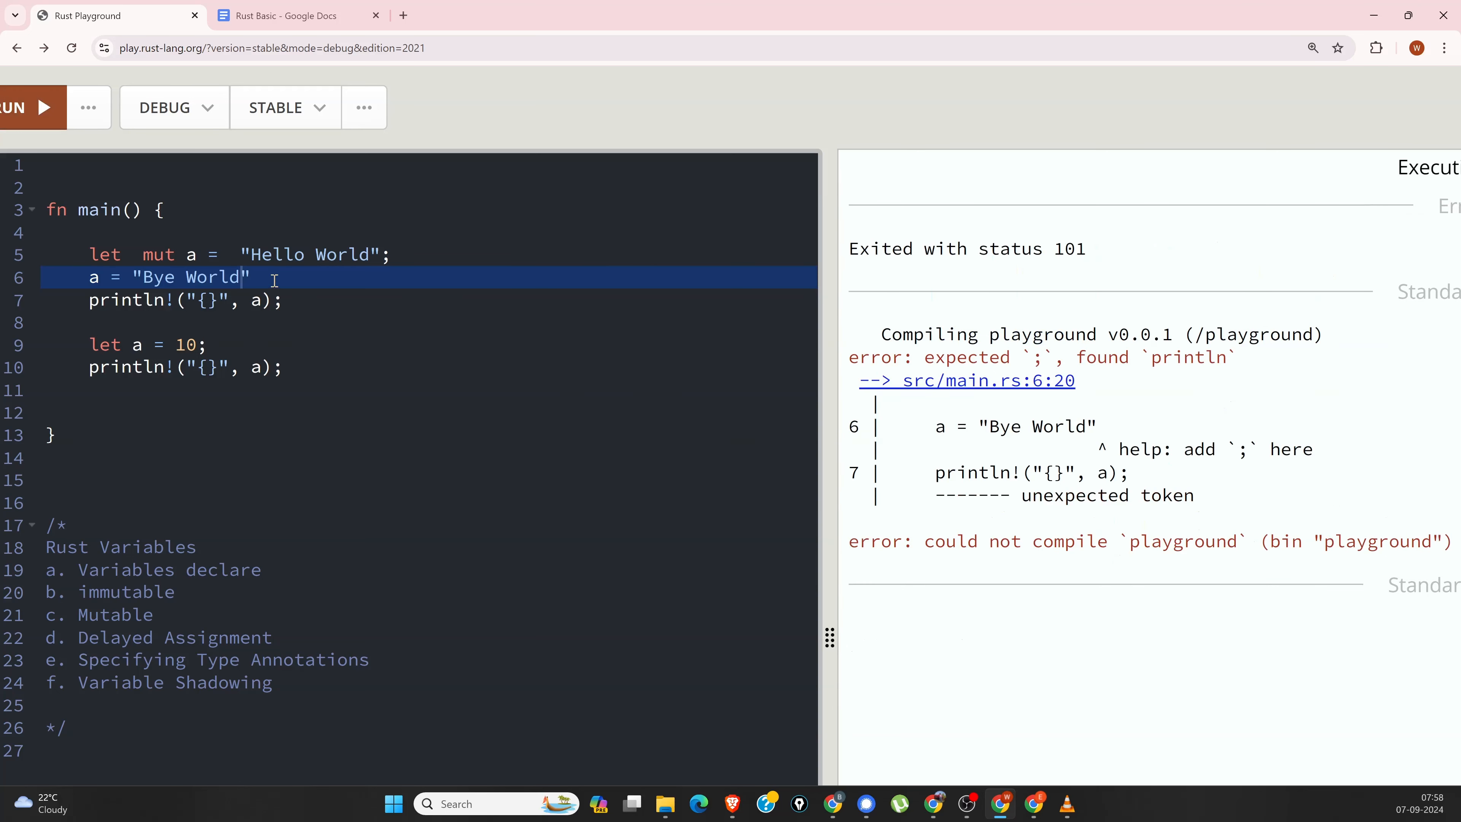
text(;)
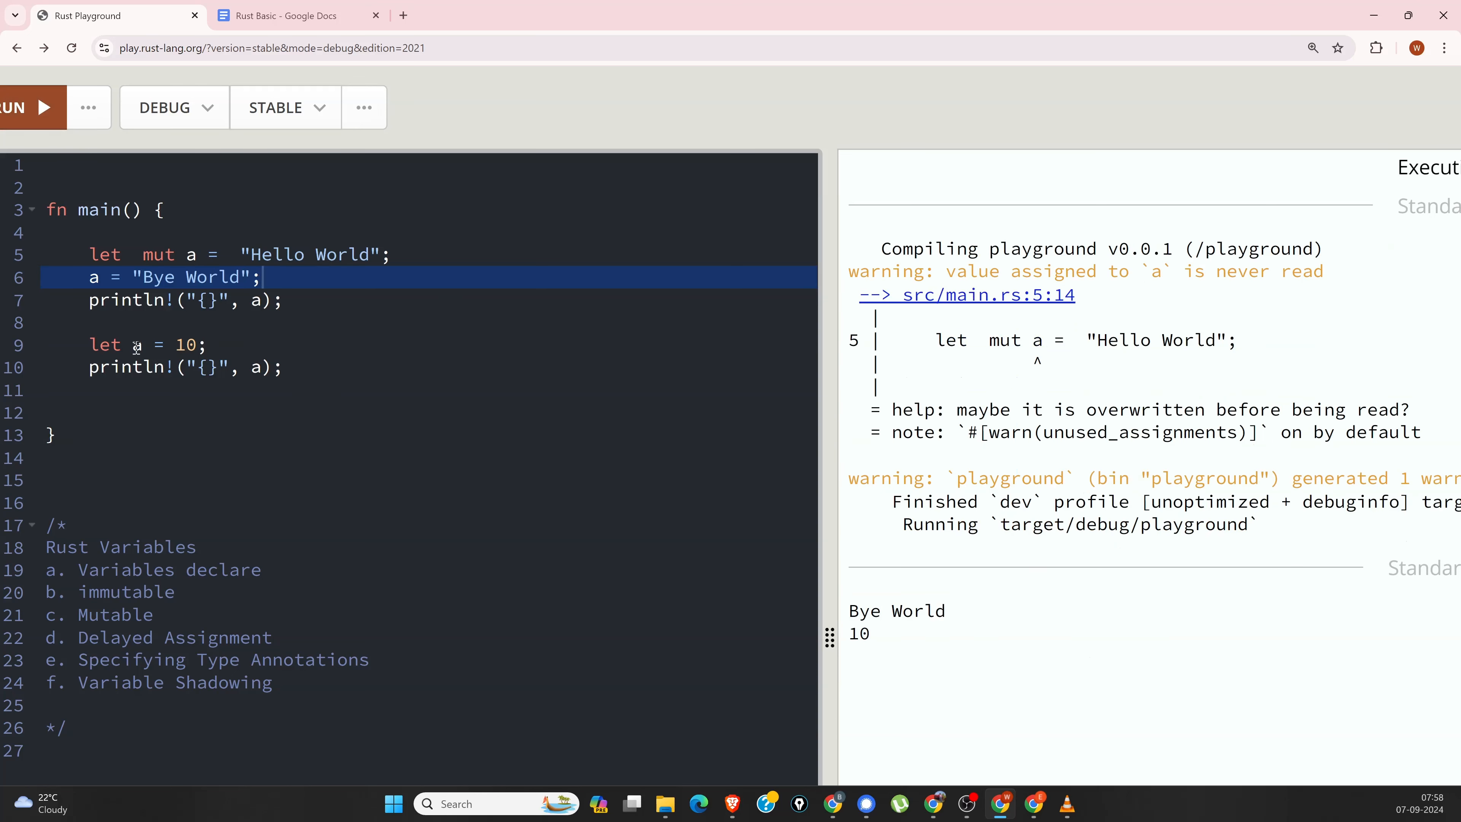
mouse_move(91, 345)
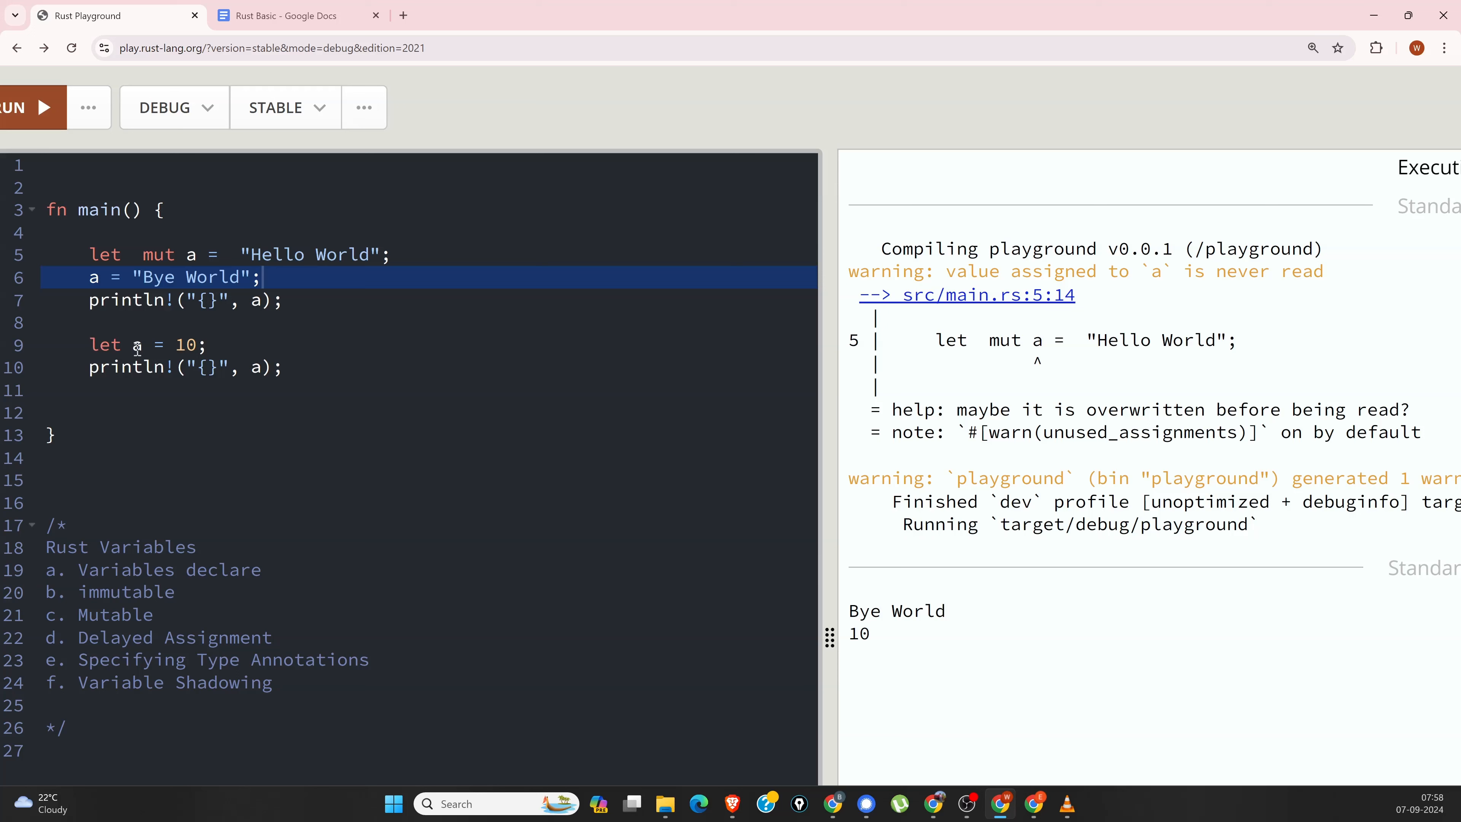
Step: Add a = 20; after let a = 10; and run to get error E0384 'cannot assign twice to immutable variable'
click(136, 344)
text(a)
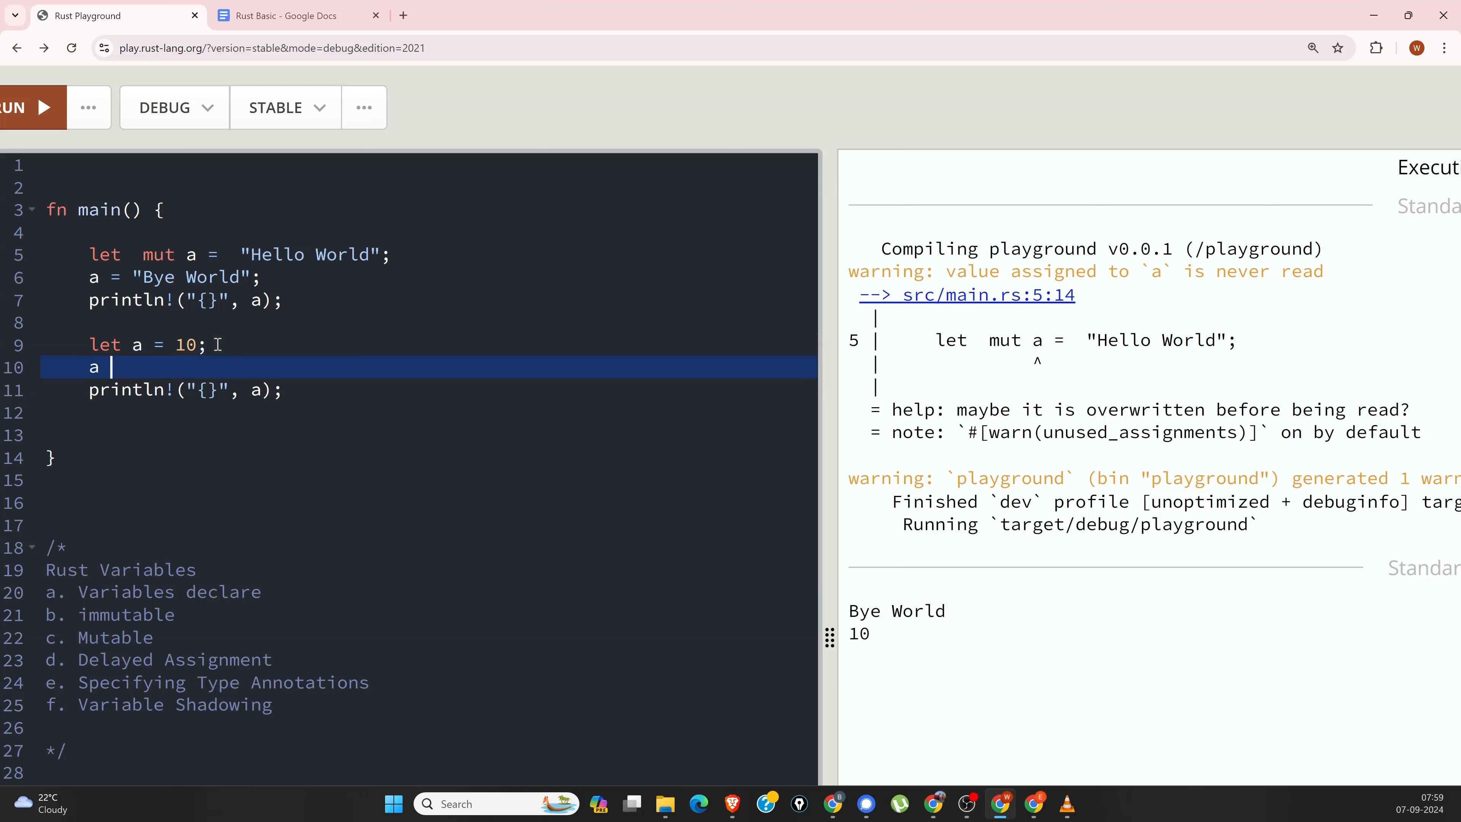
text(= 2)
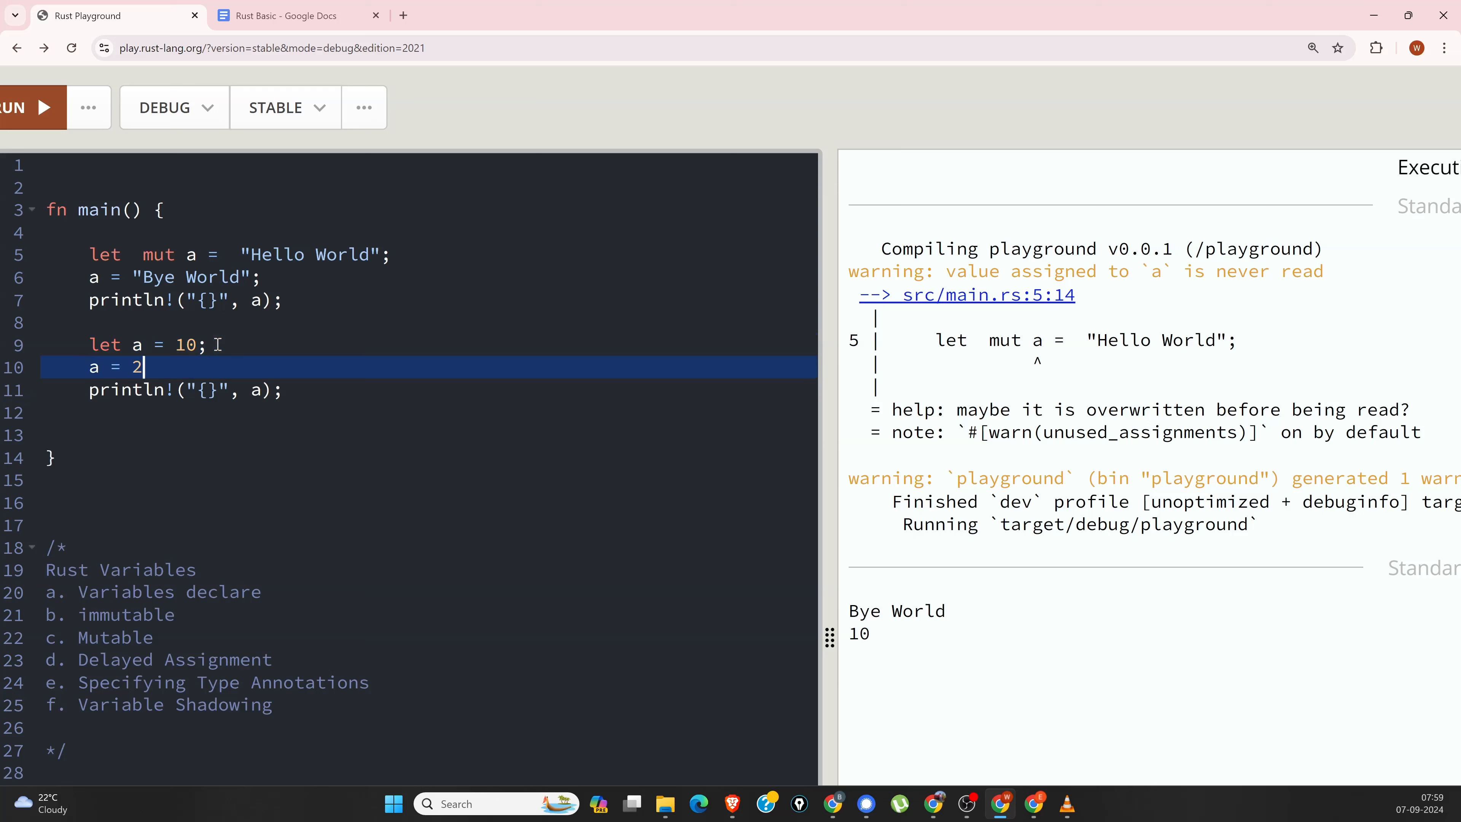
text(0;)
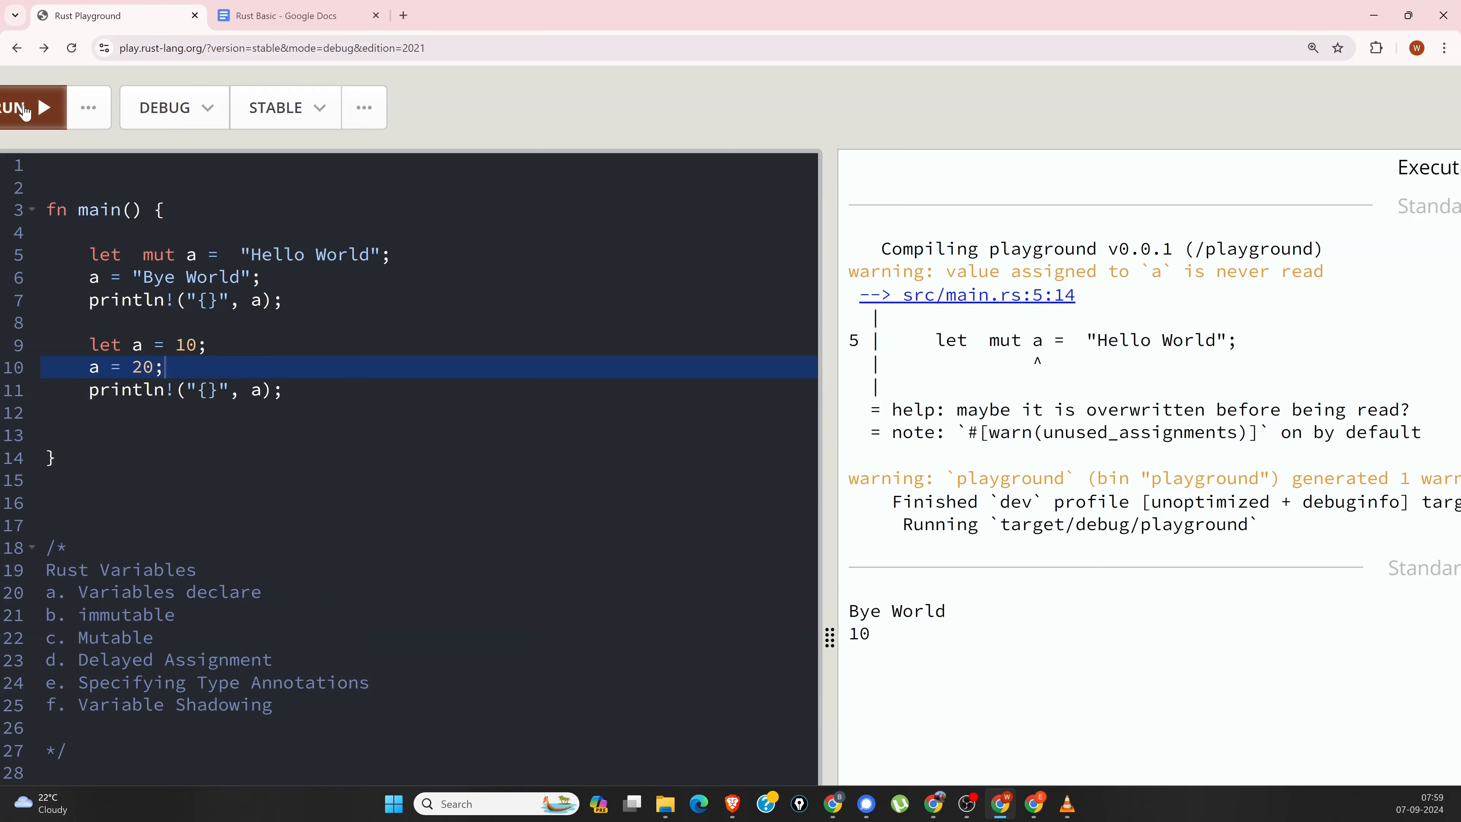
click(23, 107)
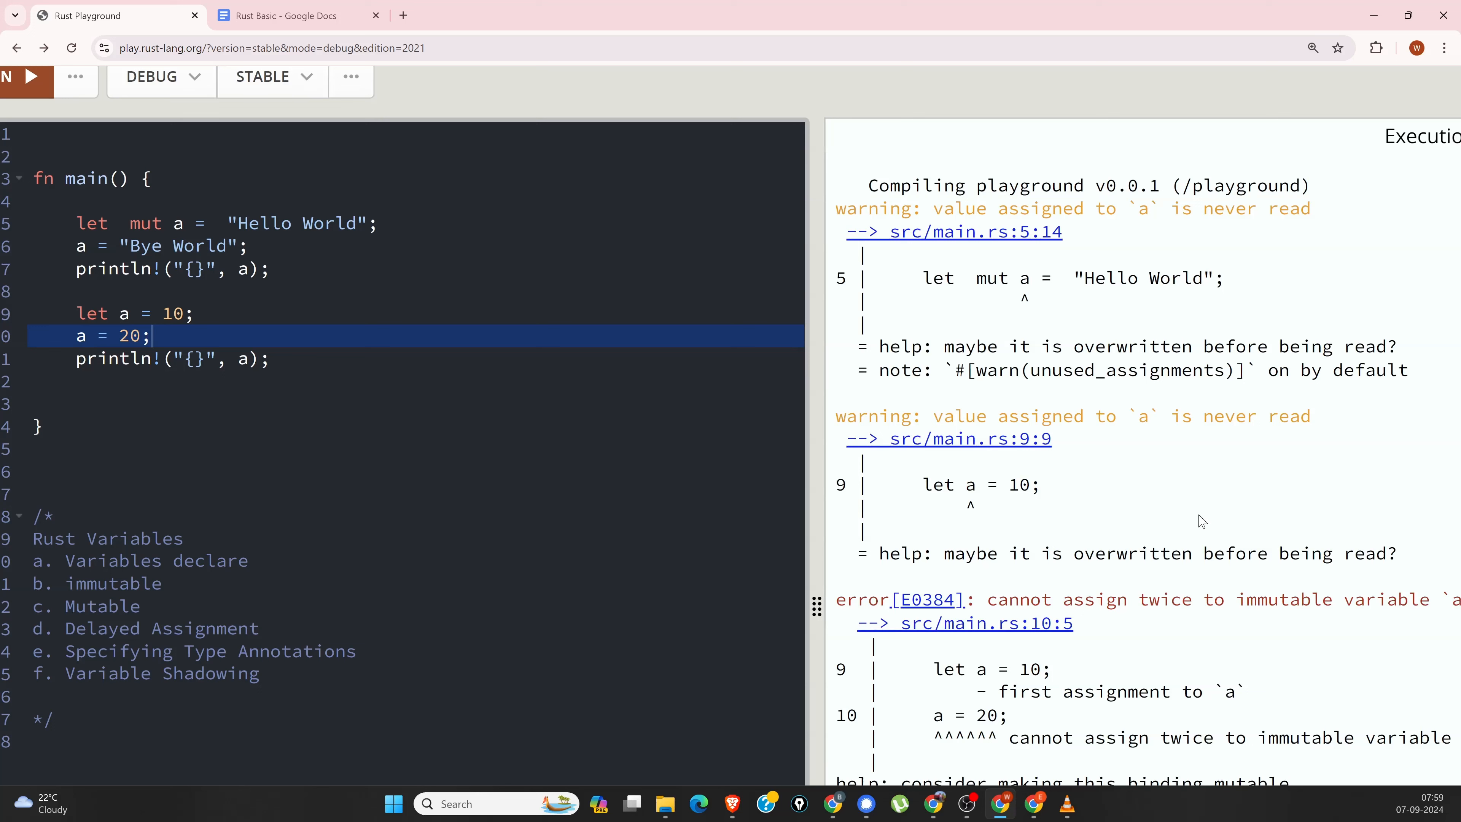
mouse_move(1157, 730)
text(/)
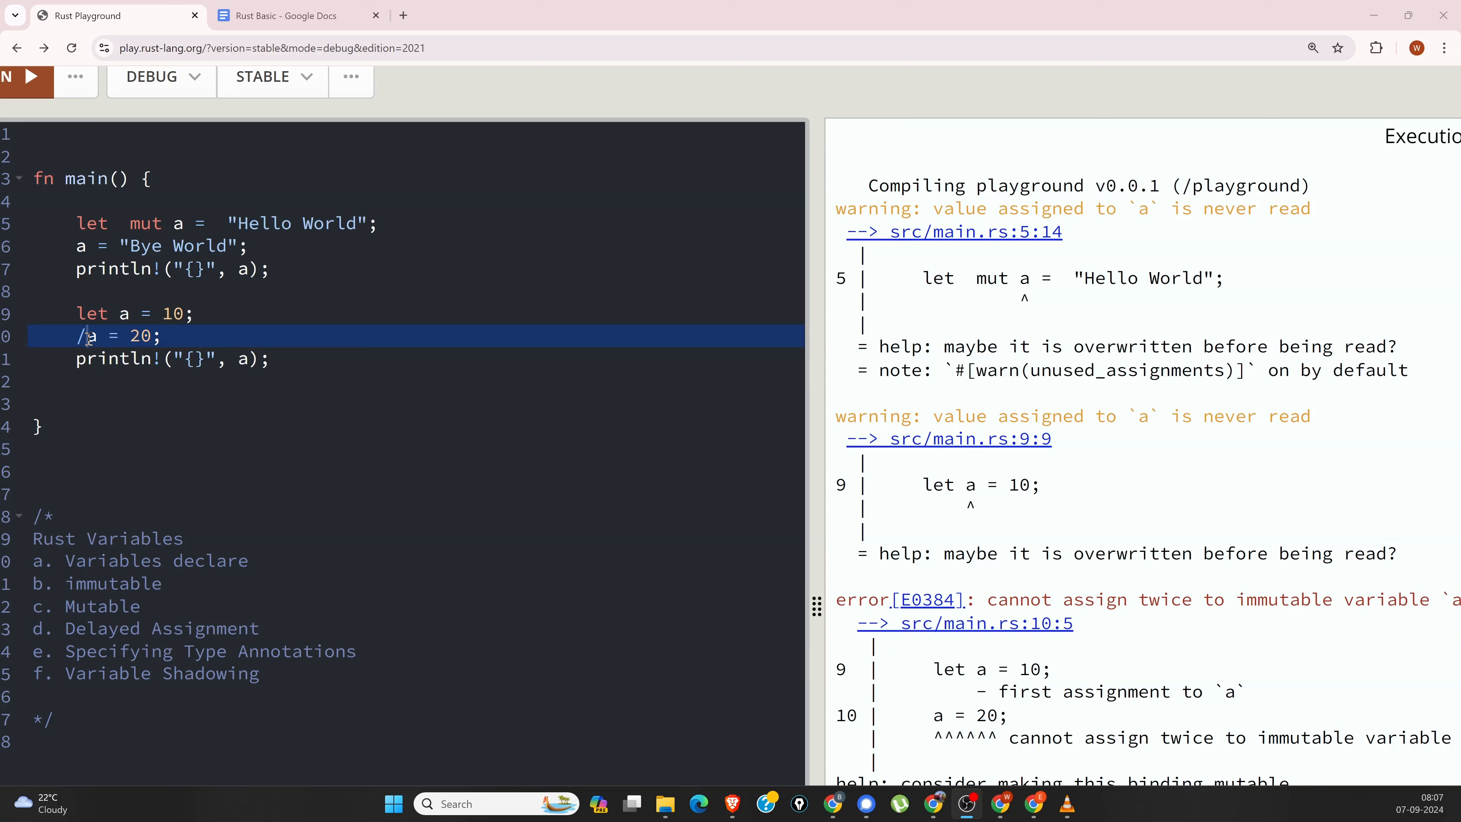
mouse_move(144, 457)
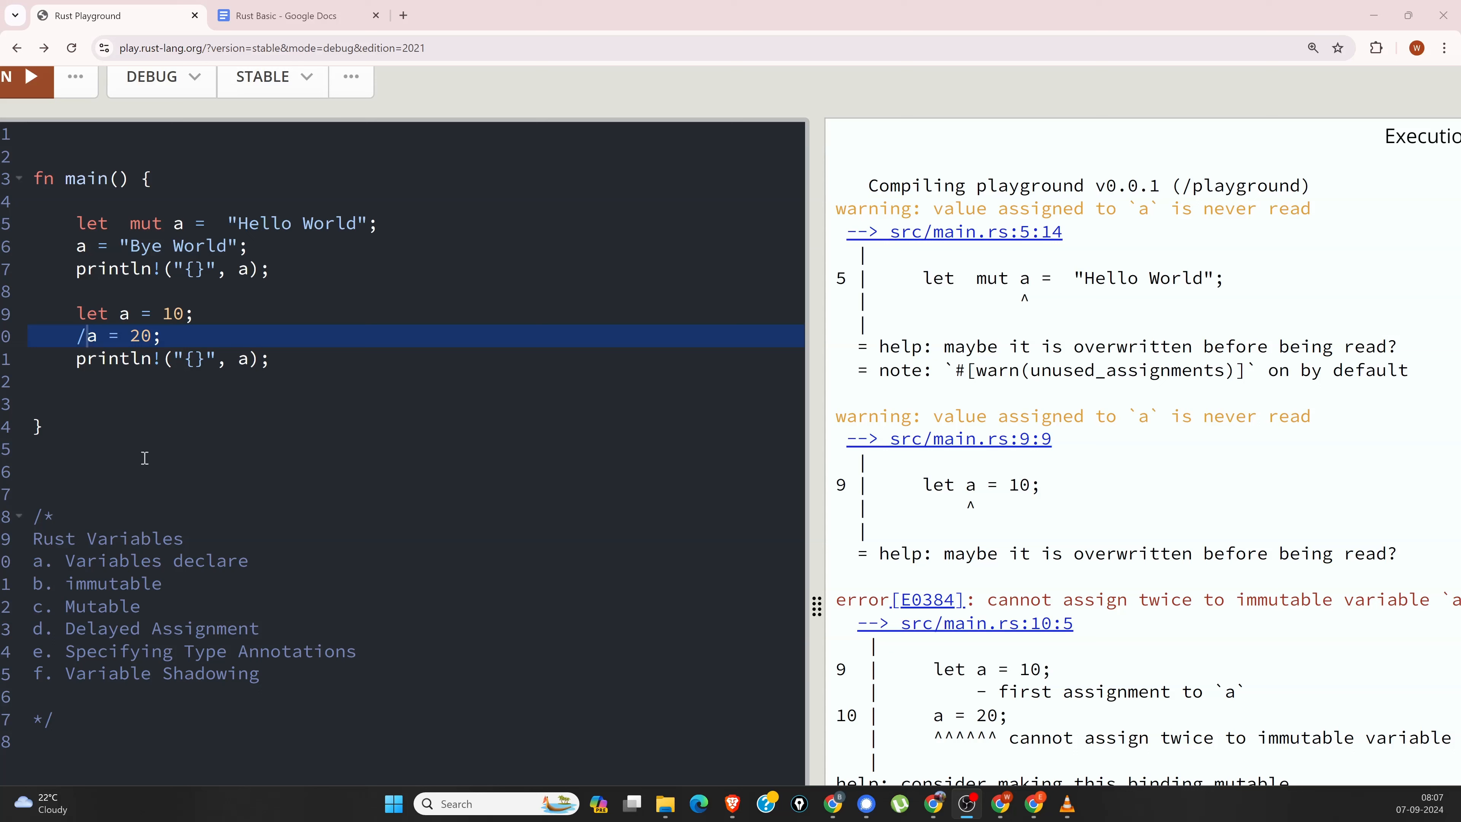